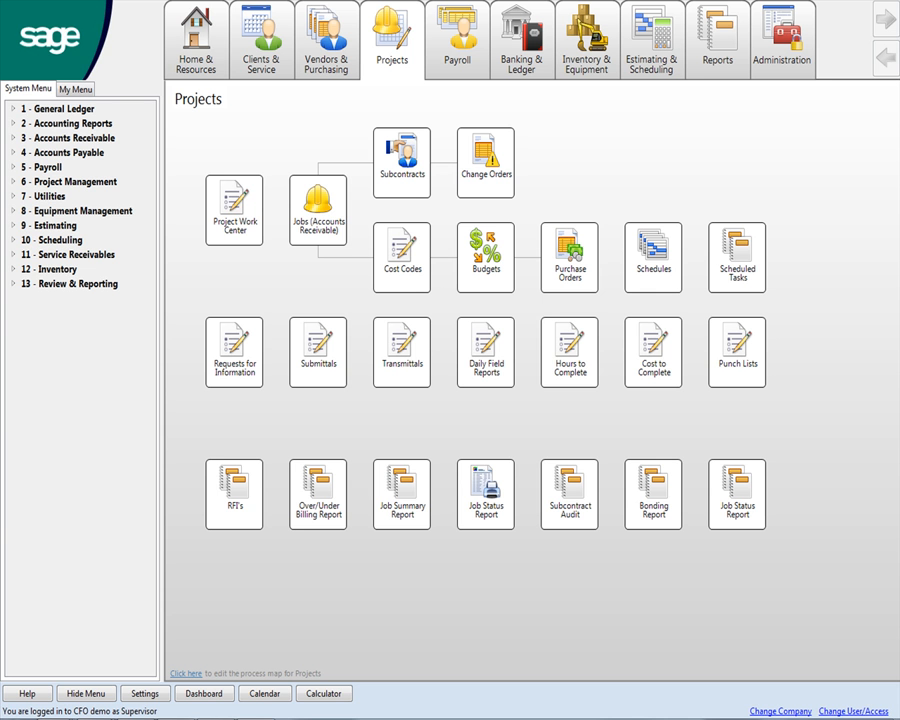
mouse_move(694, 616)
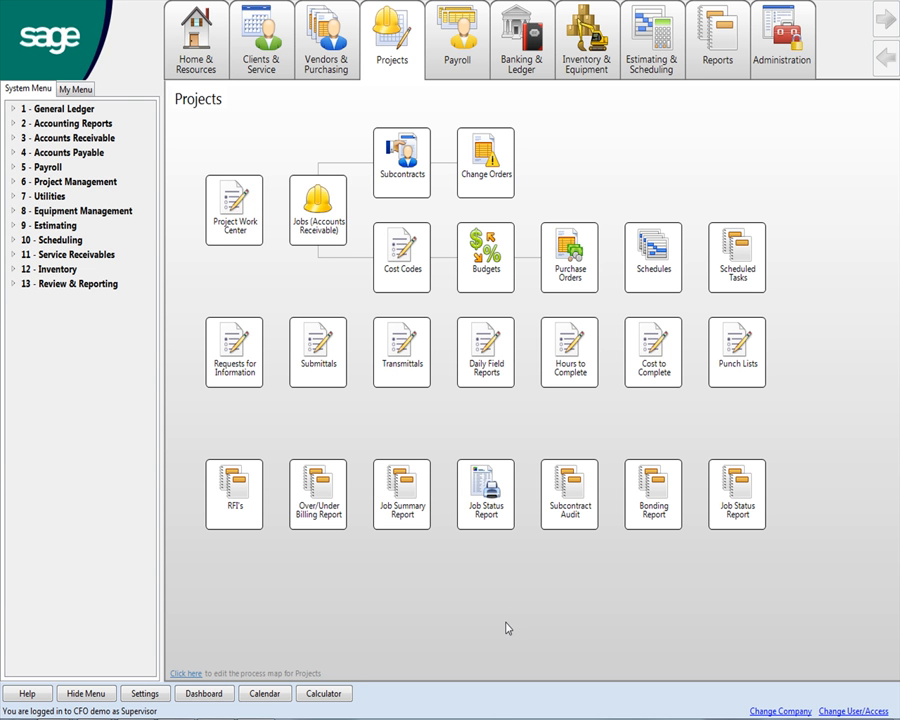
mouse_move(493, 630)
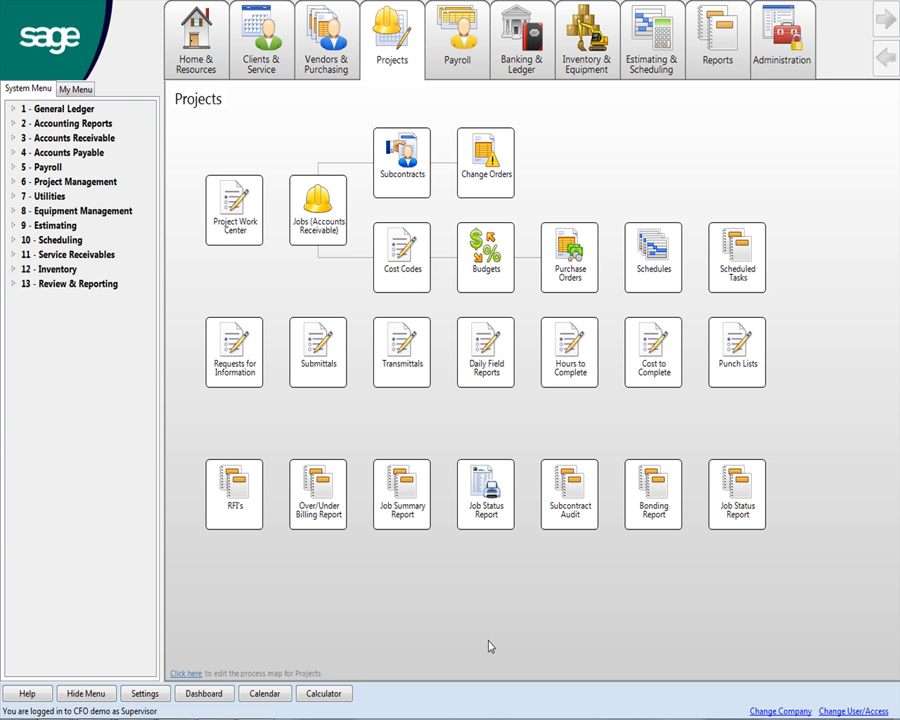
mouse_move(517, 634)
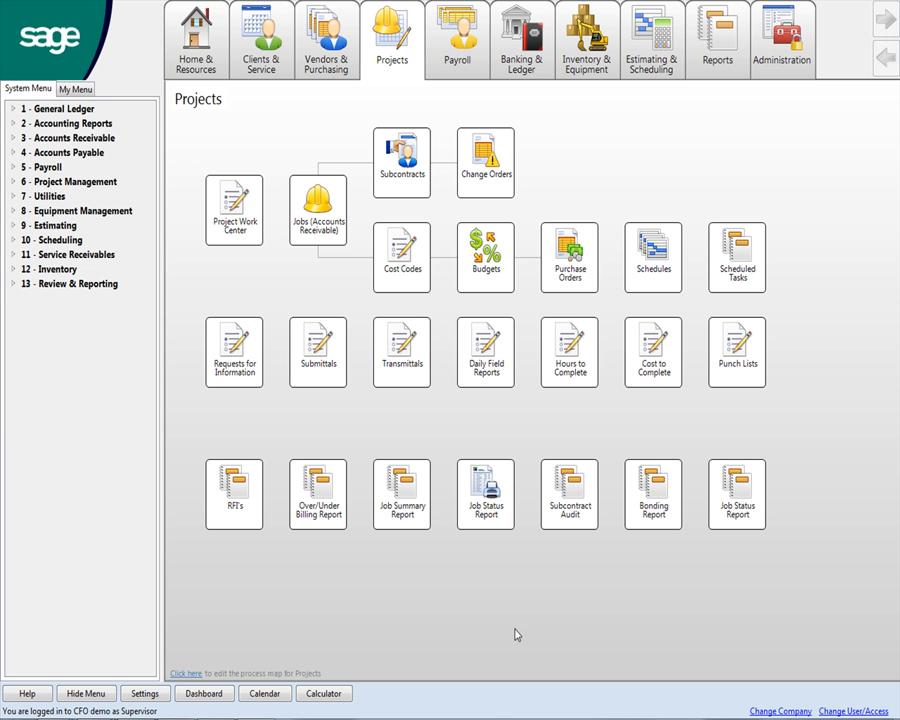
mouse_move(435, 529)
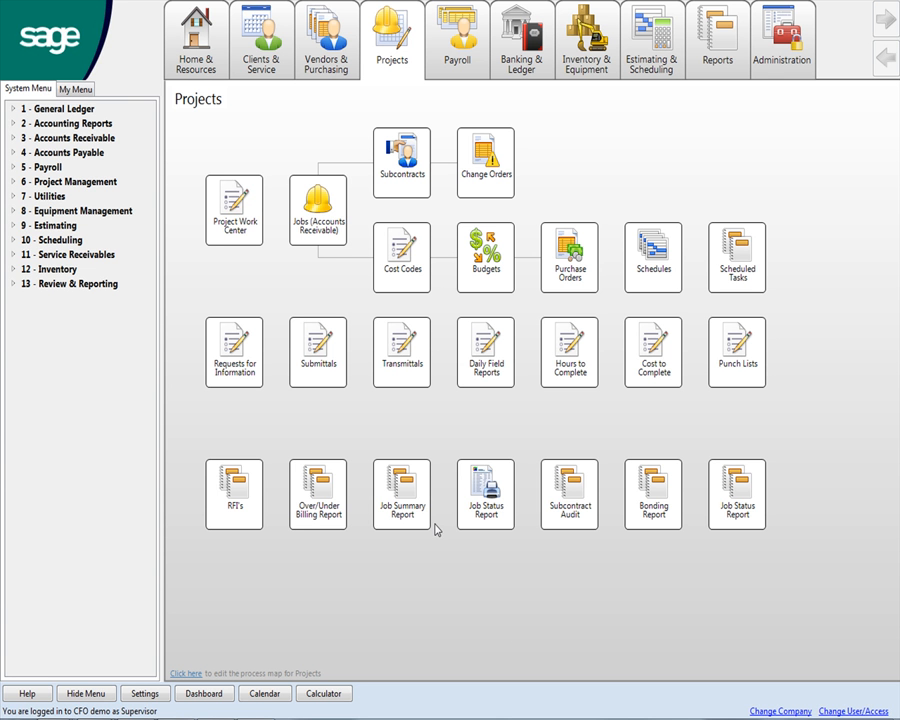
mouse_move(316, 388)
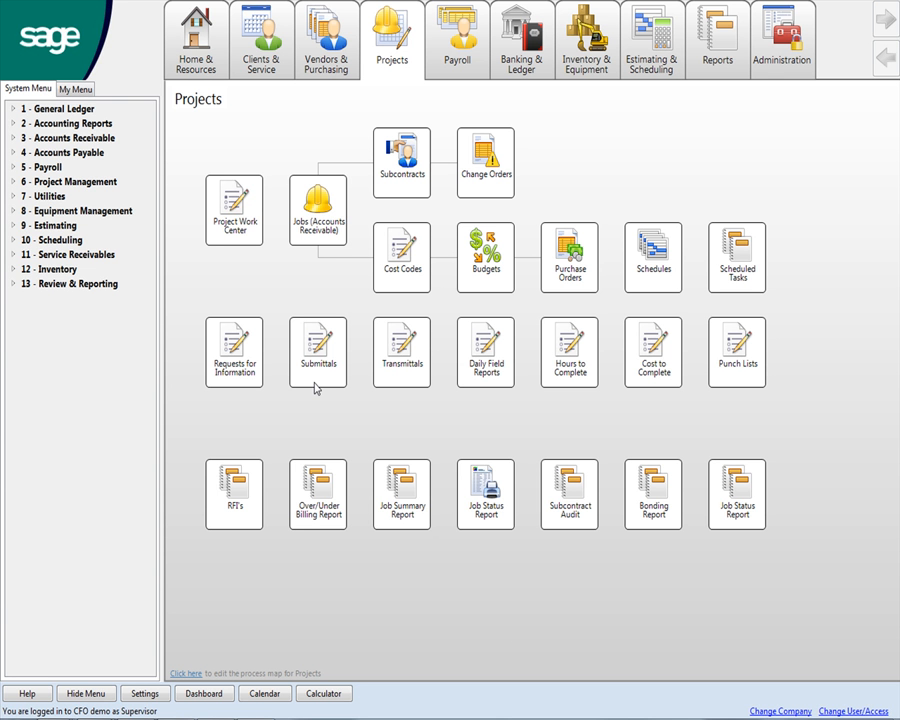
mouse_move(322, 248)
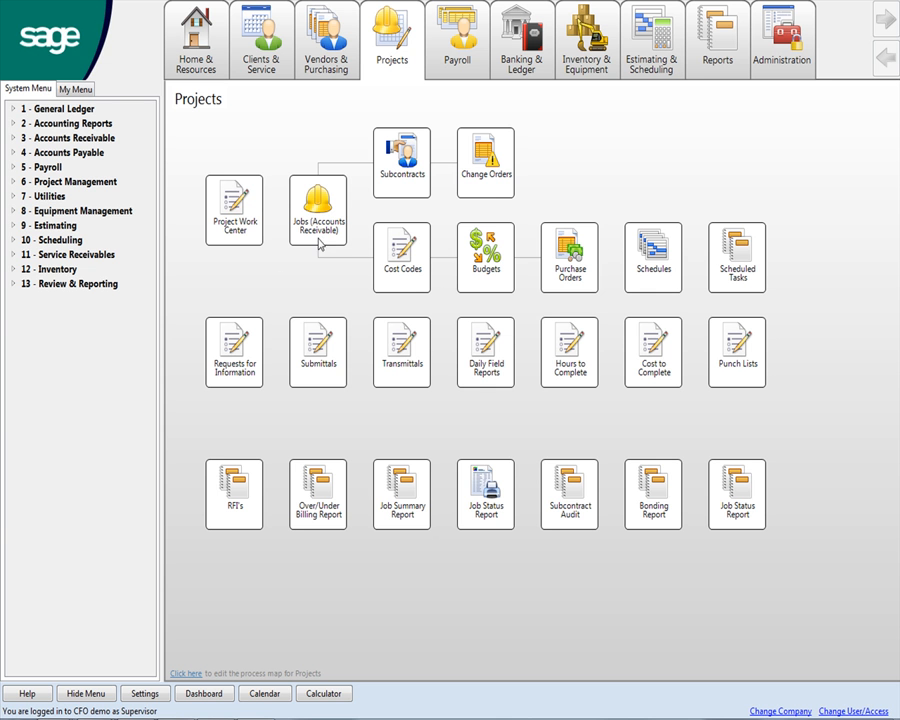
mouse_move(323, 244)
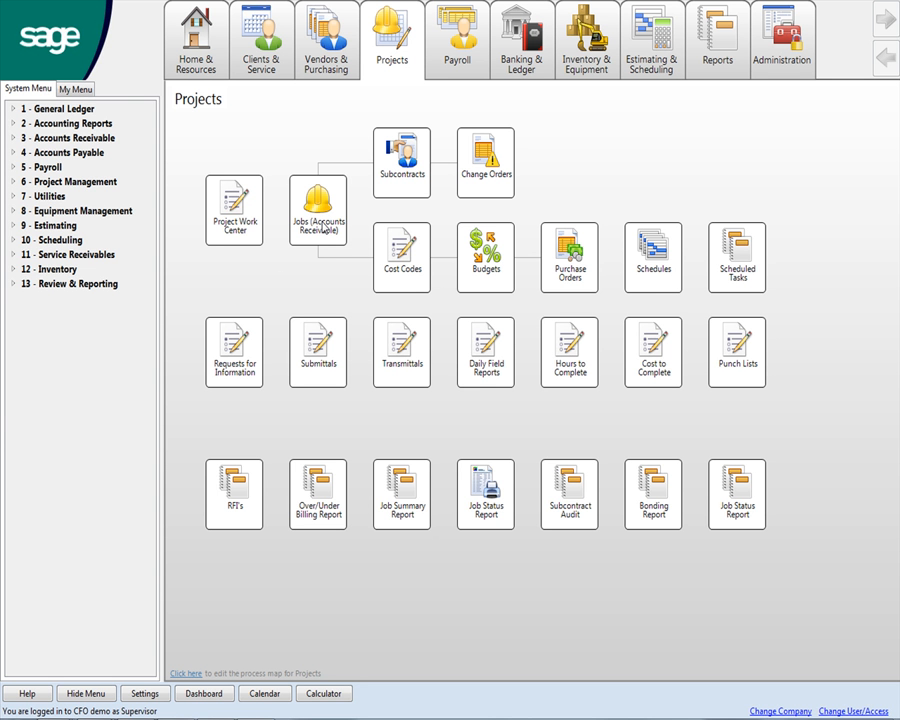
mouse_move(390, 177)
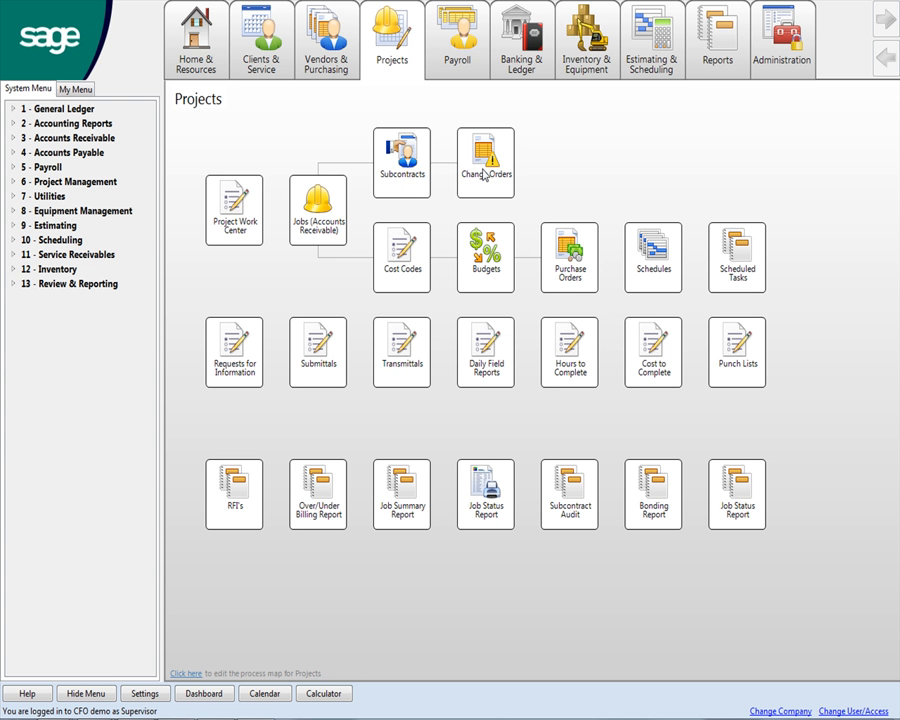
mouse_move(341, 283)
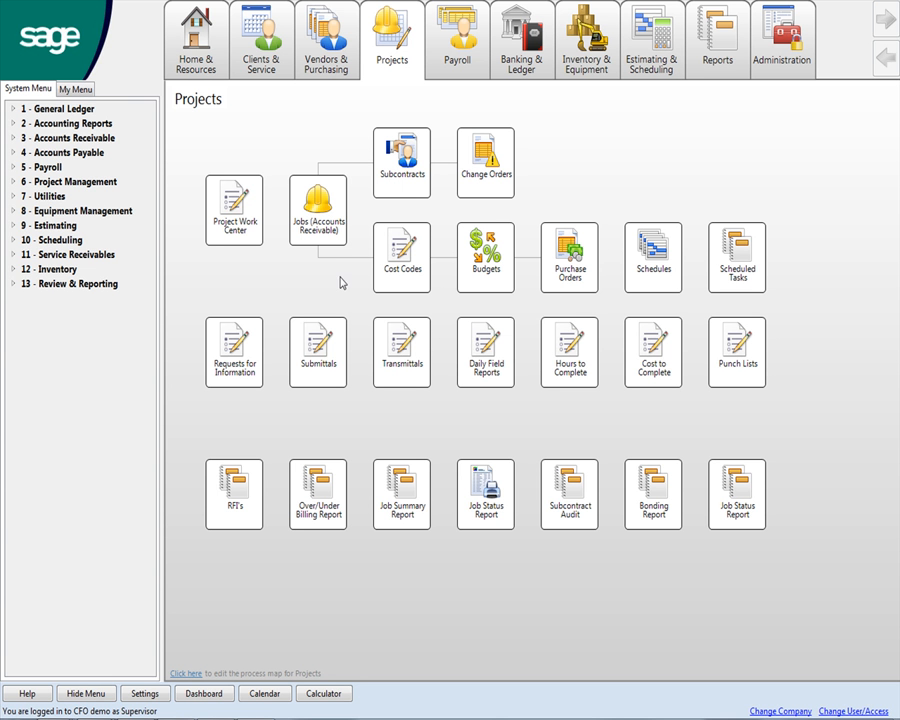
mouse_move(397, 513)
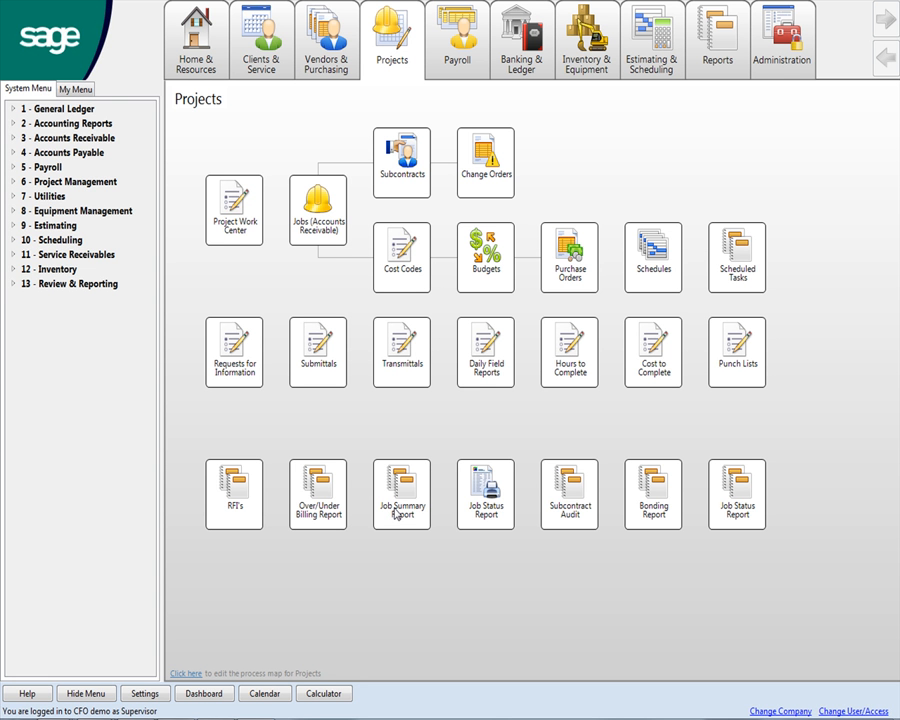
mouse_move(397, 513)
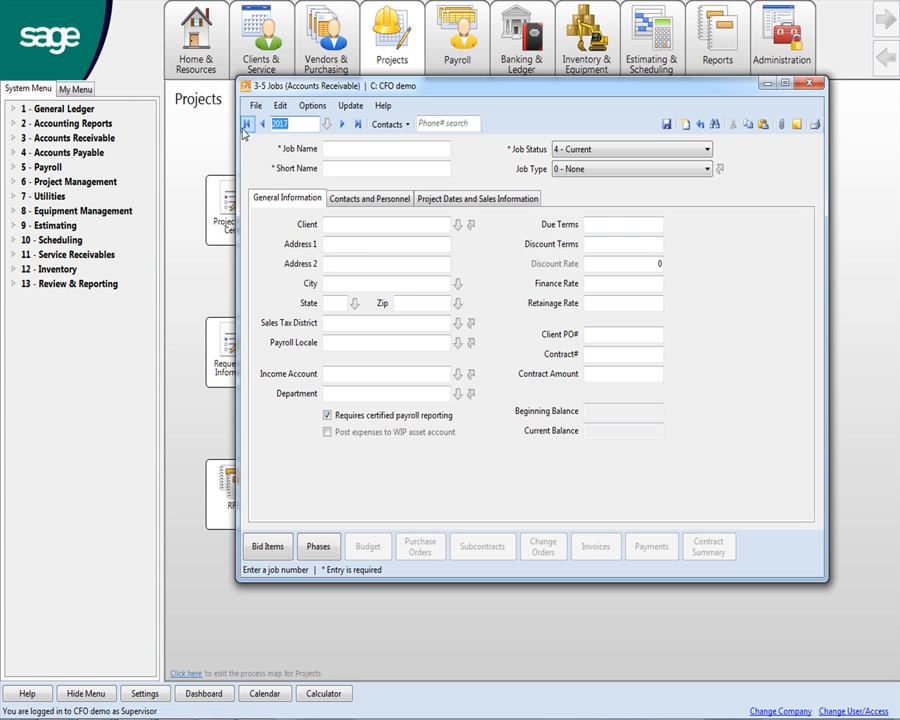
- Load job 2, Rechert Residence, and keep its Job Status as 6 - Closed
left_click(247, 123)
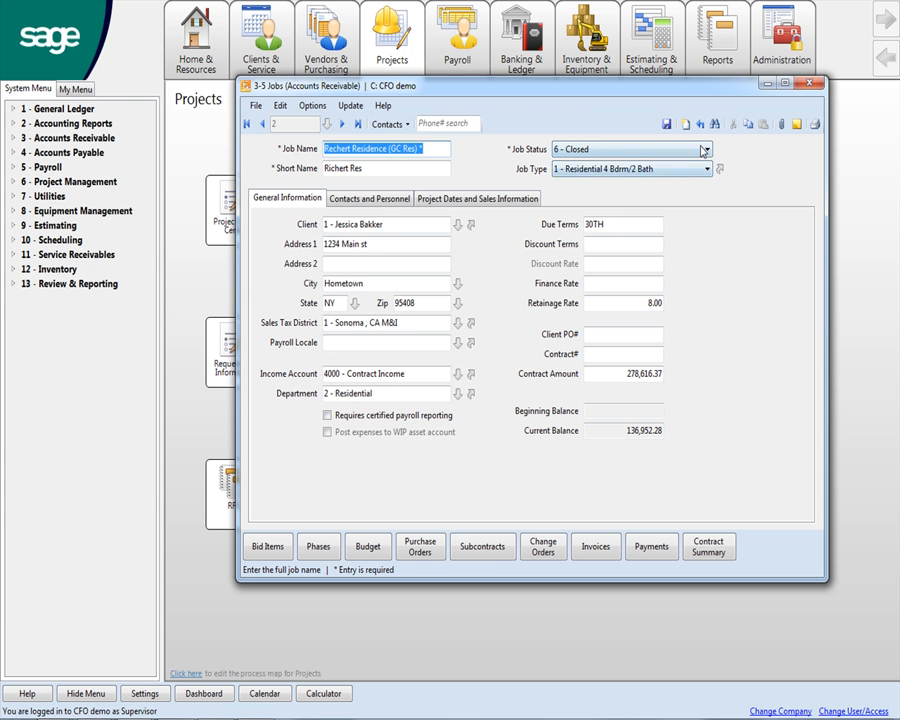
left_click(706, 149)
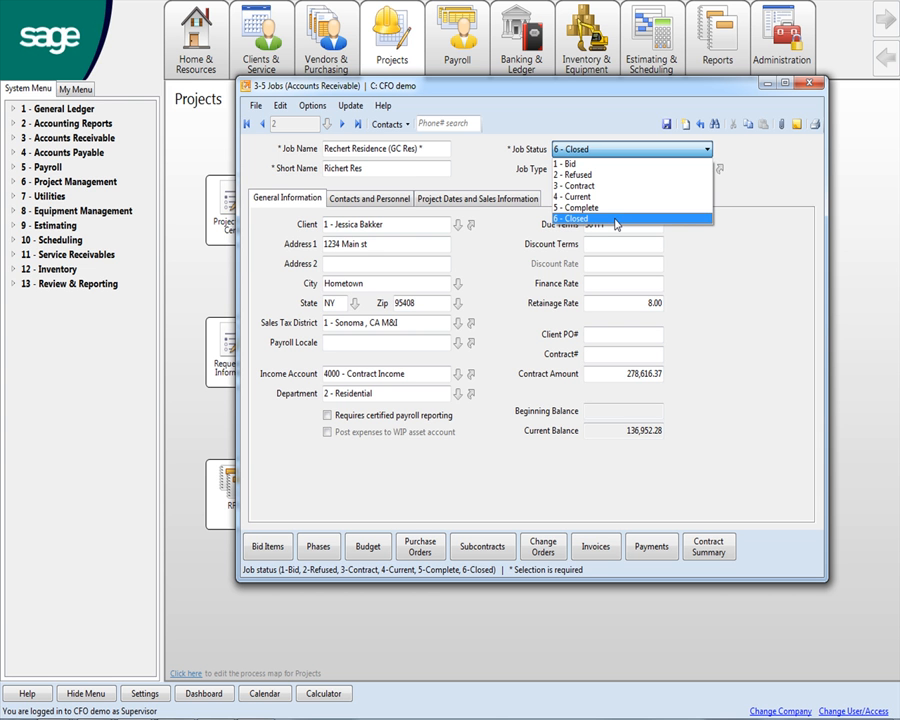
left_click(600, 218)
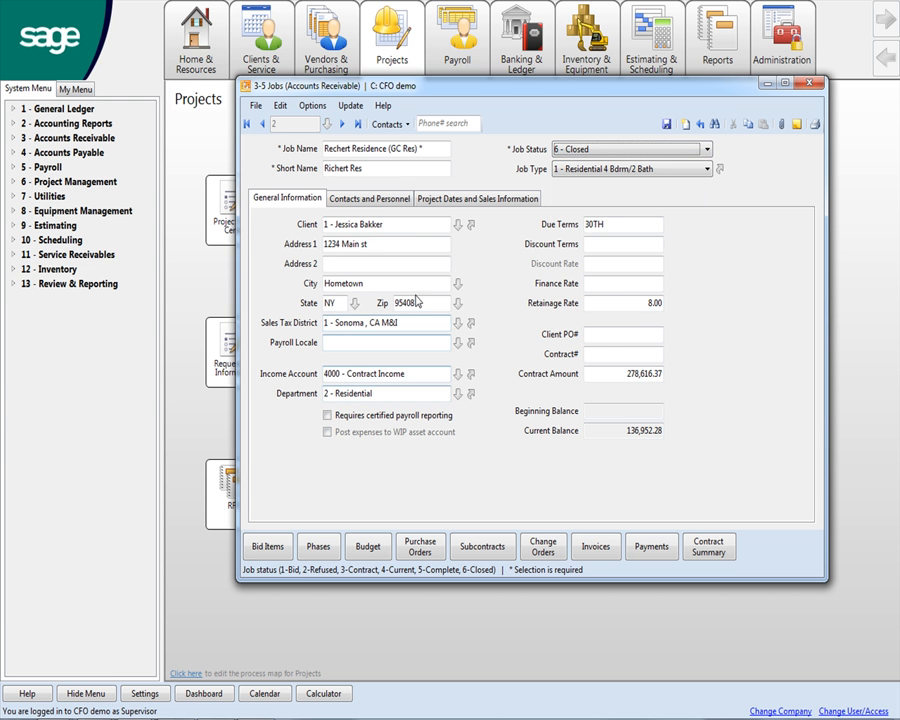
left_click(718, 168)
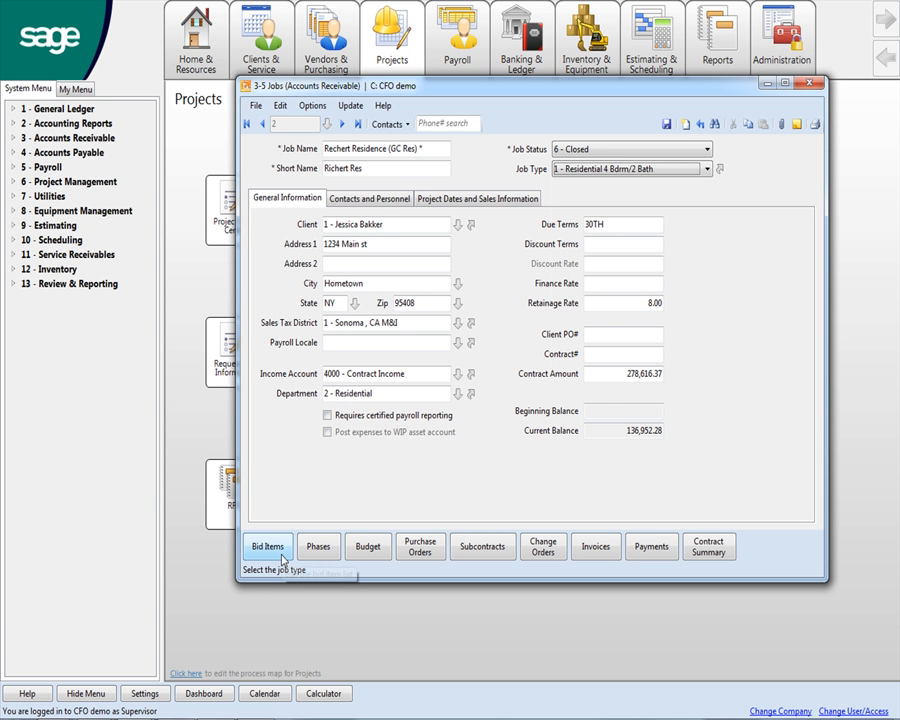
mouse_move(267, 546)
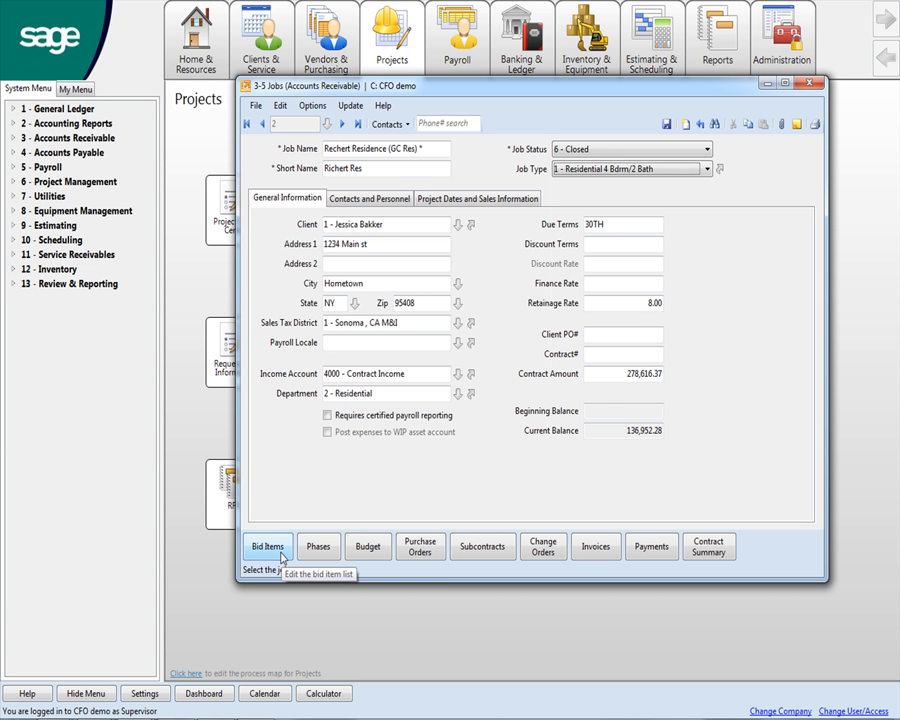
mouse_move(318, 546)
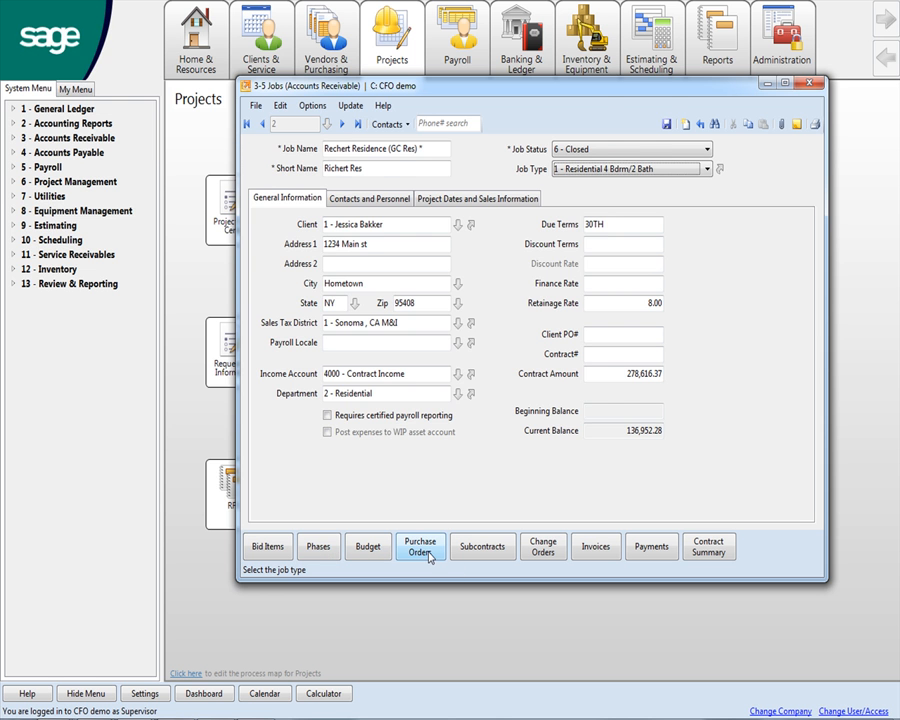
- Review the job's purchase orders and change orders lists, closing each after viewing
left_click(420, 547)
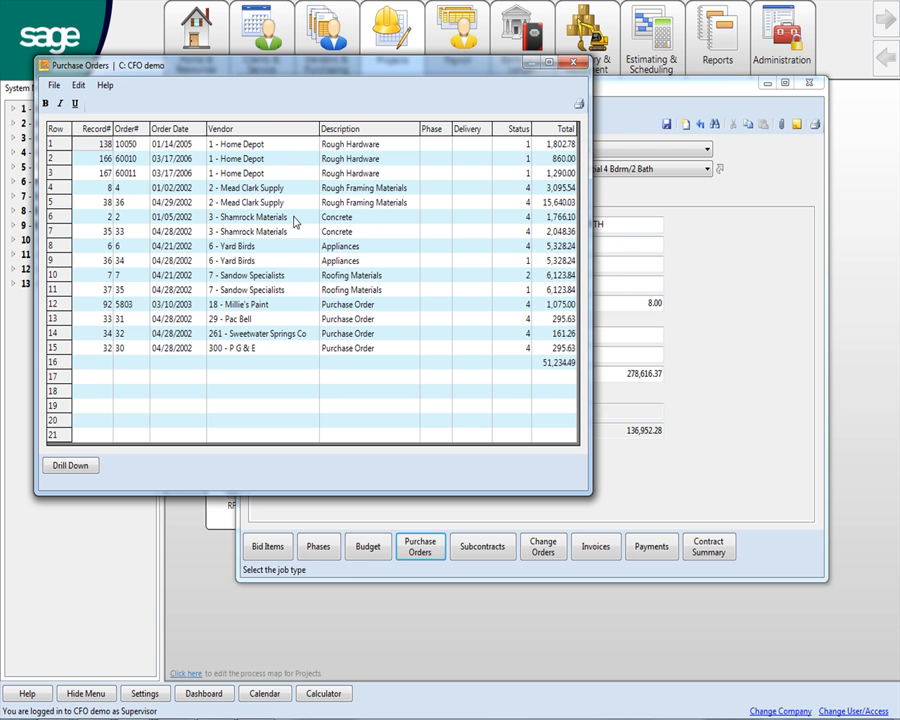
mouse_move(124, 211)
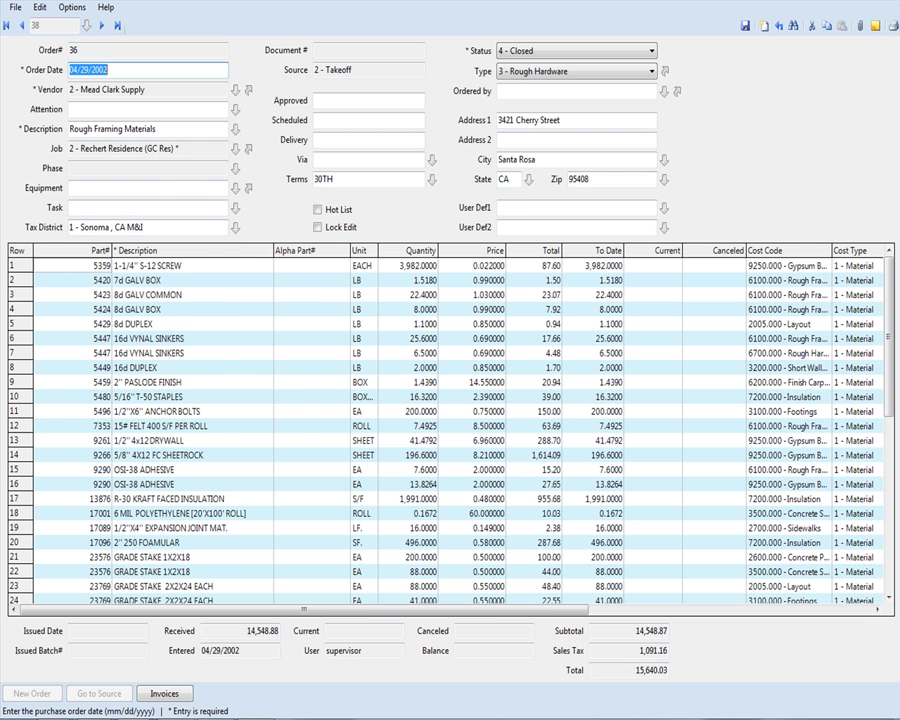
left_click(420, 547)
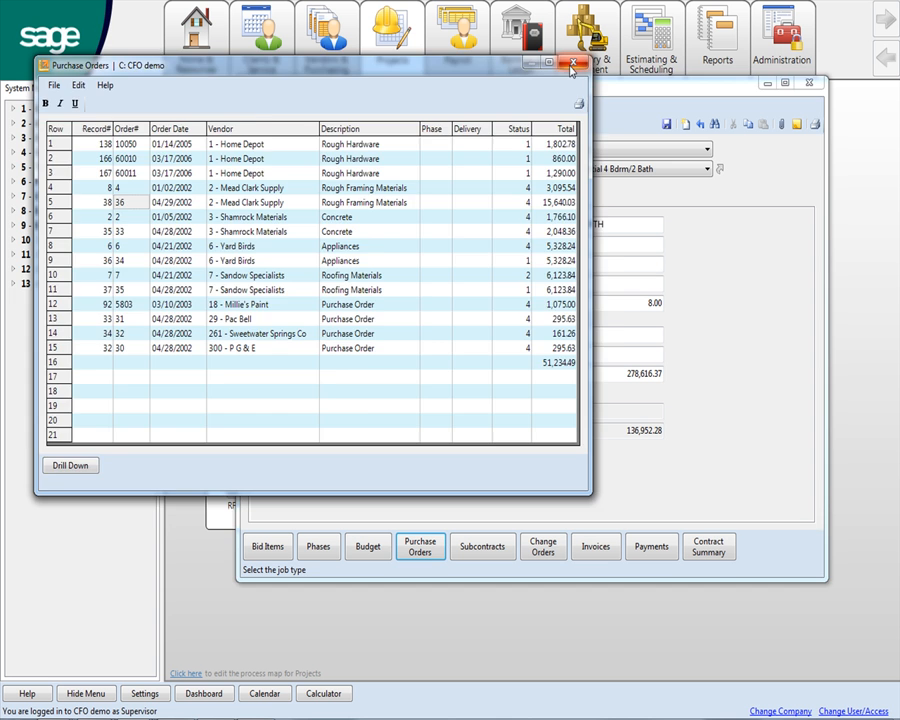
left_click(573, 64)
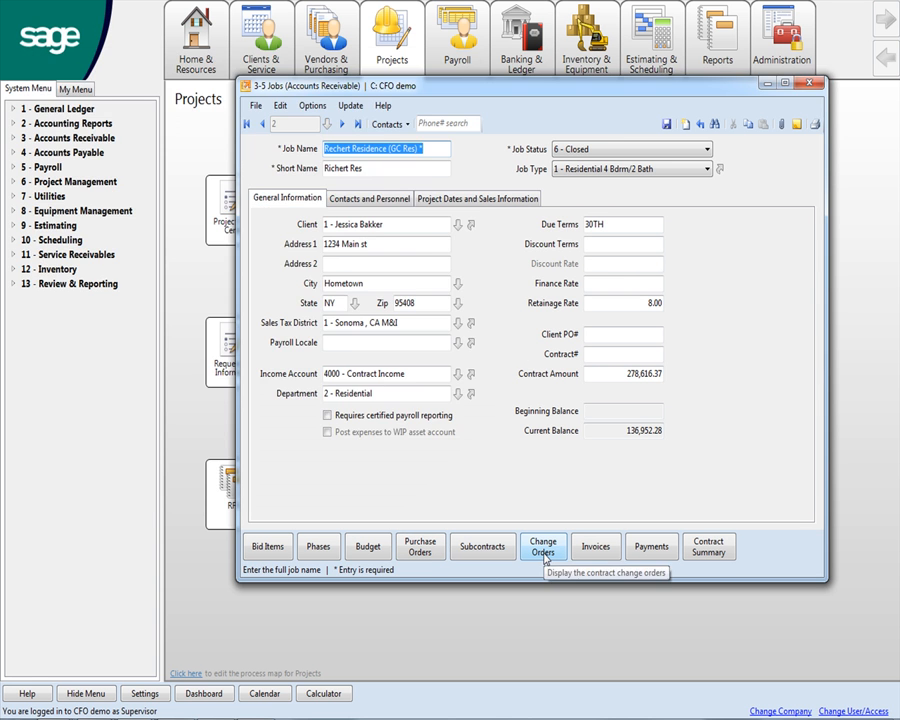
left_click(542, 546)
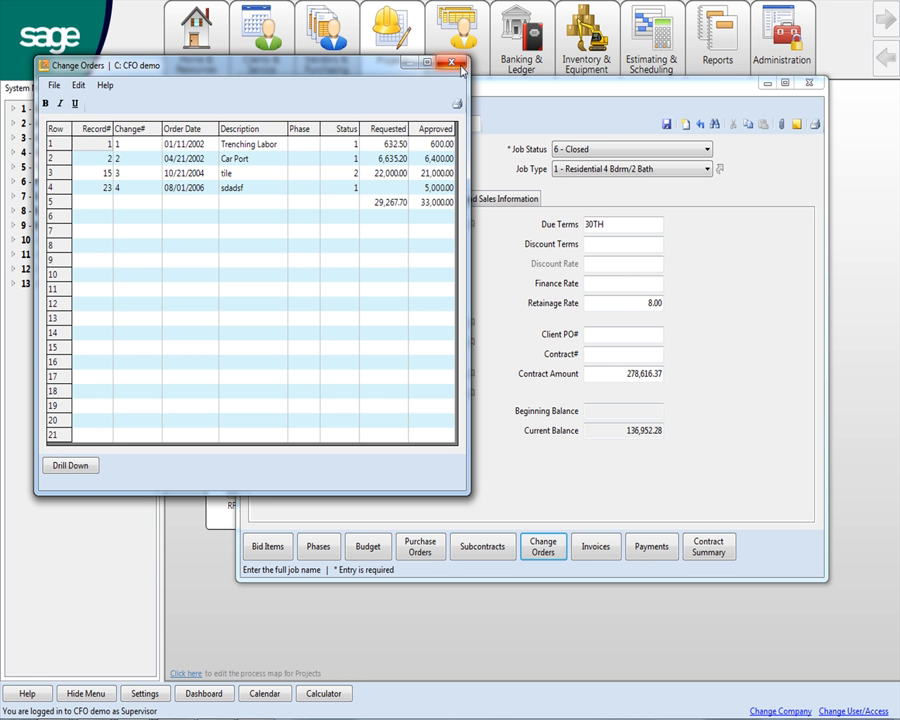
left_click(456, 64)
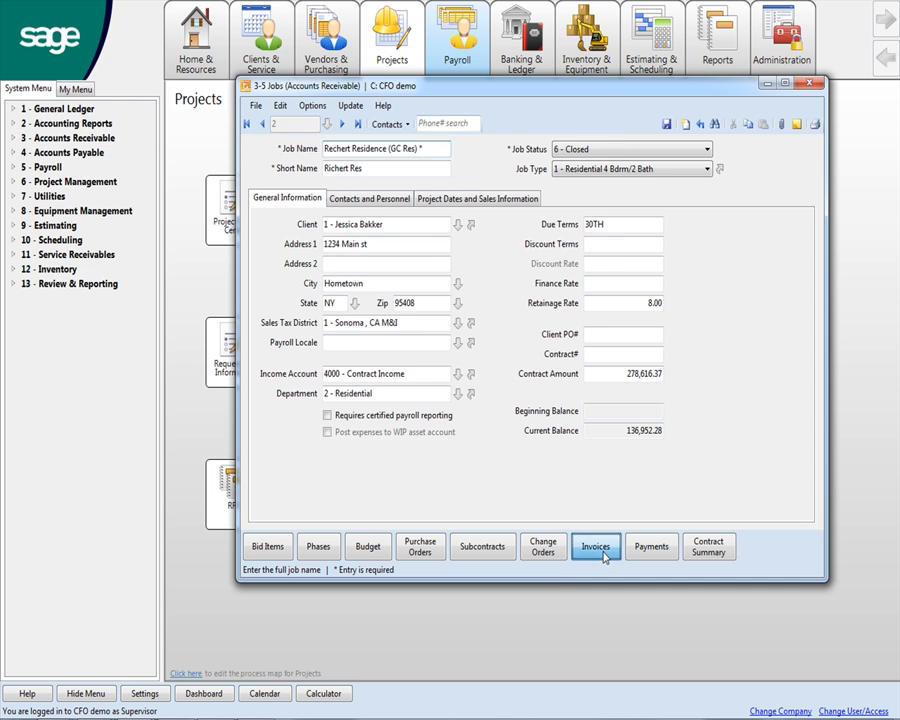
- Review the job's invoices and payment history lists, closing each after viewing
left_click(595, 547)
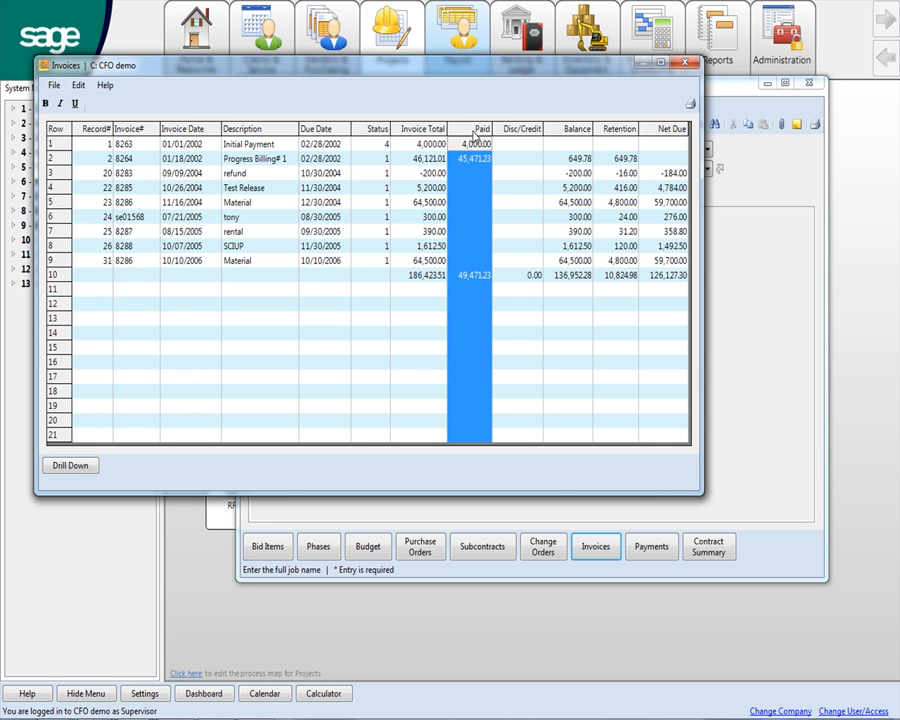
left_click(686, 64)
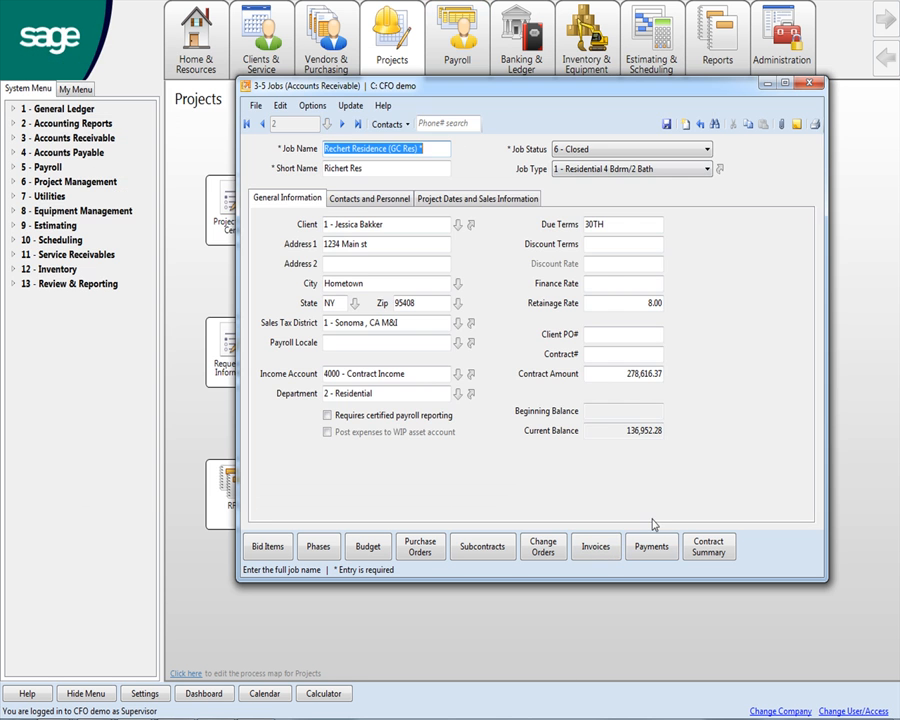
left_click(651, 546)
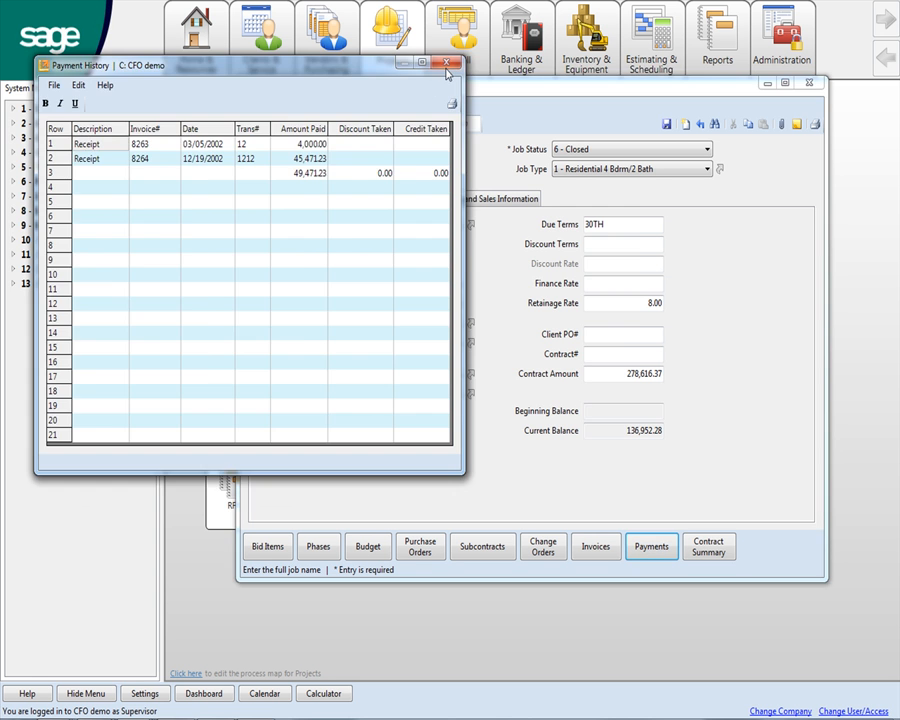
left_click(709, 546)
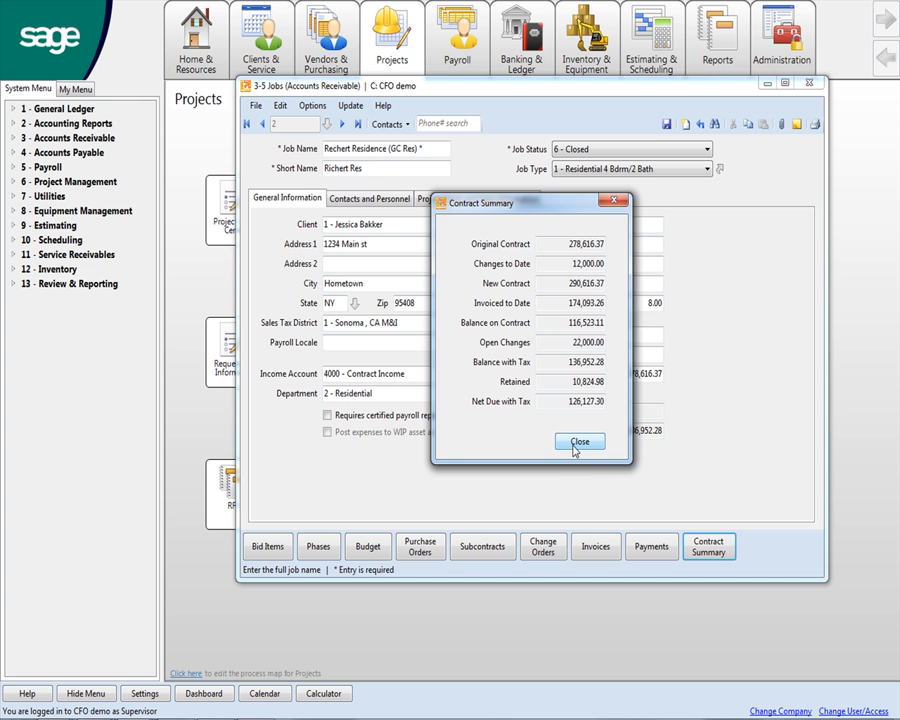
- Close the Contract Summary dialog and the Jobs window, returning to Projects
left_click(579, 441)
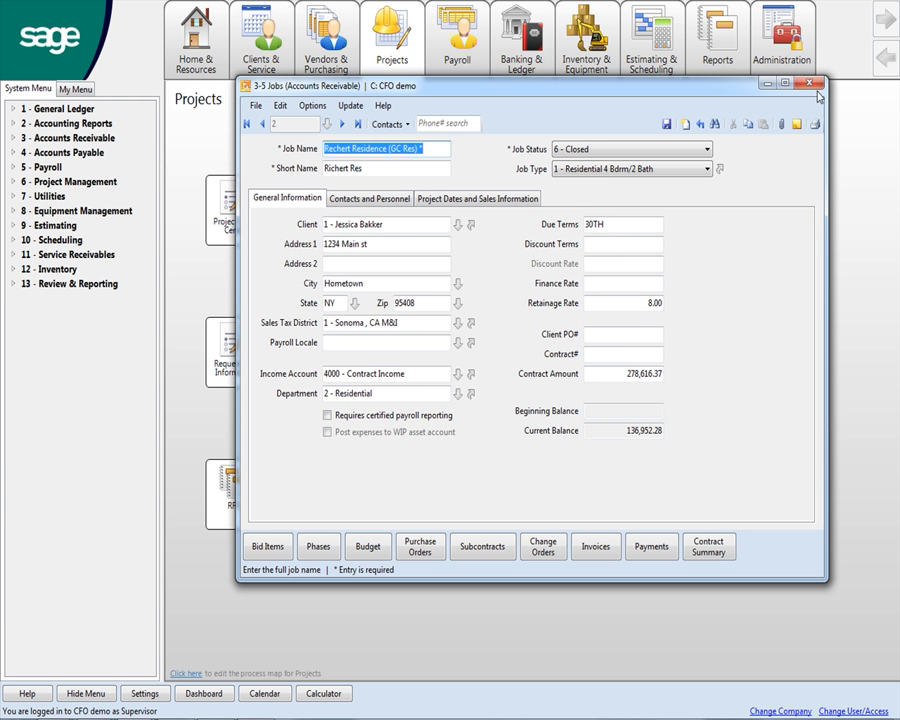
left_click(812, 85)
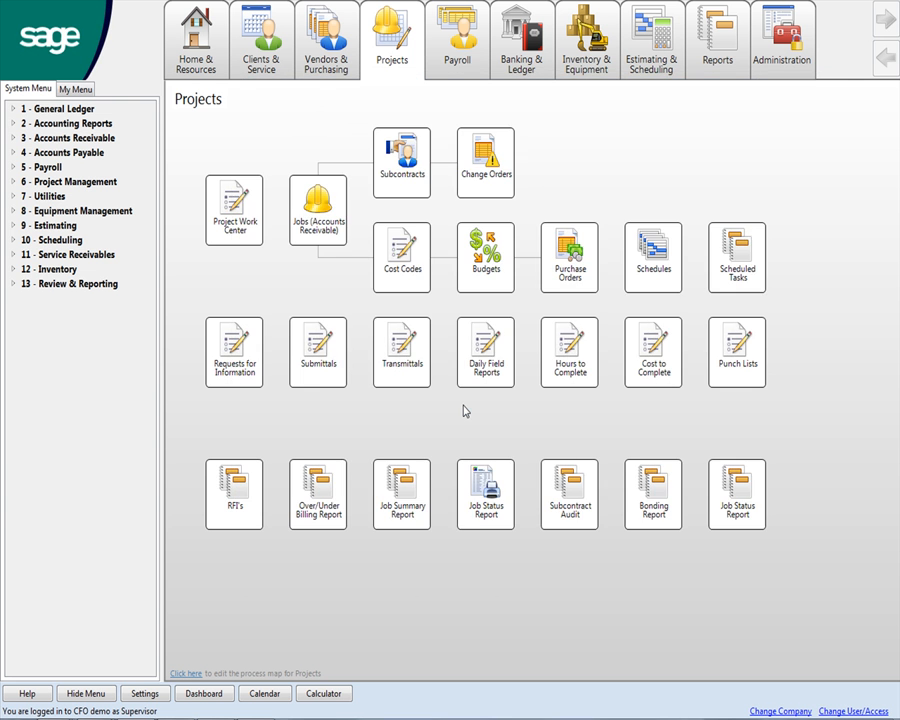
mouse_move(228, 403)
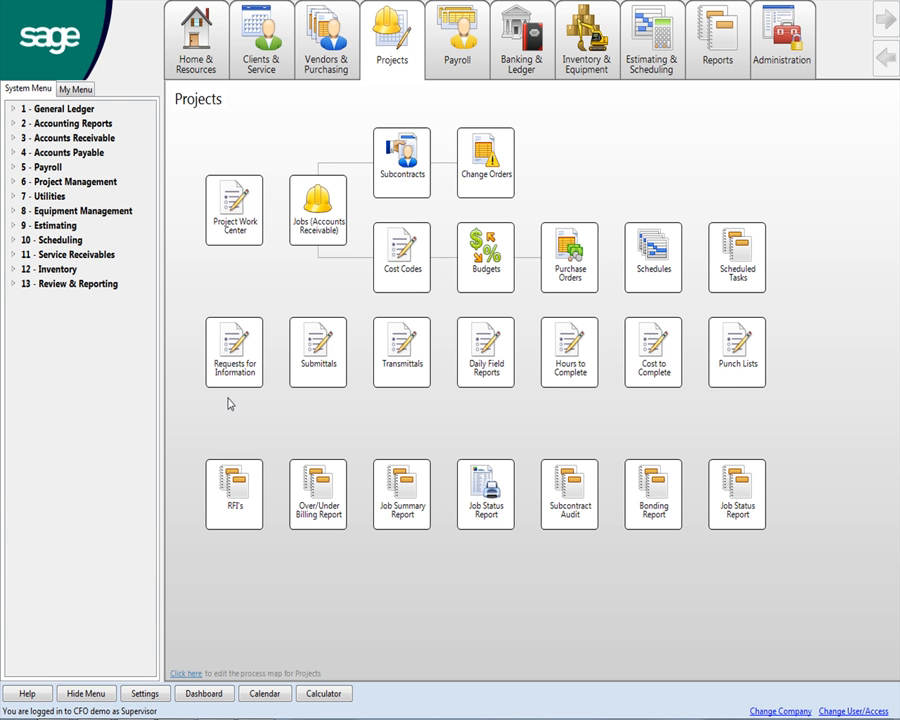
mouse_move(590, 500)
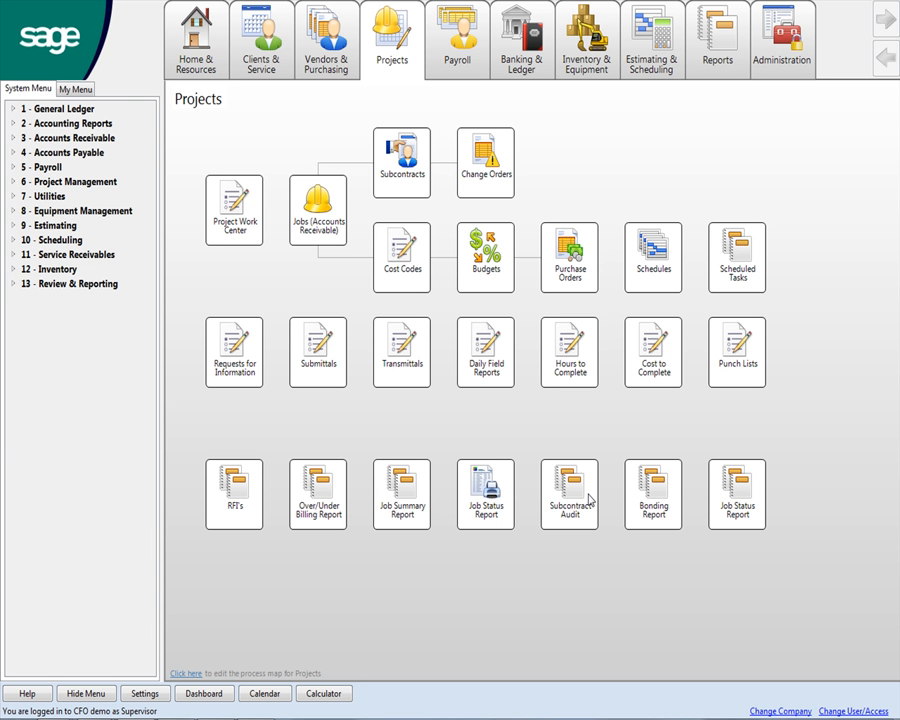
mouse_move(558, 515)
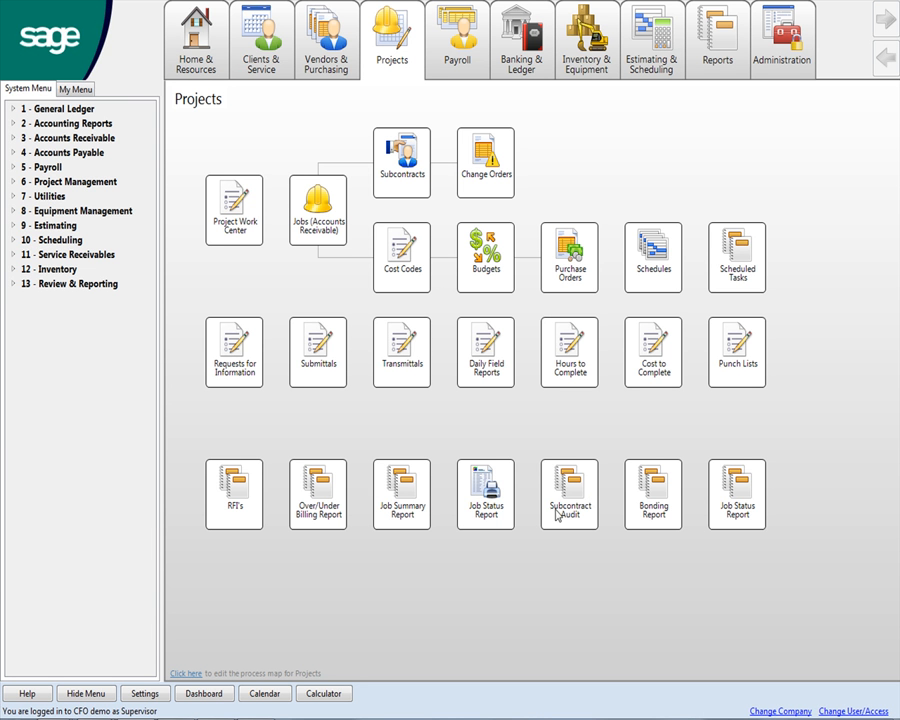
mouse_move(124, 346)
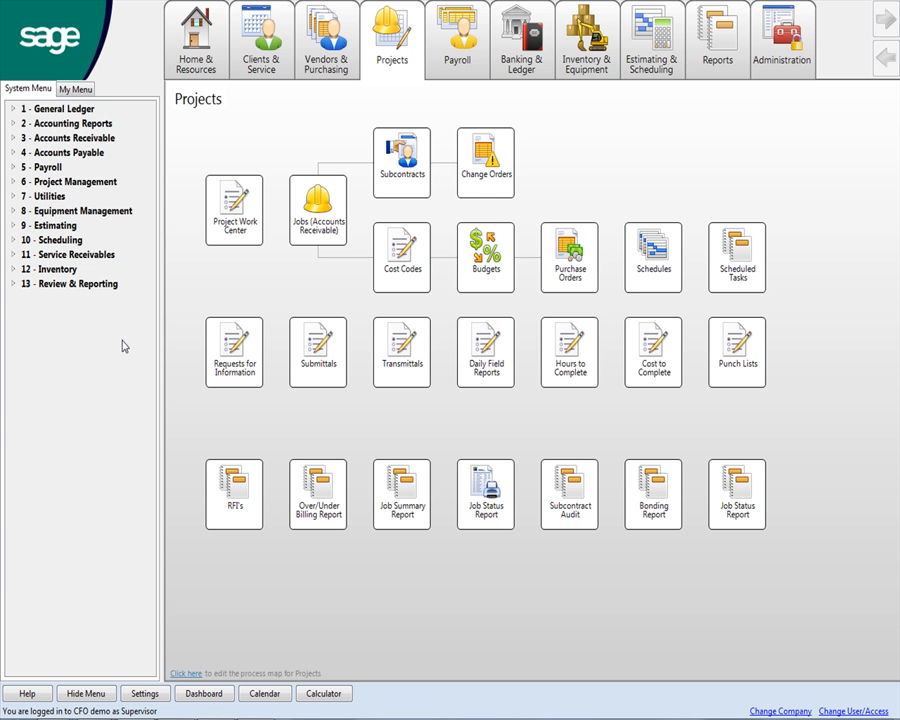
mouse_move(440, 290)
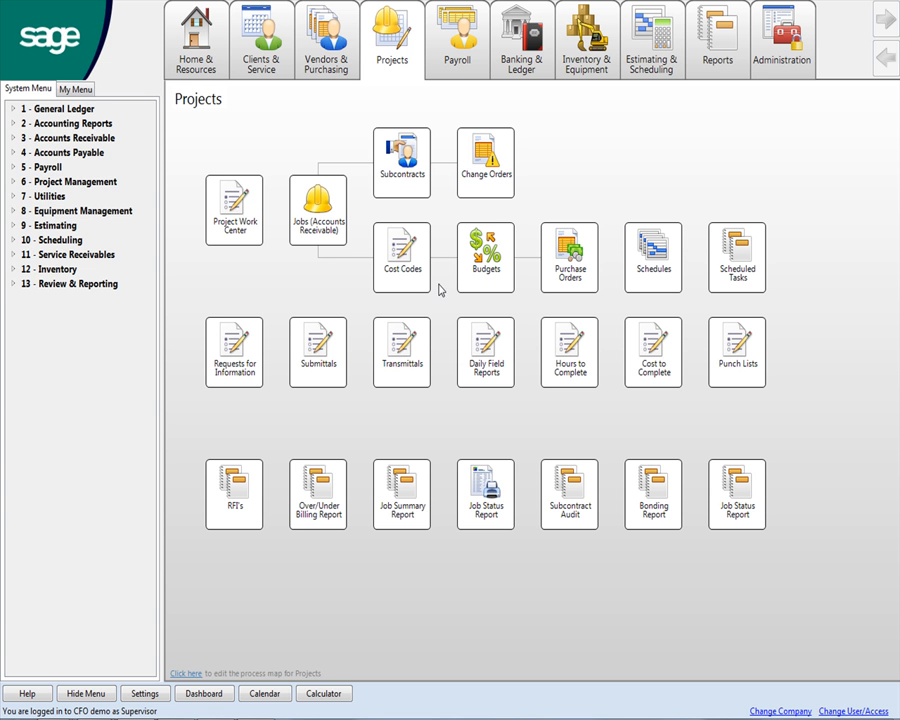
- Expand 3 - Accounts Receivable in the System Menu and choose 6 - Receivable Clients
left_click(66, 137)
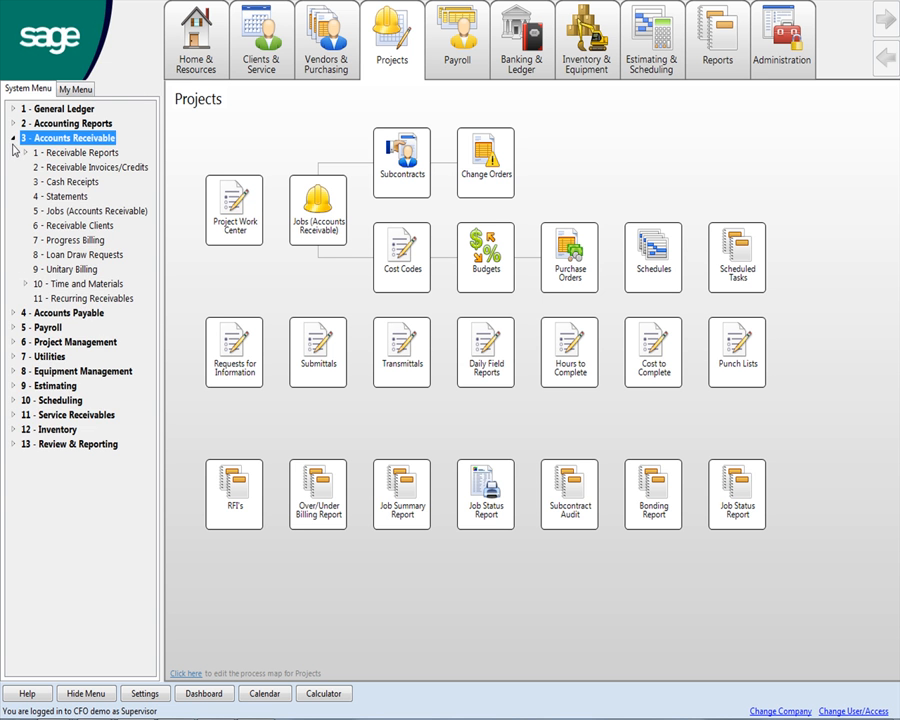
left_click(72, 225)
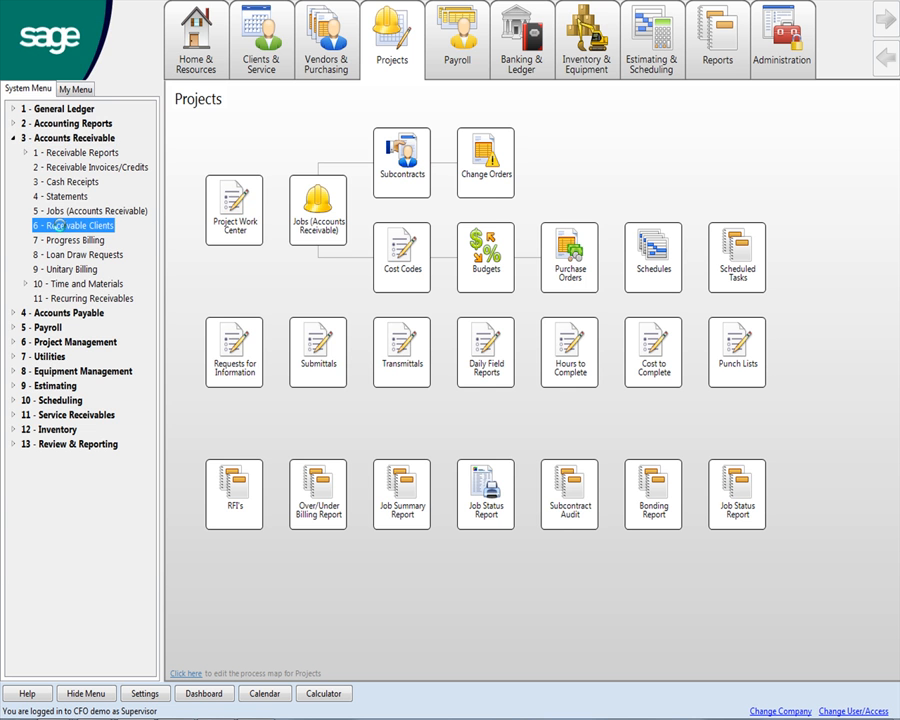
- Open the Receivable Clients window and jump to client record number 1
double_click(73, 225)
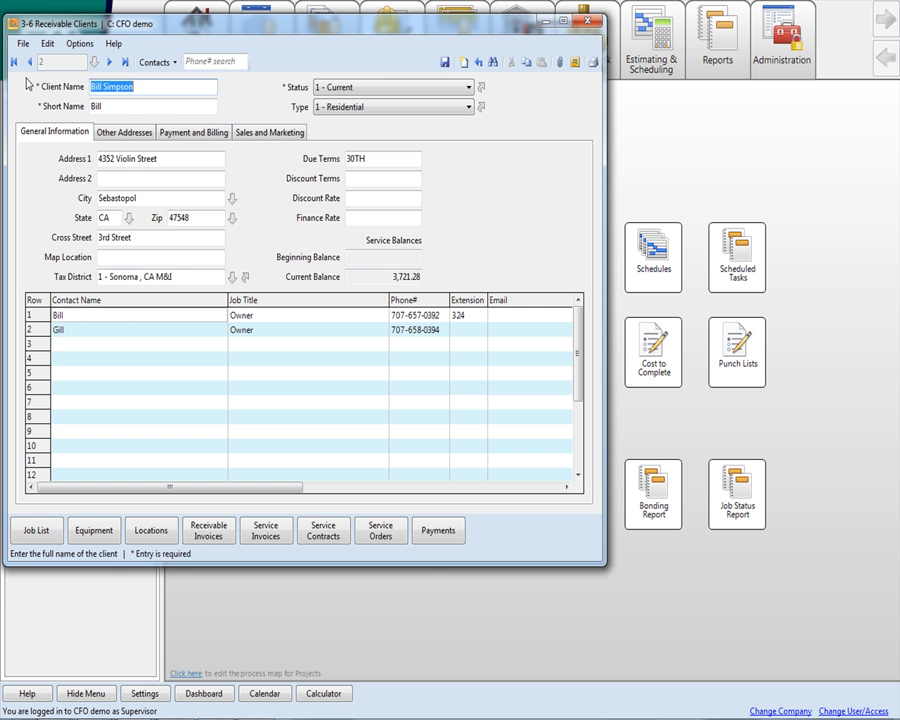
mouse_move(85, 77)
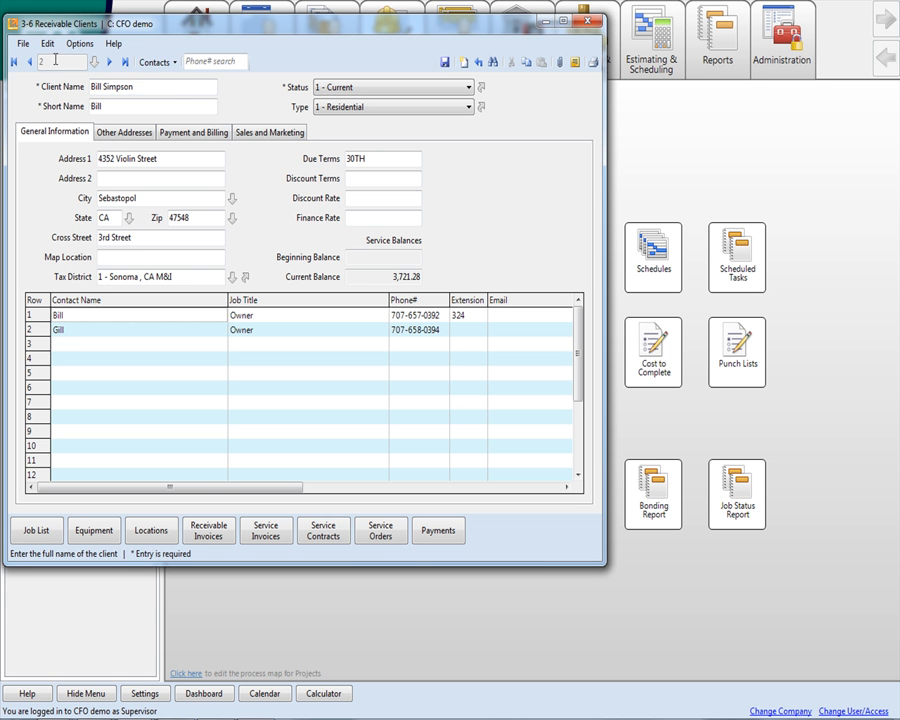
left_click(30, 61)
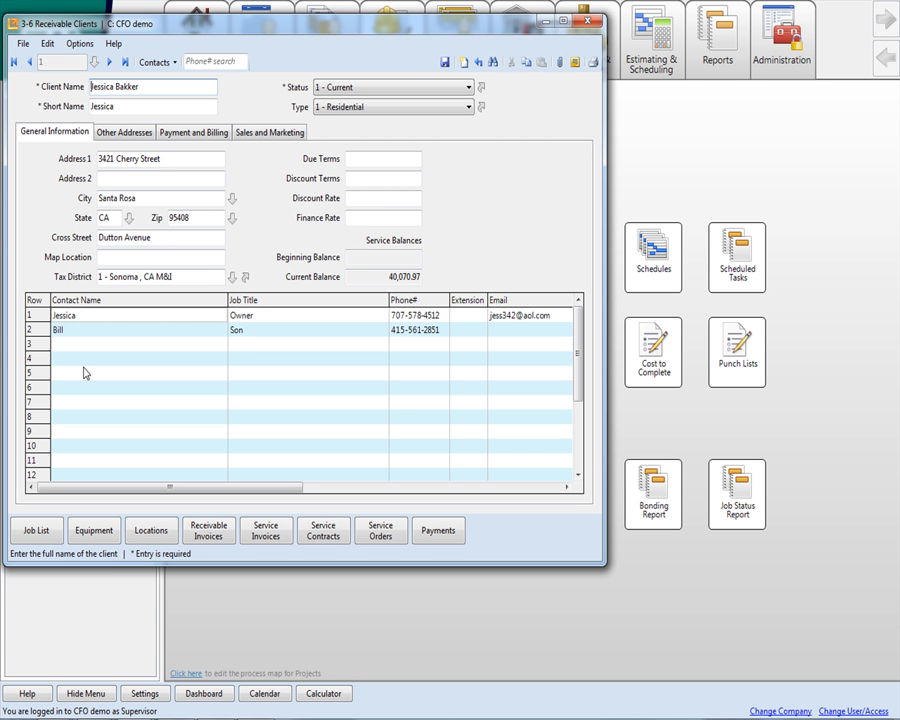
mouse_move(84, 474)
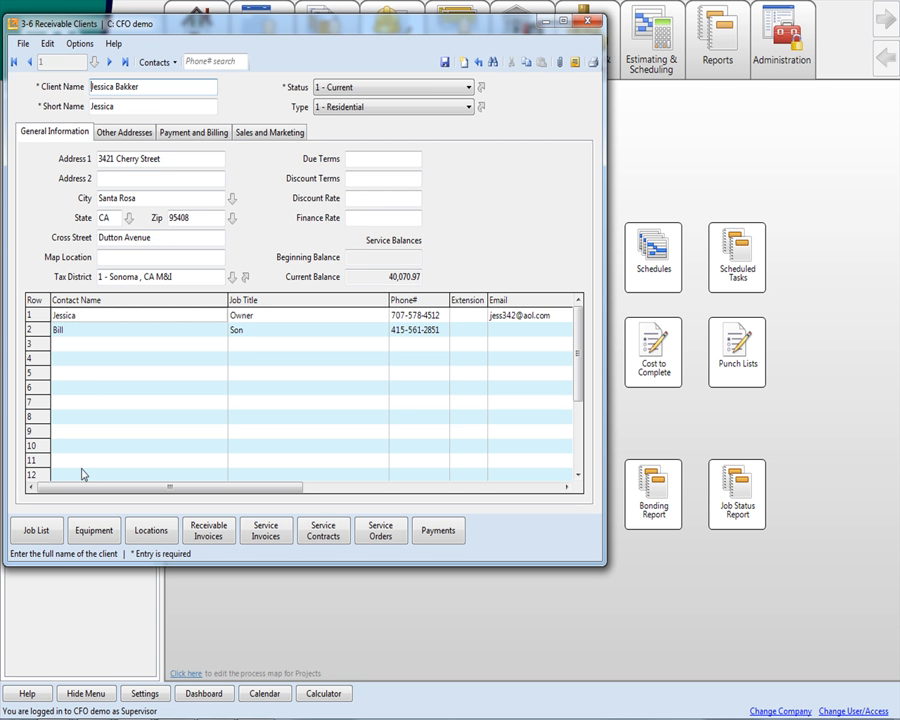
mouse_move(38, 551)
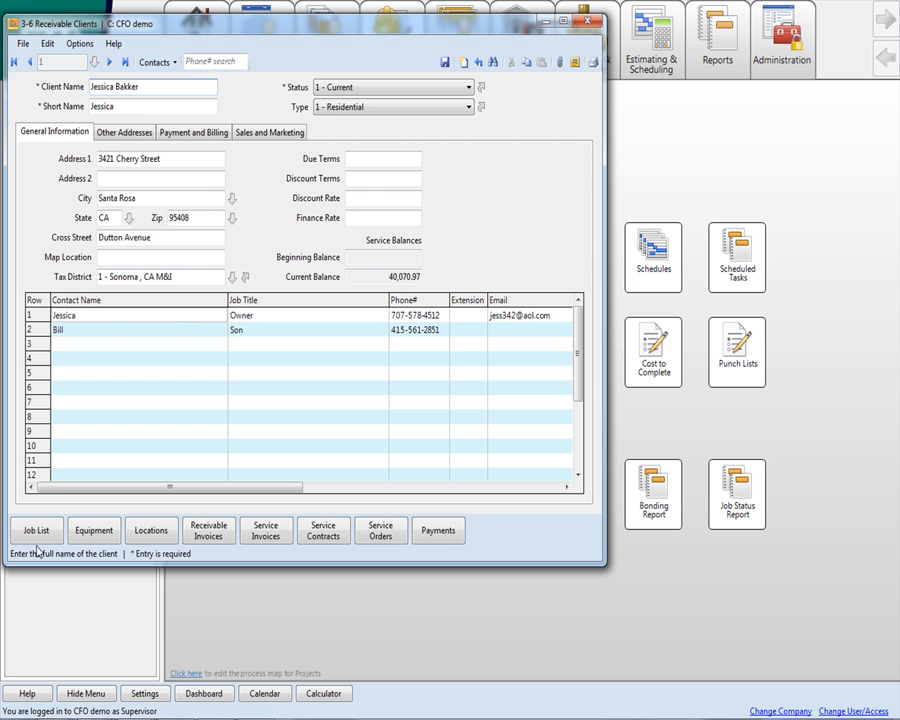
mouse_move(36, 530)
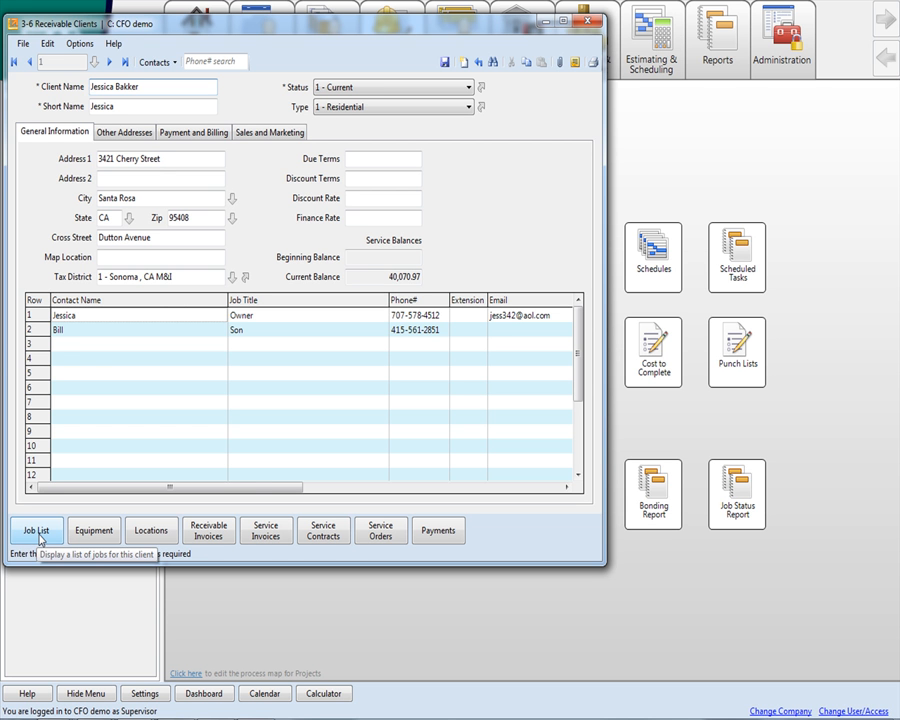
mouse_move(63, 540)
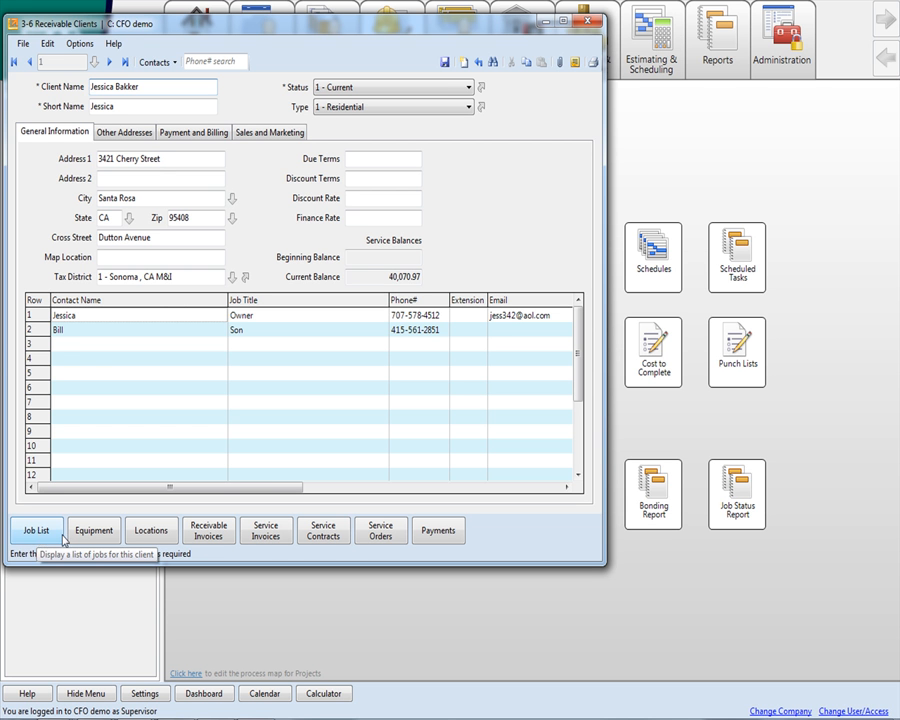
left_click(93, 530)
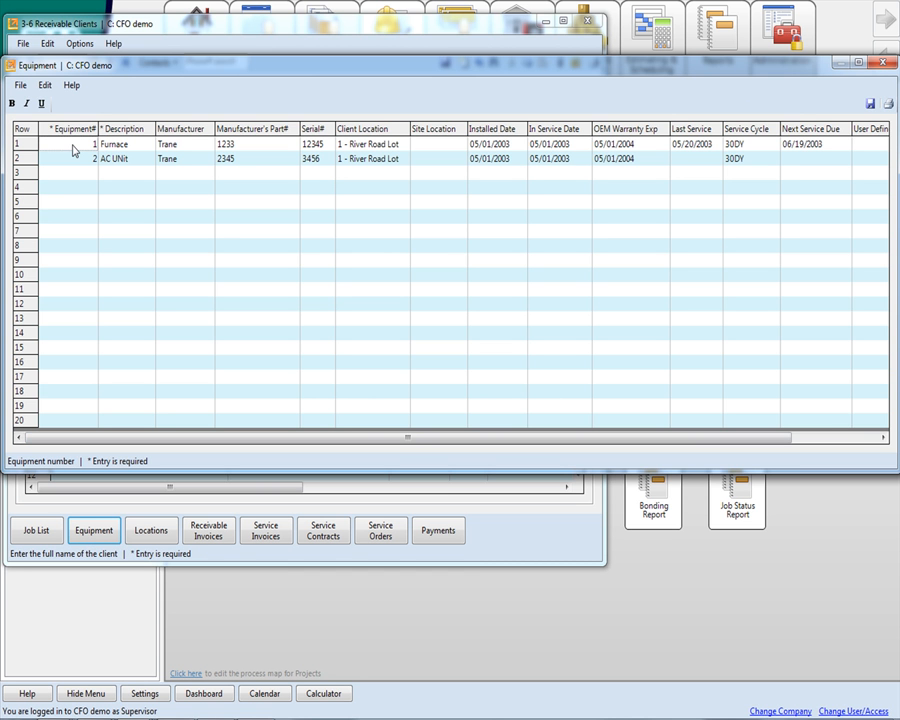
mouse_move(80, 164)
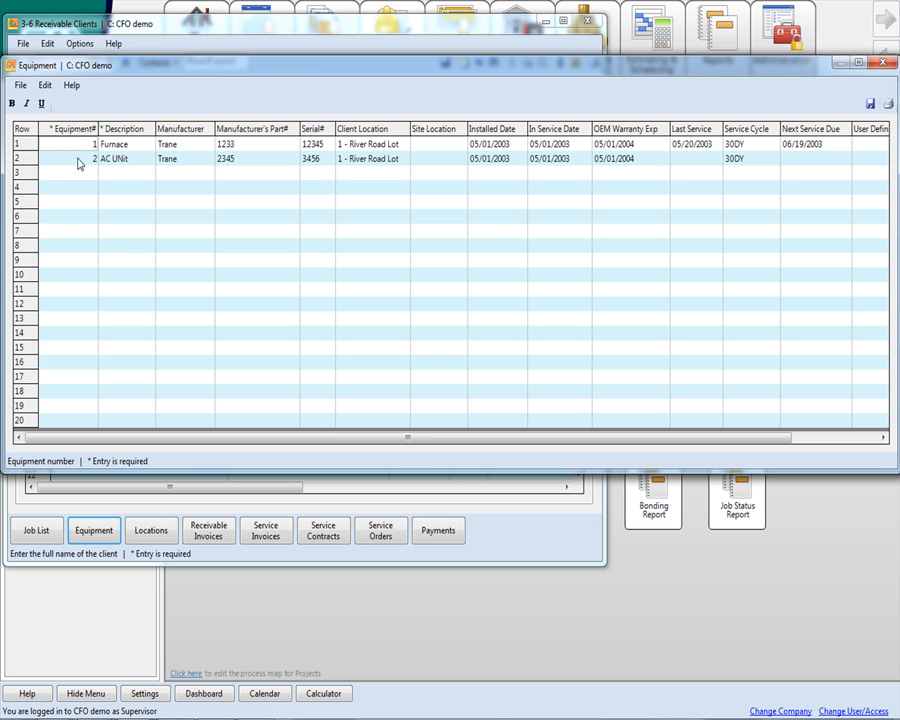
mouse_move(232, 146)
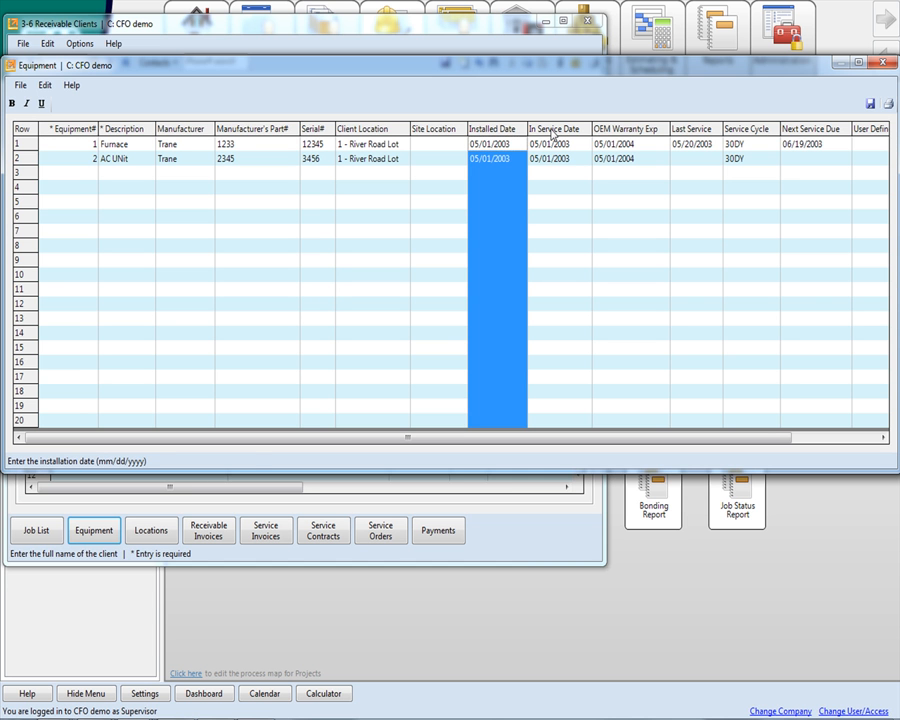
left_click(628, 158)
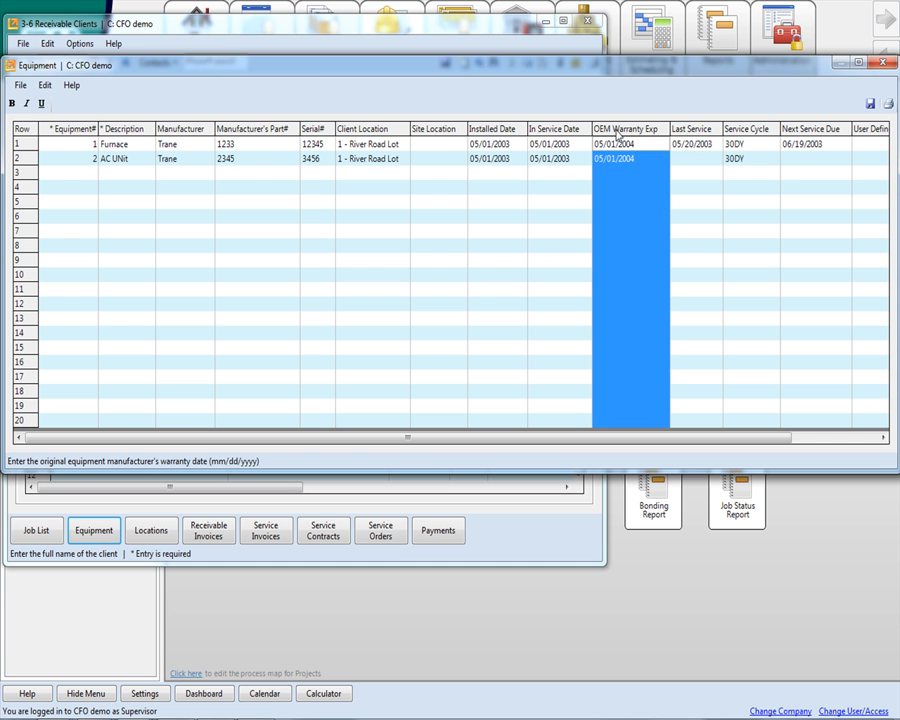
left_click(692, 143)
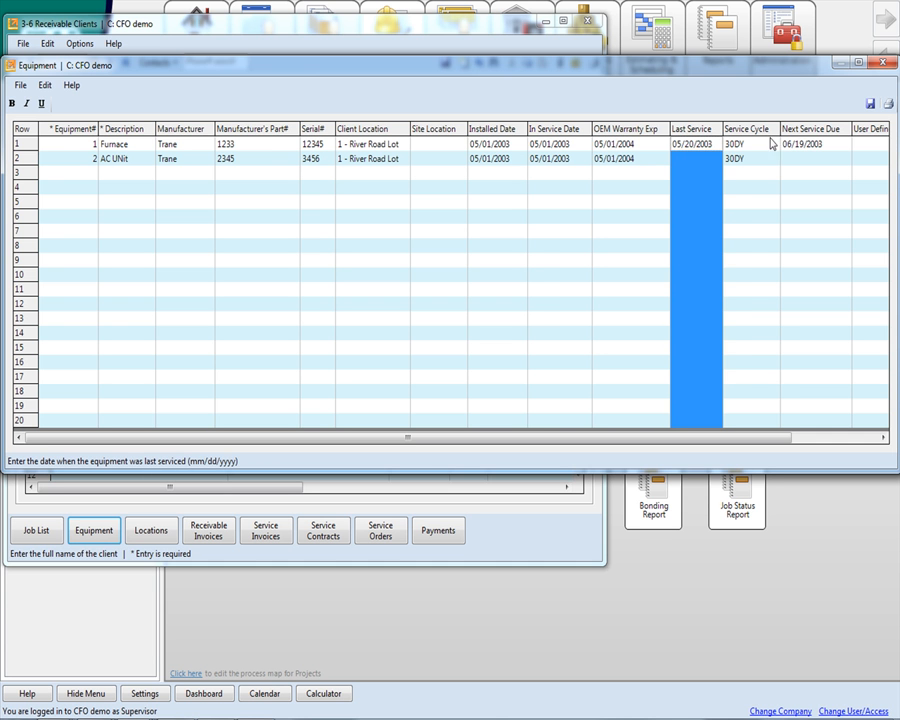
left_click(814, 143)
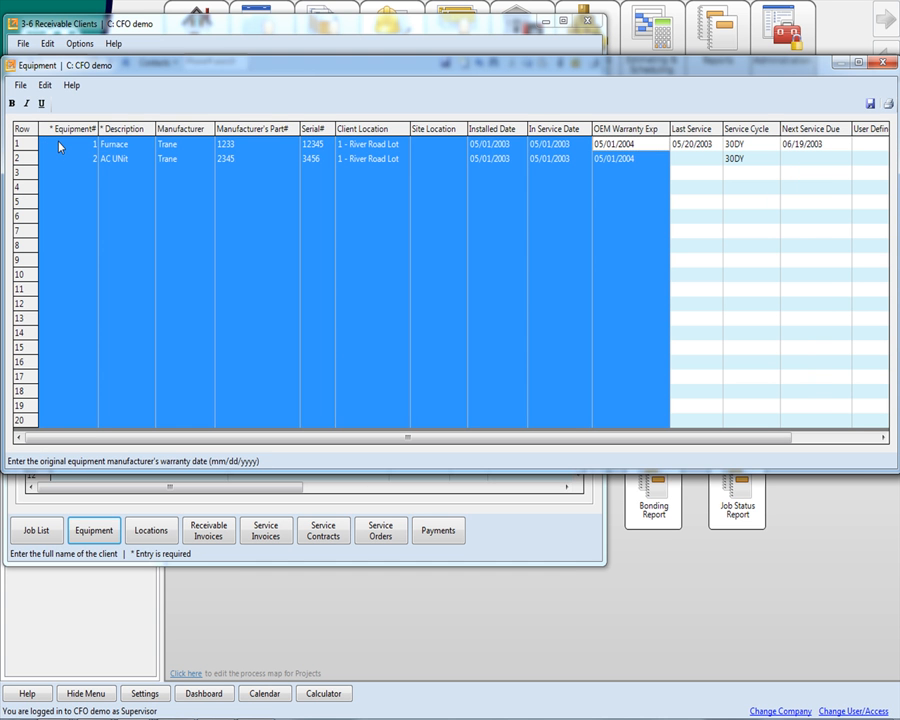
mouse_move(75, 167)
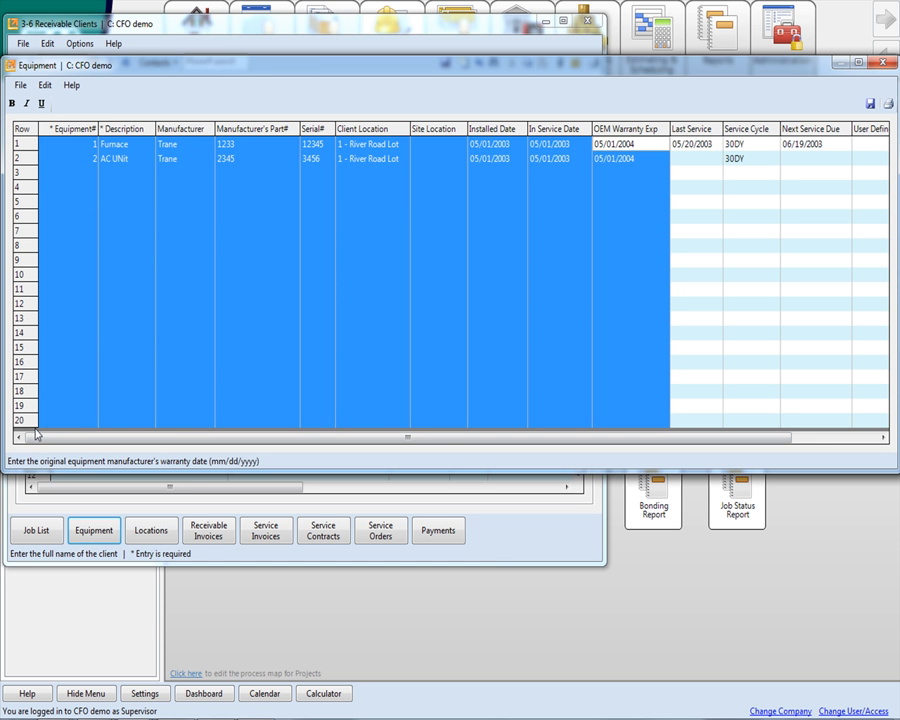
mouse_move(46, 427)
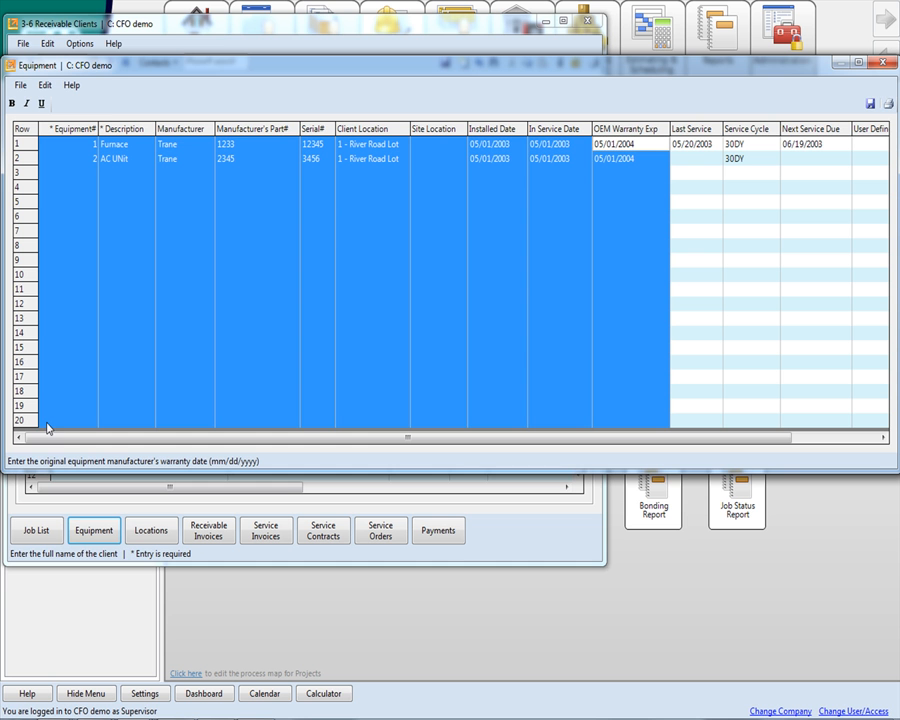
mouse_move(449, 219)
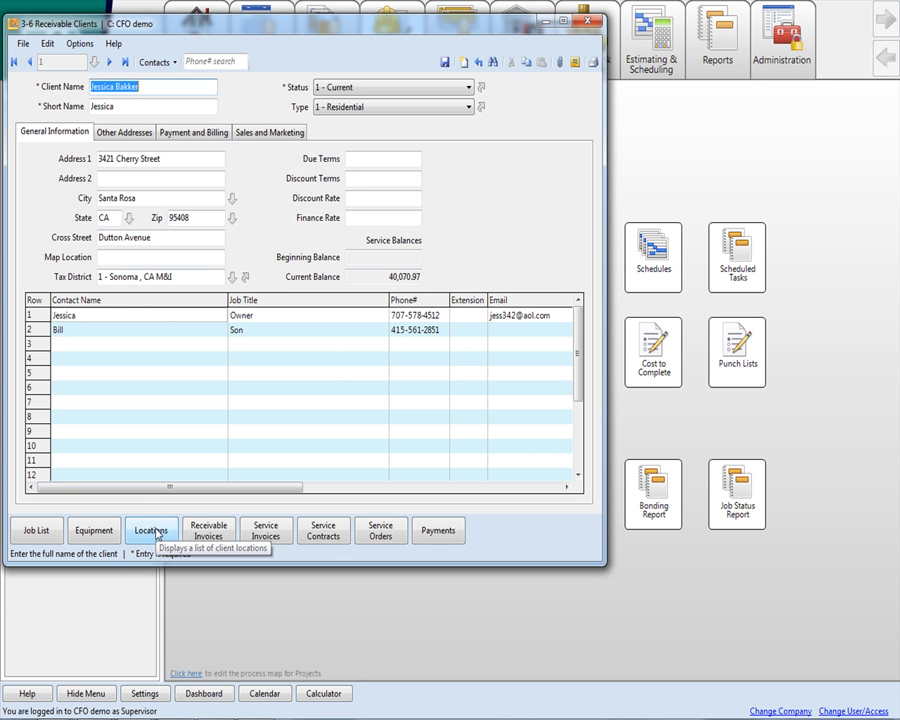
- Close the Equipment list and the 3-6 Receivable Clients window, returning to Projects
left_click(150, 530)
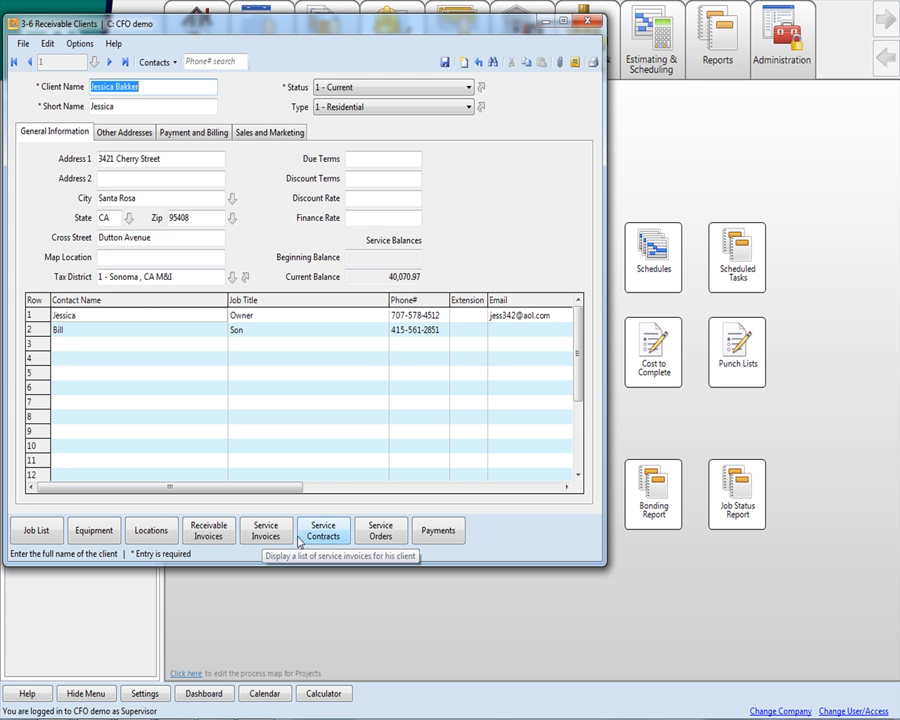
mouse_move(380, 530)
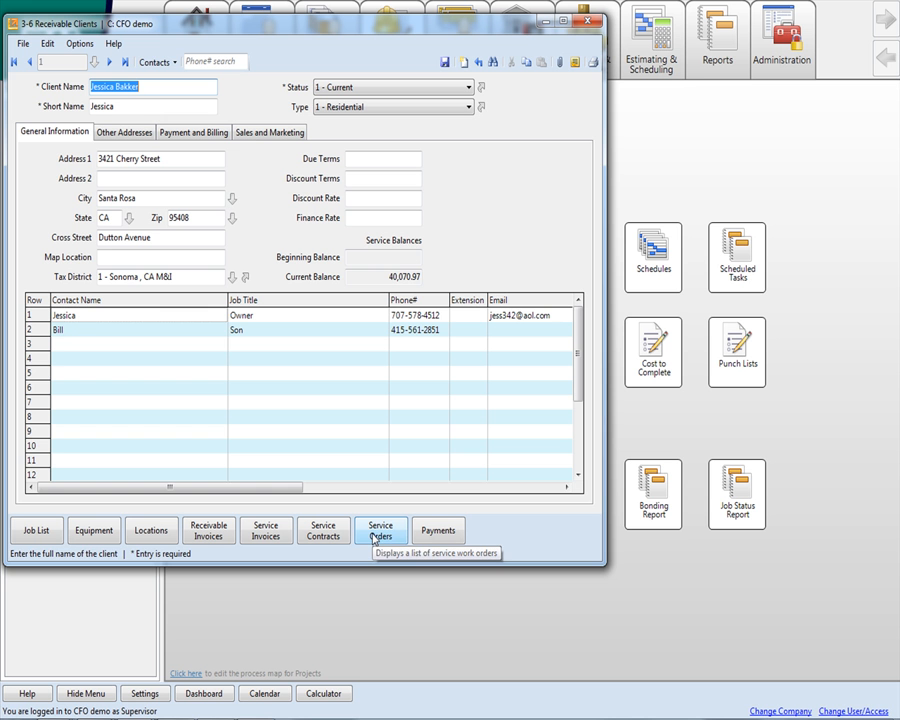
mouse_move(322, 531)
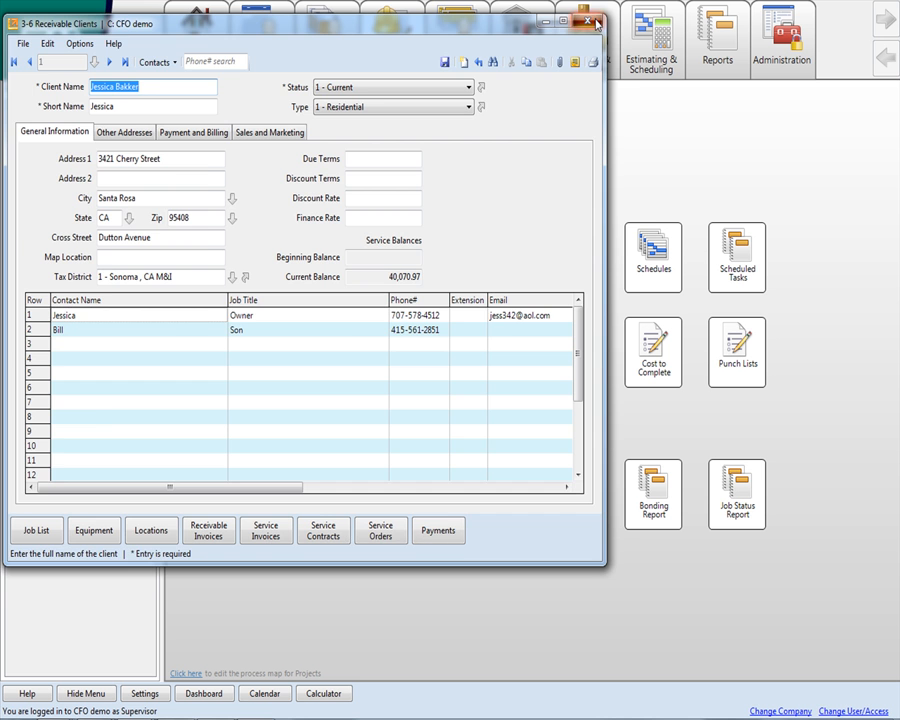
left_click(593, 22)
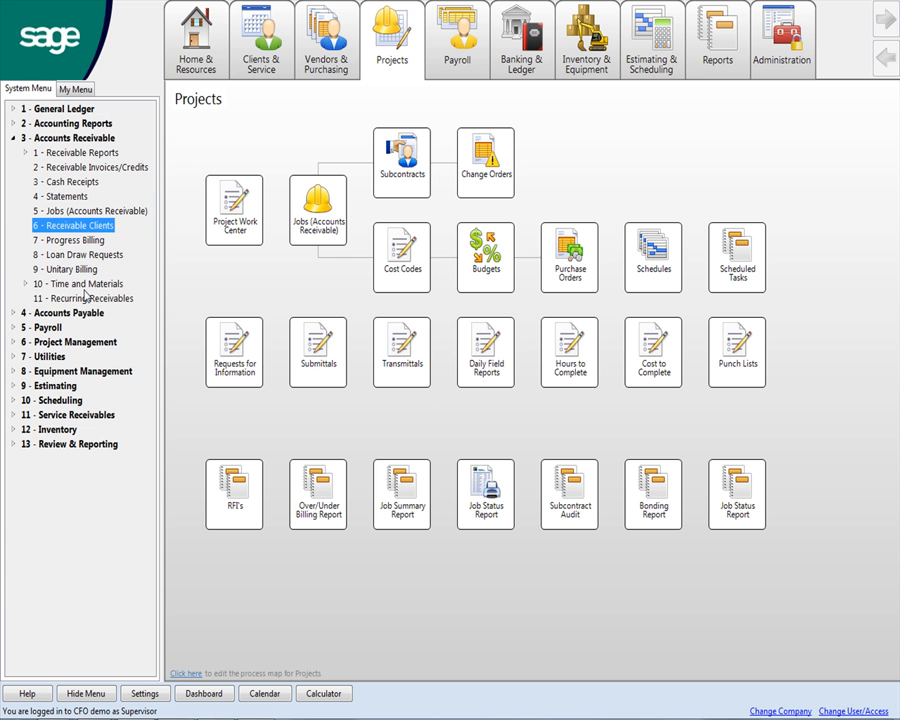
mouse_move(9, 318)
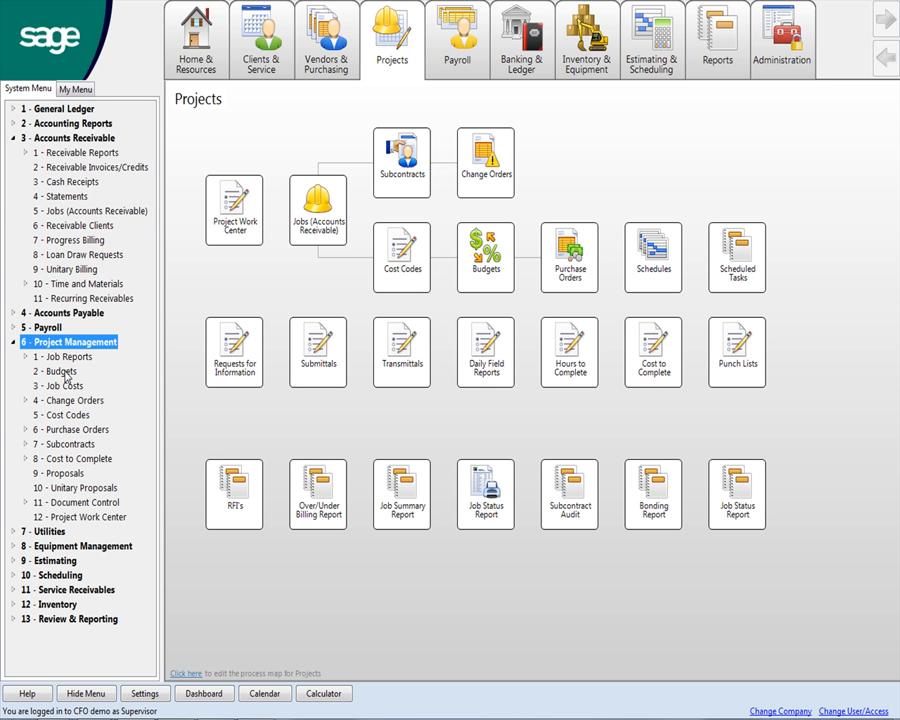
mouse_move(65, 372)
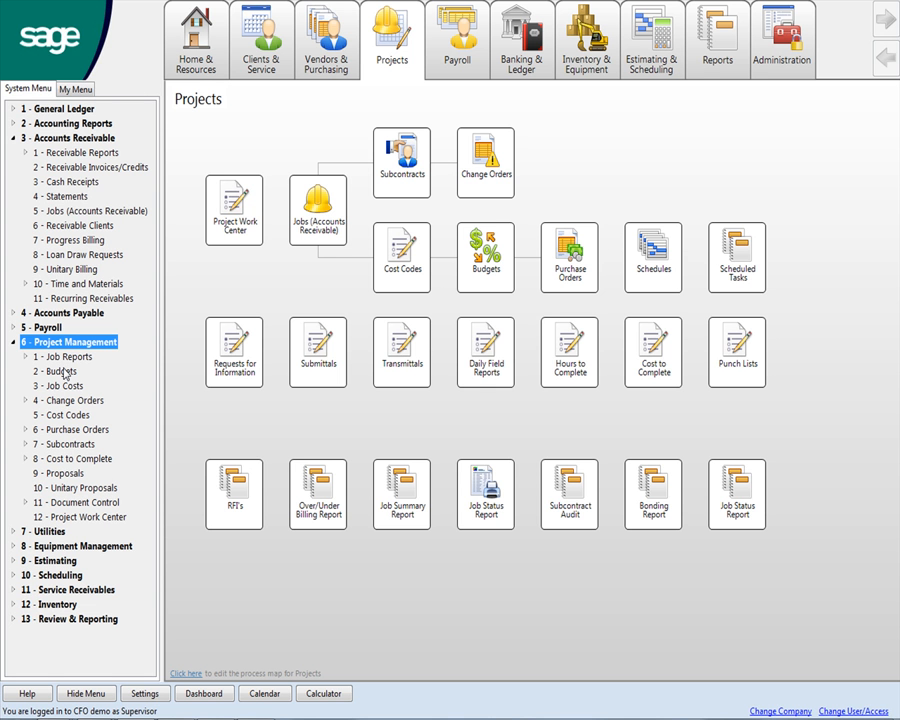
- Open 6-2 Budgets showing the Rechert Residence budget by cost code, totaling 220,761.75
left_click(485, 257)
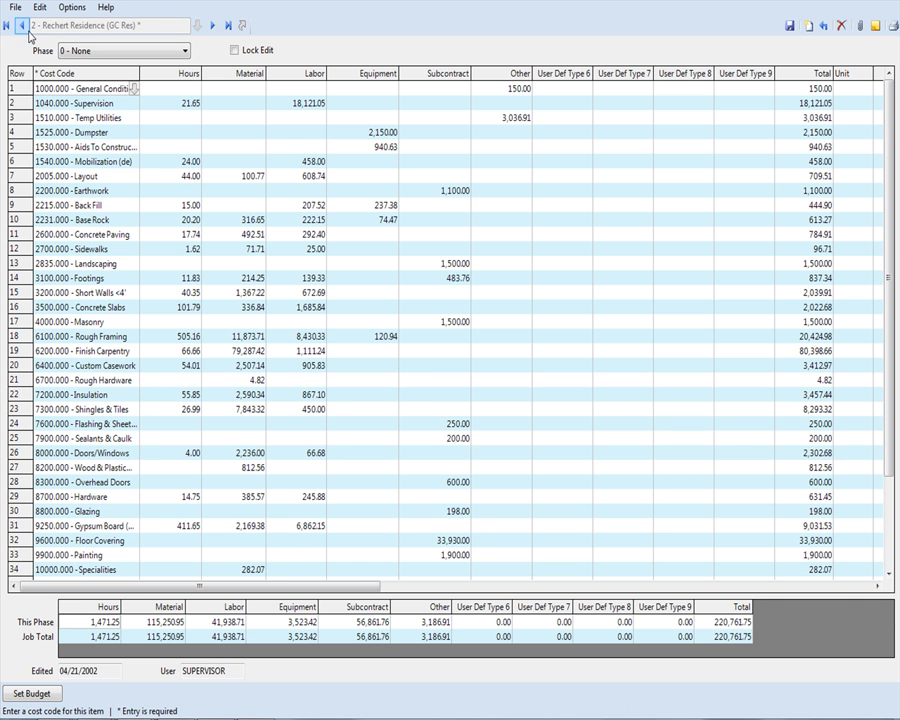
- Step forward to job 5 Highway 39's budget and select the Hours, Labor and Cost Code through Subcontract columns
left_click(211, 26)
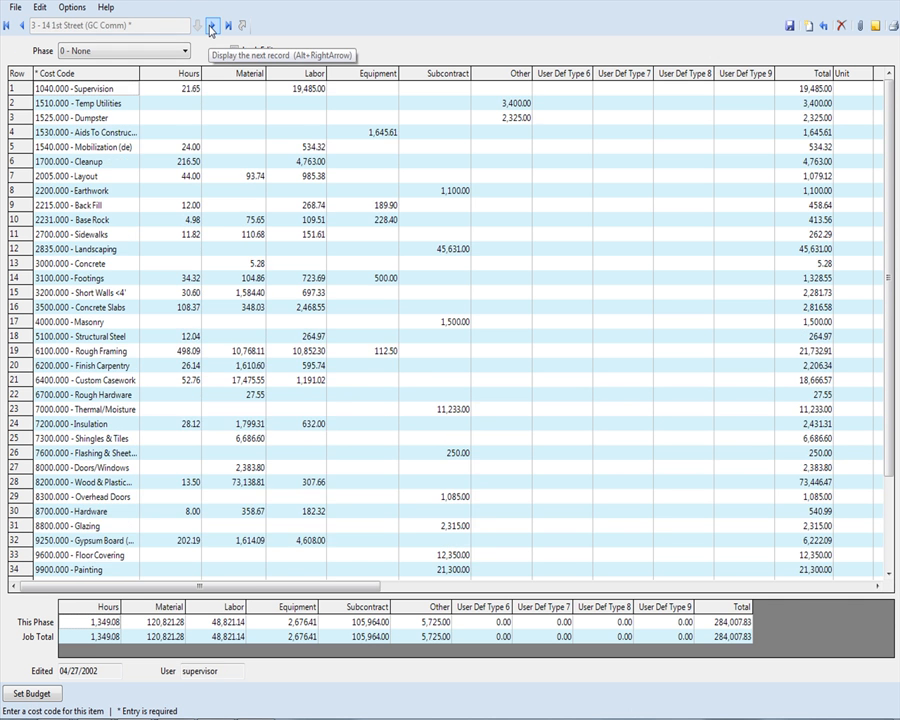
left_click(211, 25)
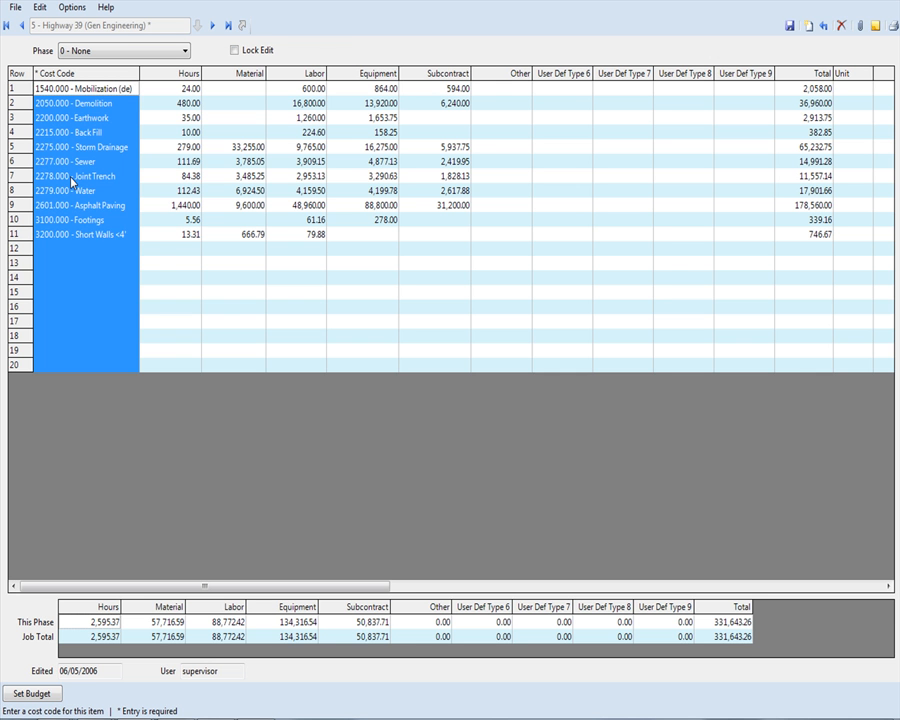
left_click(185, 88)
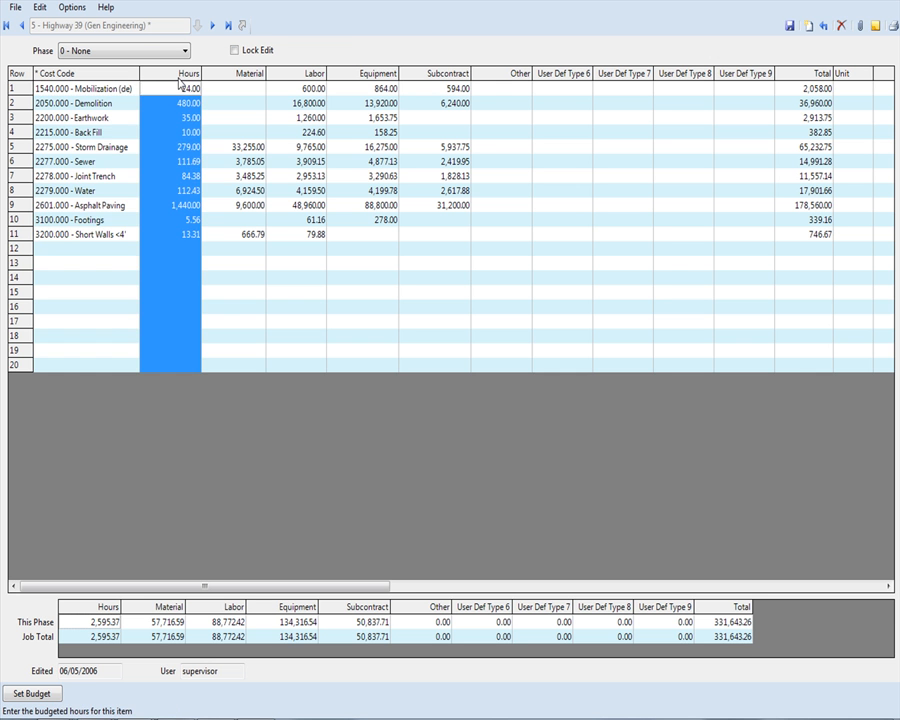
left_click(310, 88)
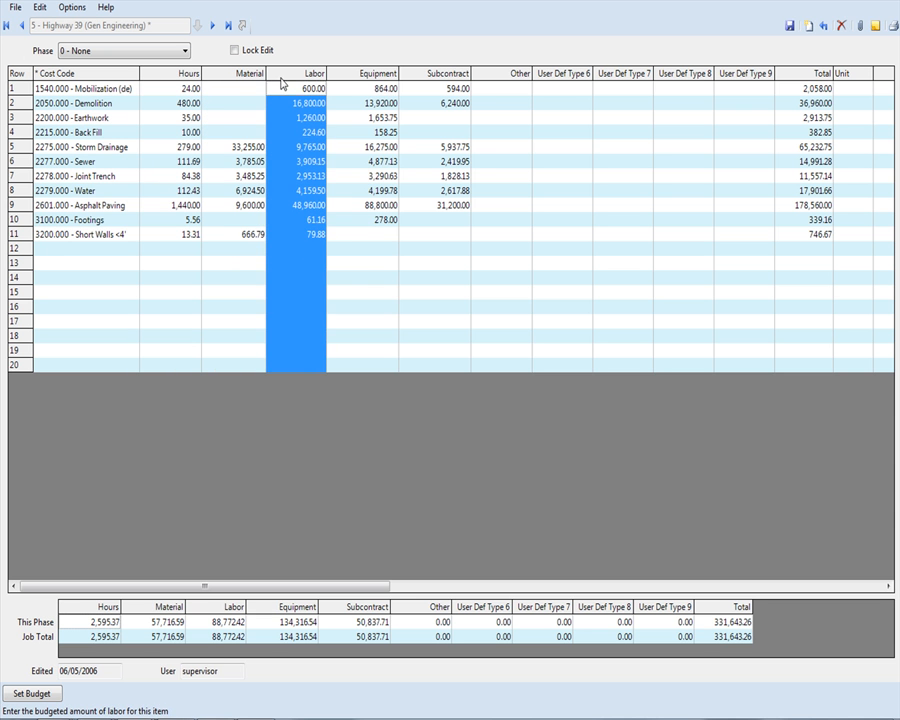
left_click(440, 88)
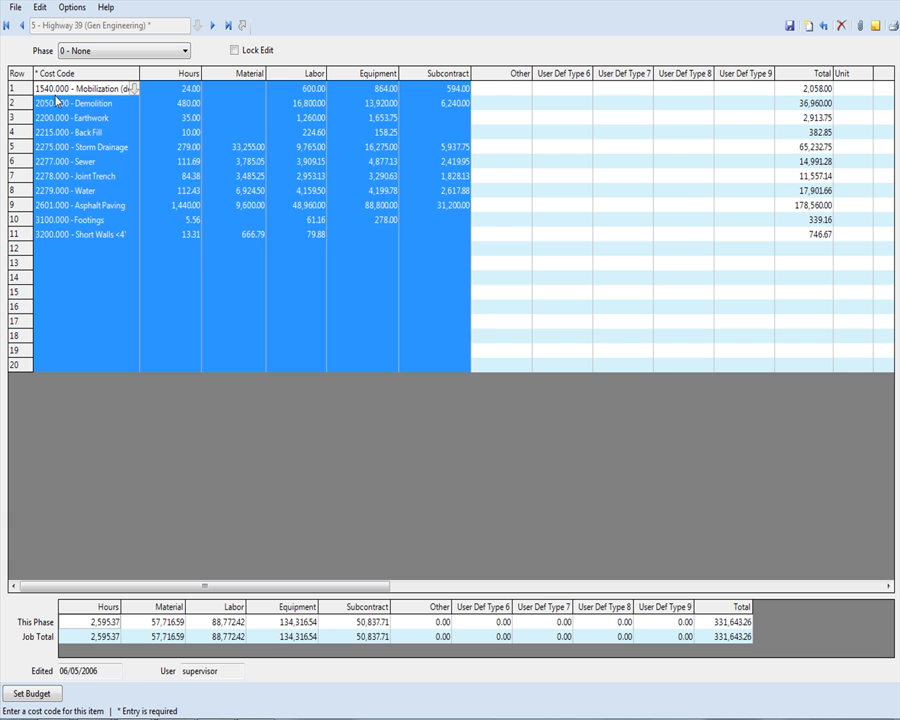
mouse_move(75, 132)
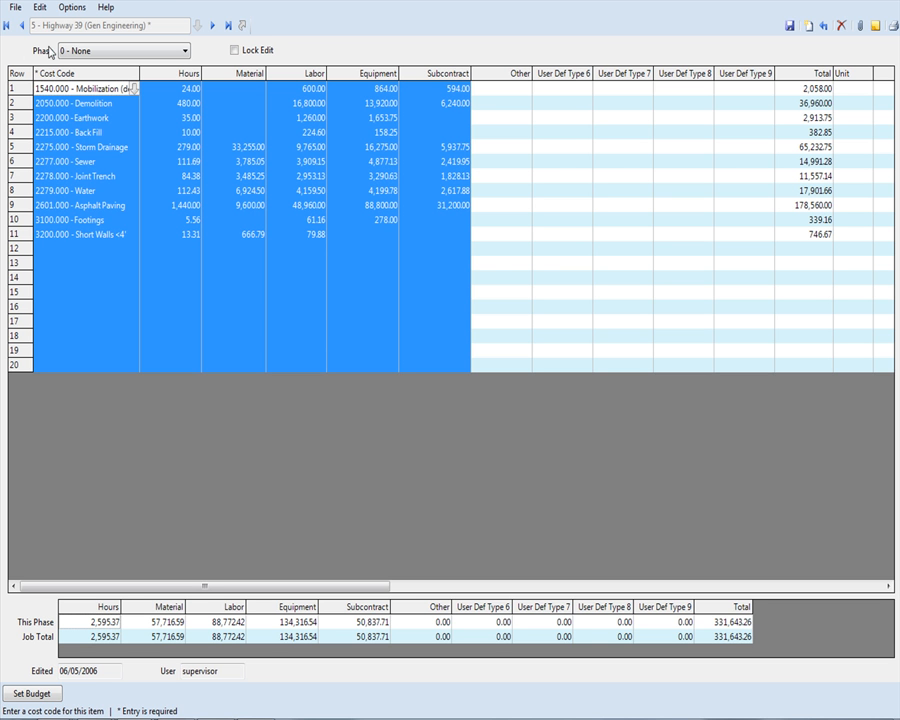
mouse_move(92, 250)
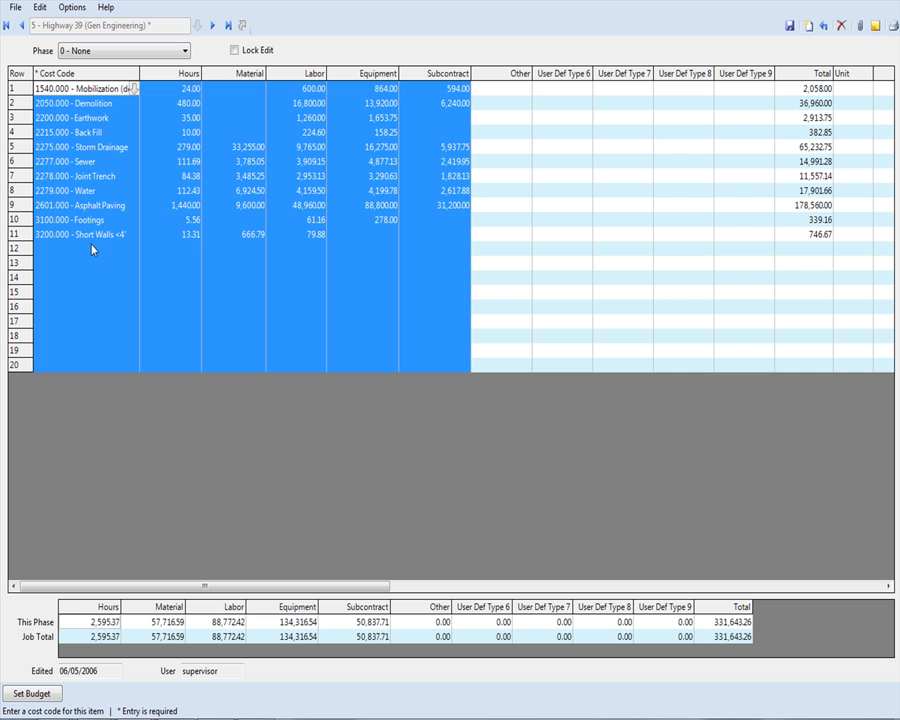
mouse_move(95, 147)
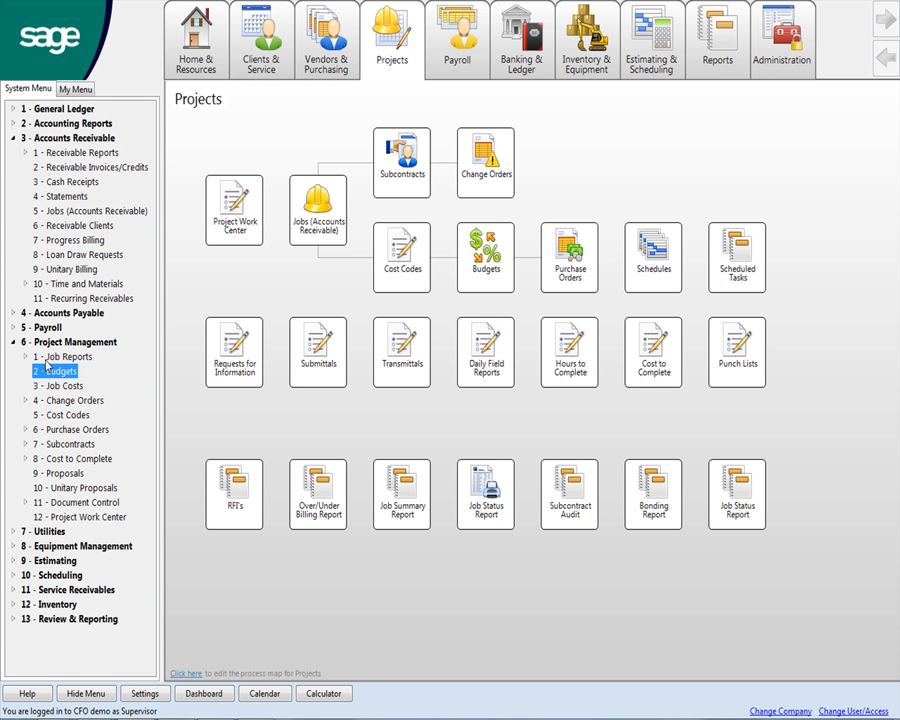
mouse_move(835, 64)
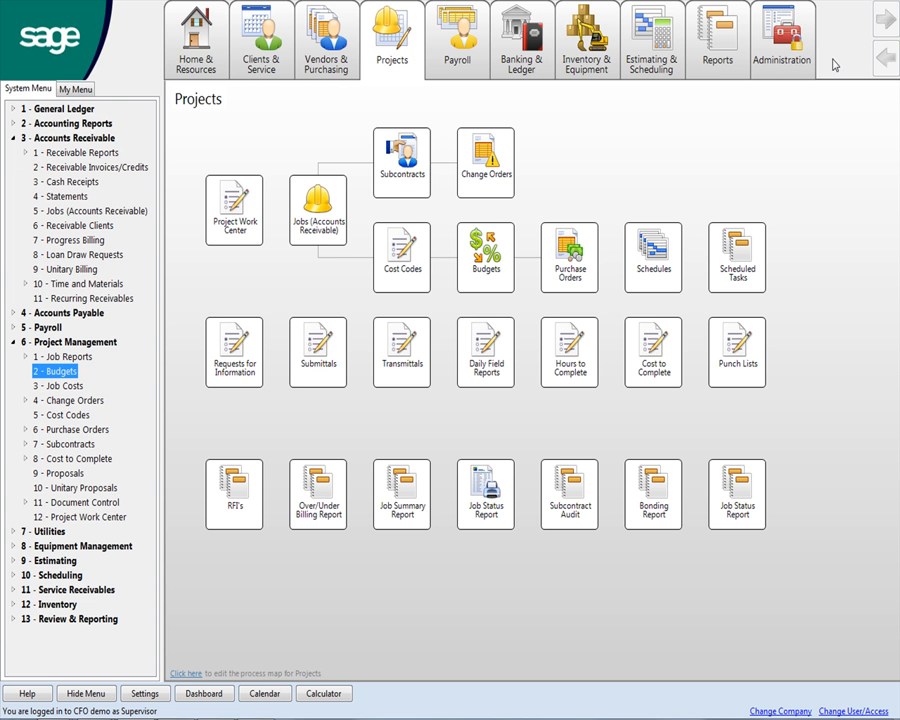
- Search the reports for 'job cost', returning 139 matching reports
left_click(717, 37)
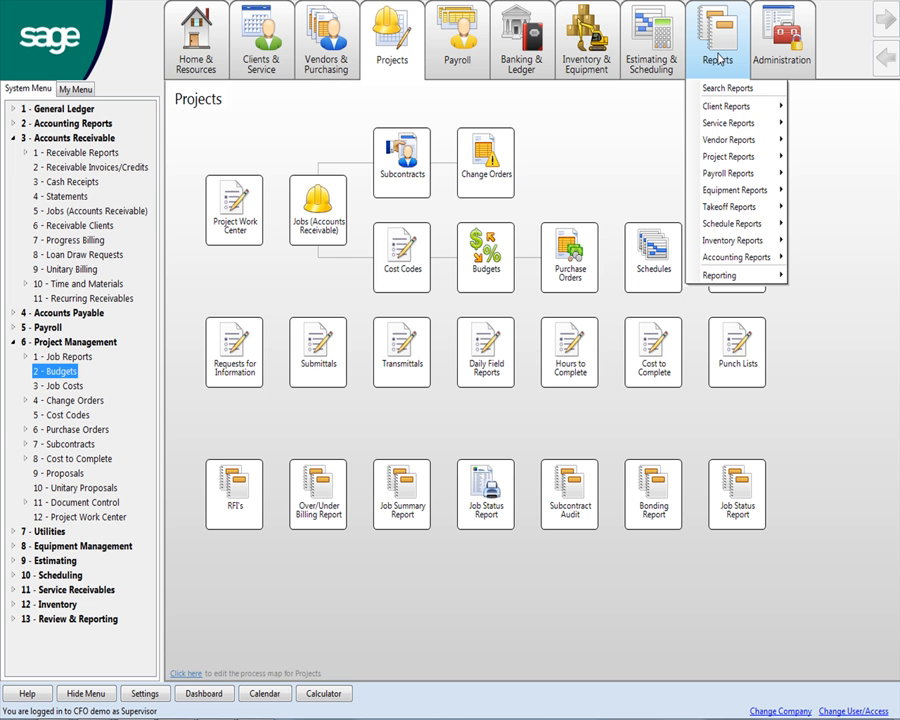
mouse_move(730, 88)
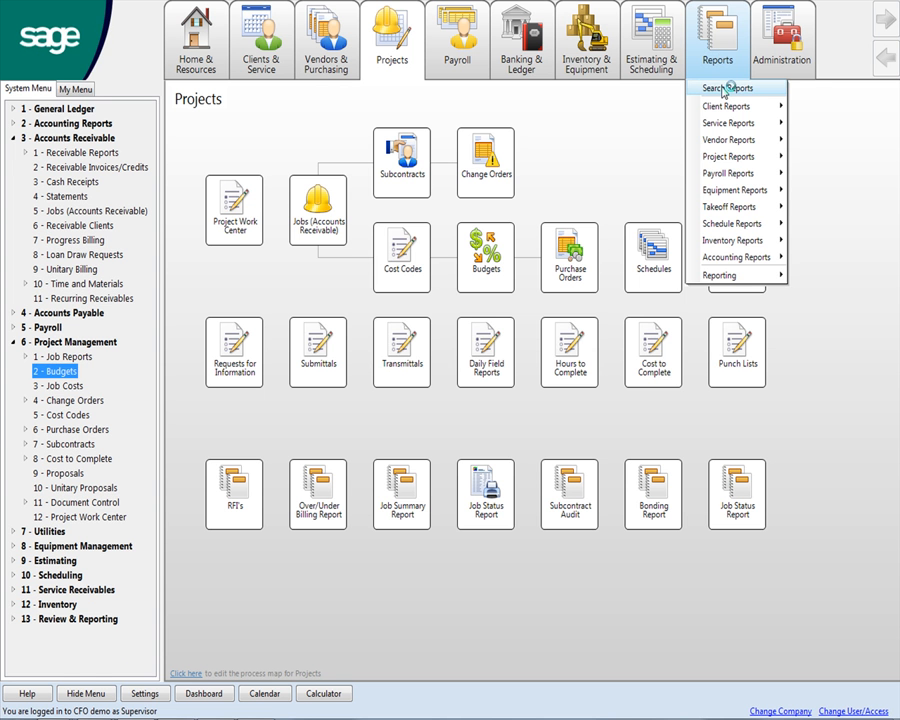
left_click(722, 88)
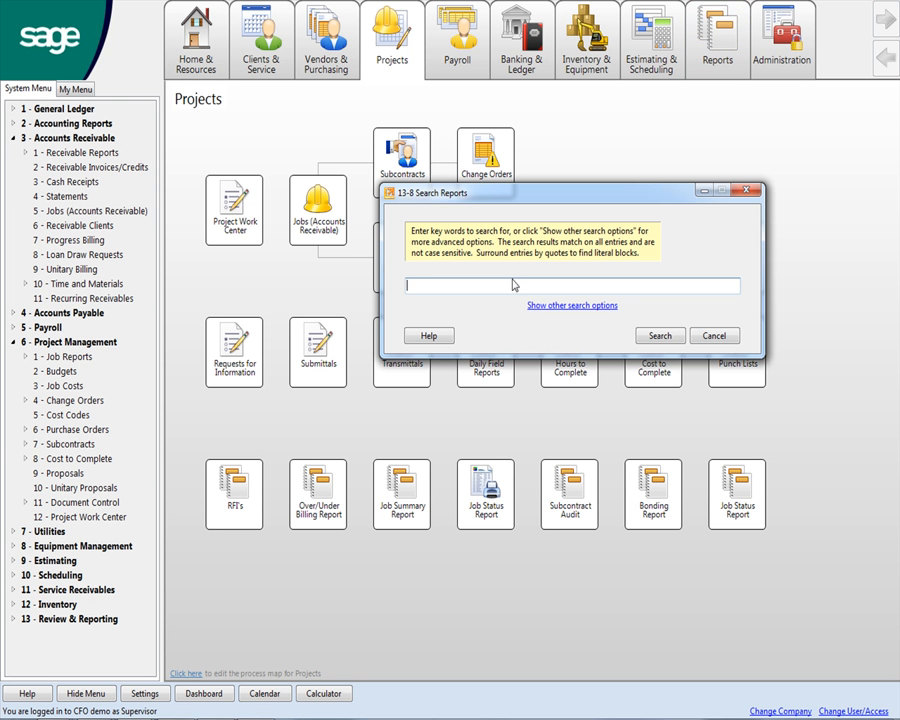
type("job cost")
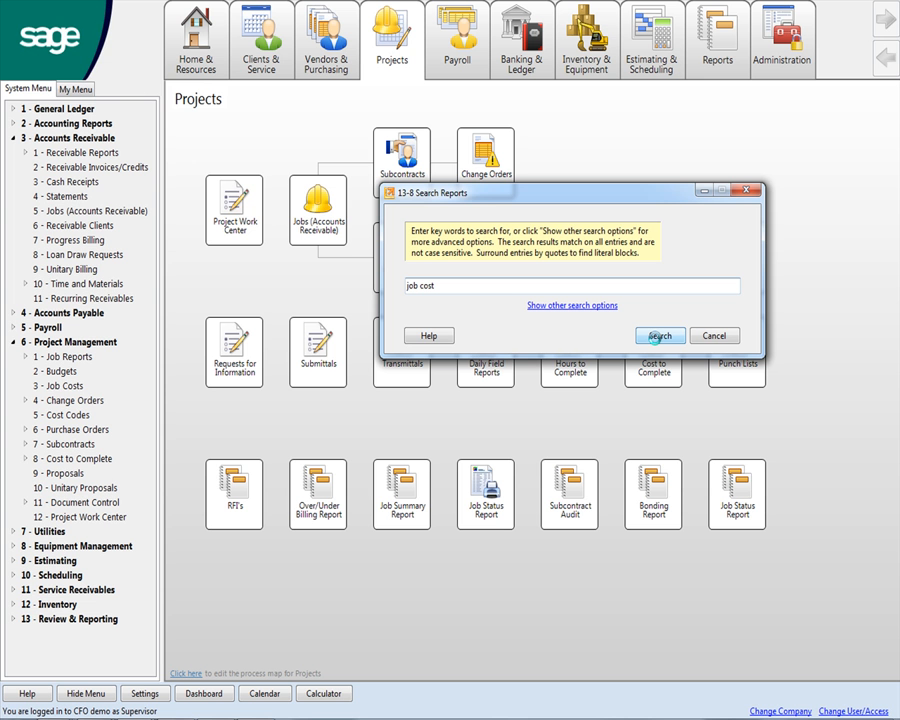
left_click(659, 335)
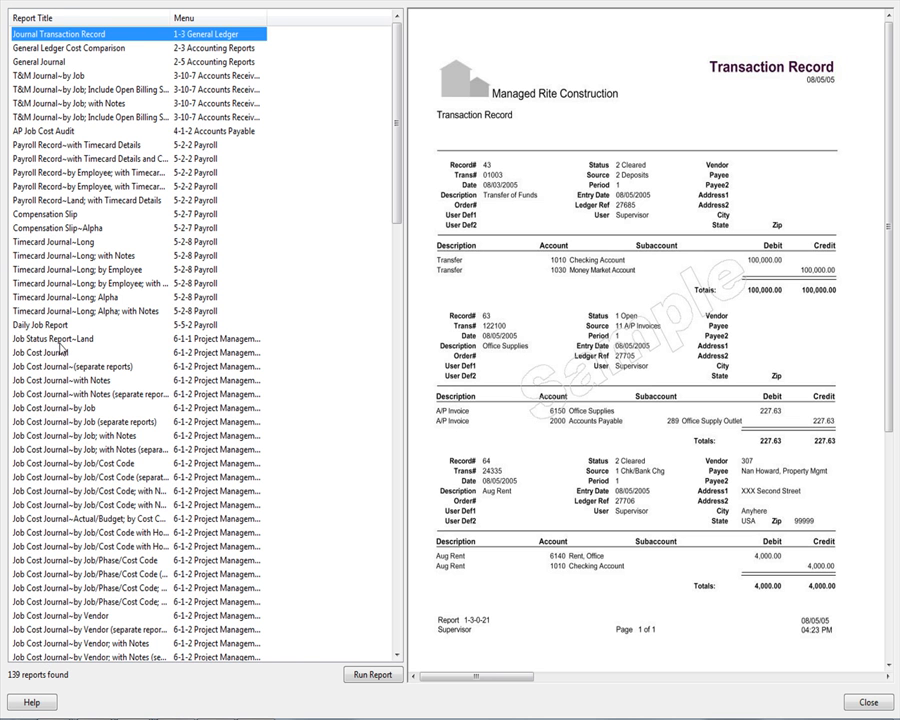
- Preview Job Status Report~Land and Job Cost Journal samples, then open Job Cost Totals~Land; by Job/Division for printing
left_click(52, 338)
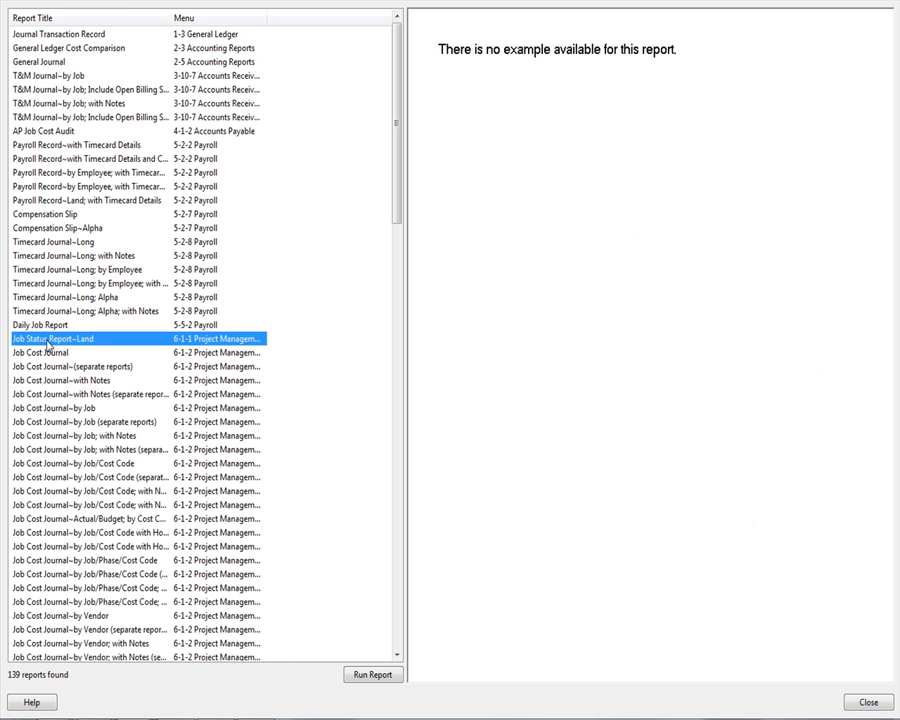
left_click(41, 352)
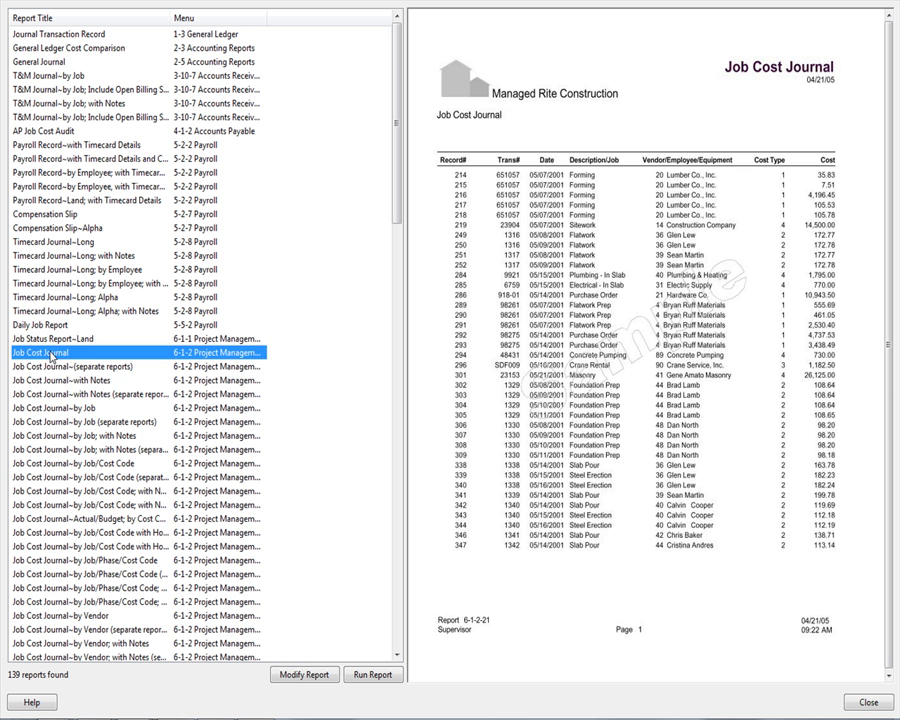
left_click(70, 380)
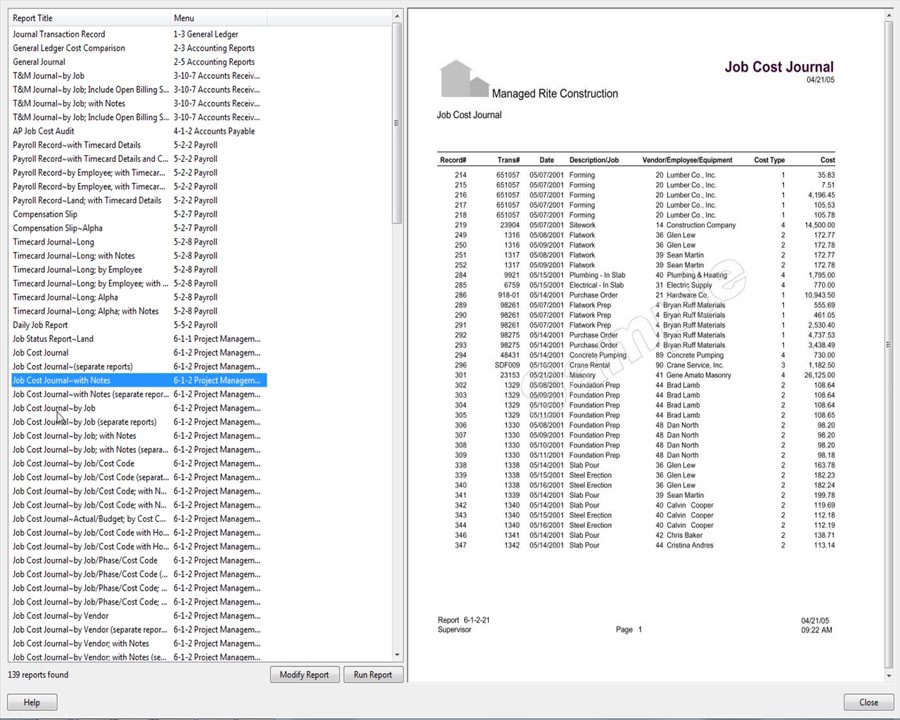
scroll("down", 3)
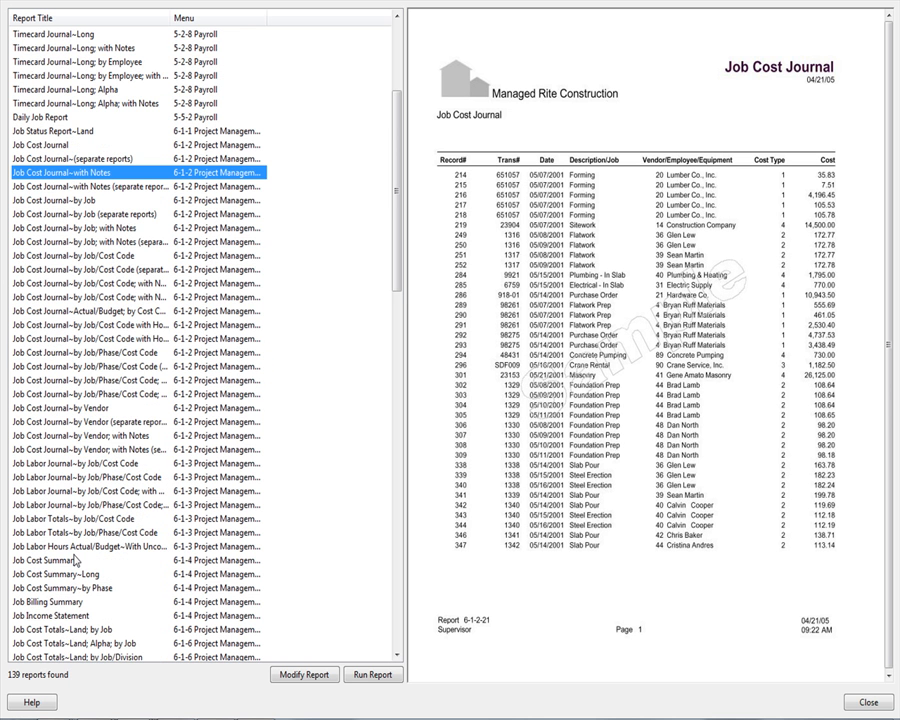
mouse_move(100, 572)
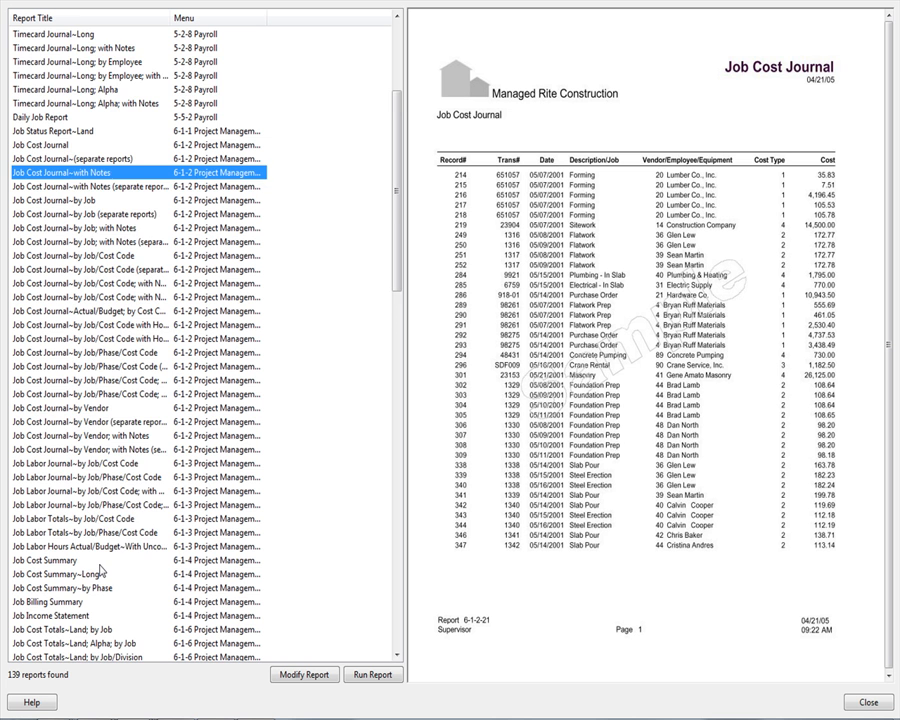
scroll("down", 3)
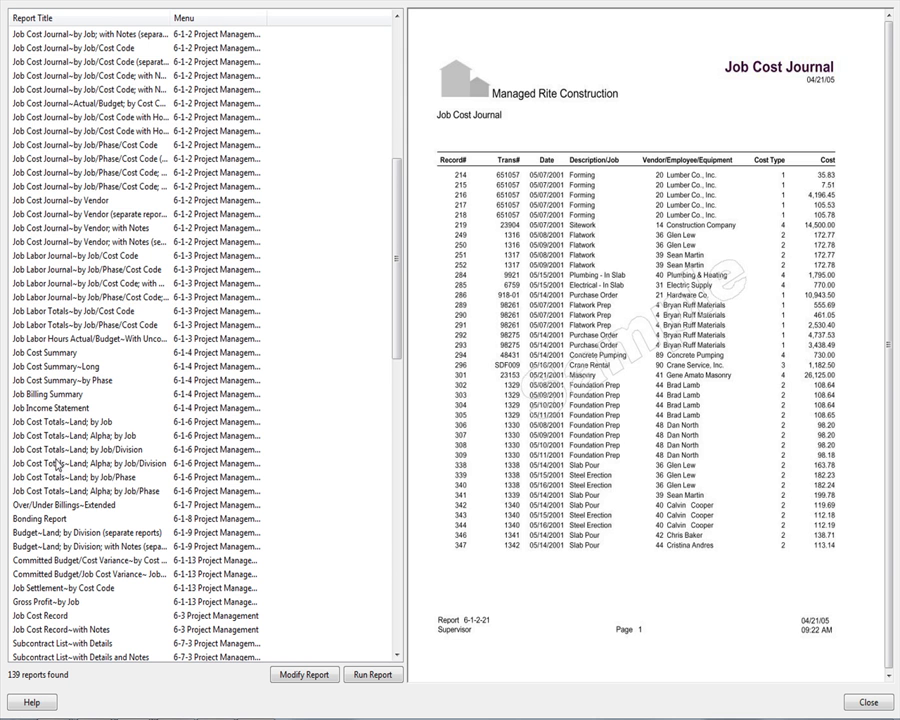
double_click(89, 462)
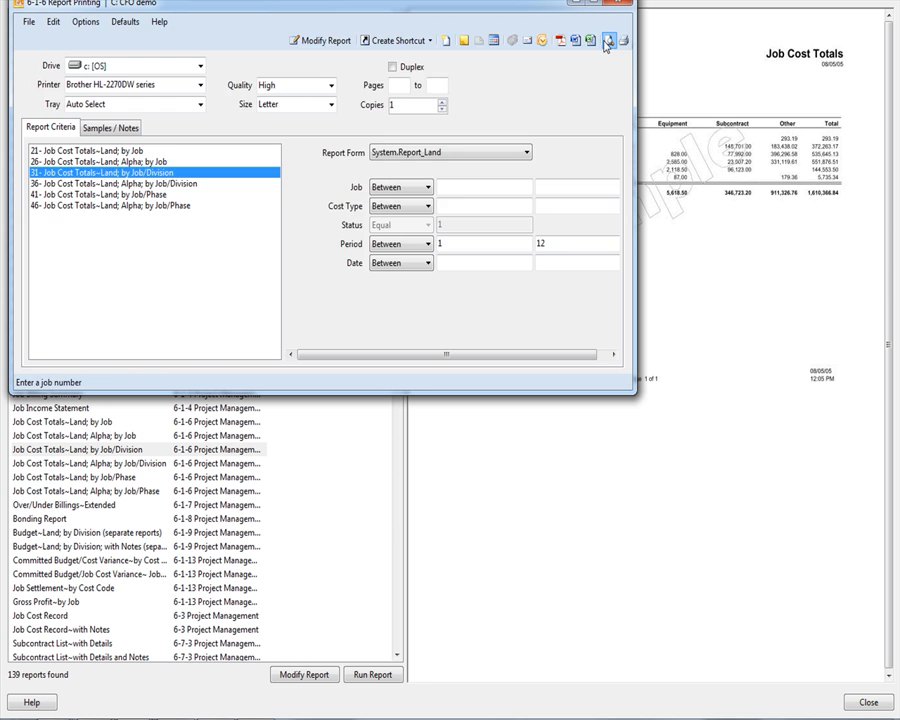
- Close the Job Cost Totals~Labor drill-down and the report preview, returning to Projects
left_click(605, 40)
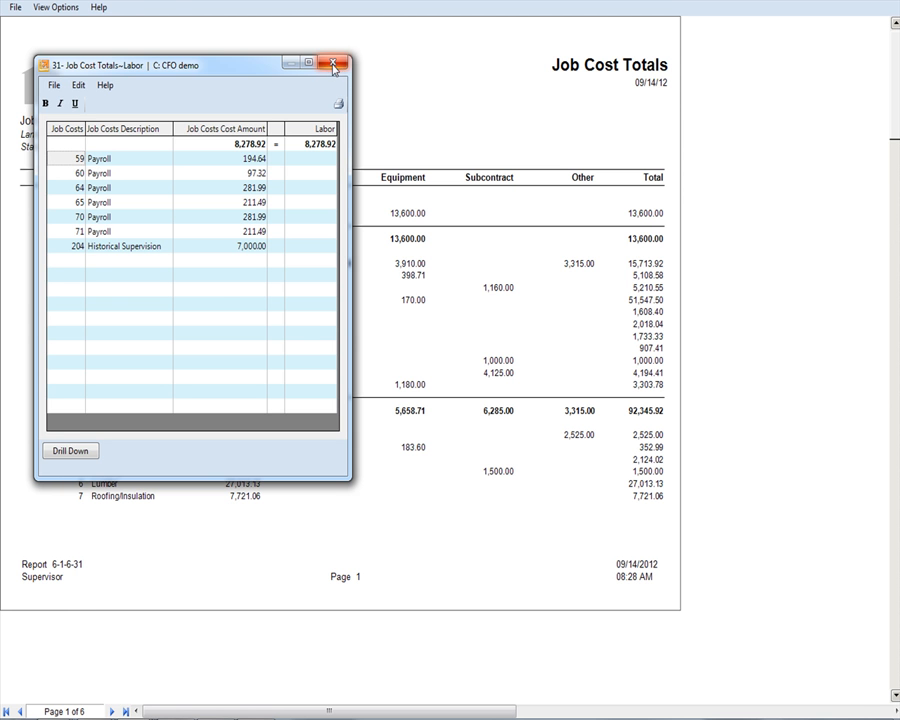
left_click(334, 64)
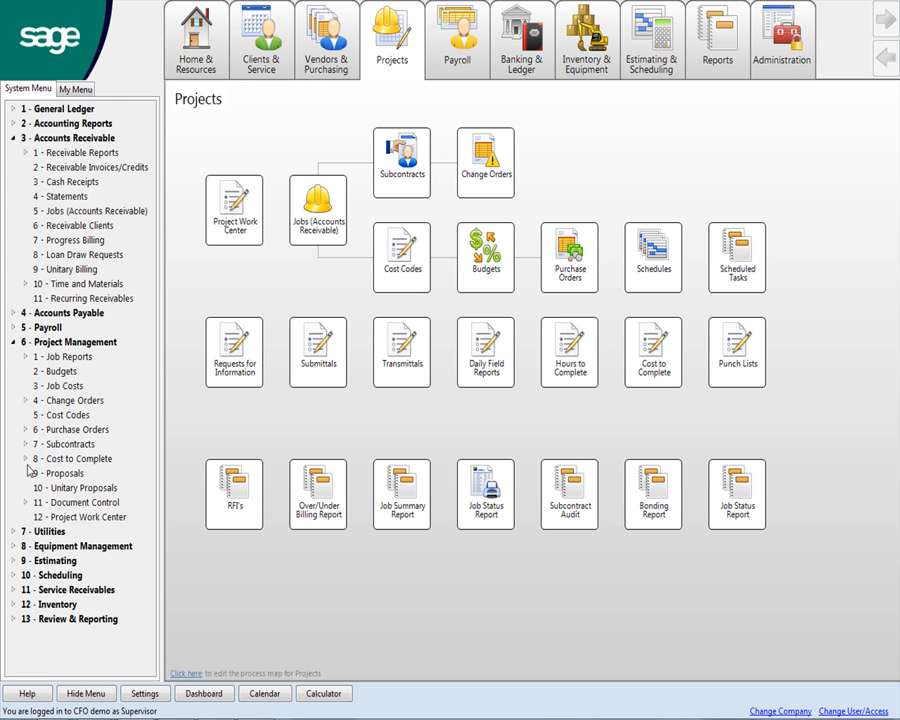
- Expand the Cost to Complete group under Project Management to reveal Hours to Complete
left_click(75, 458)
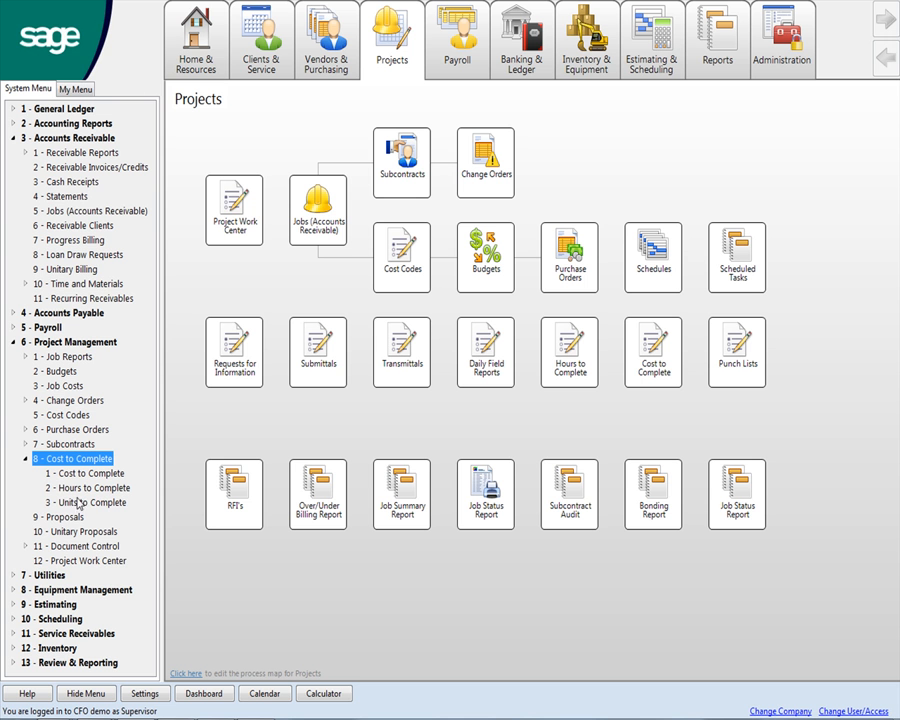
mouse_move(80, 500)
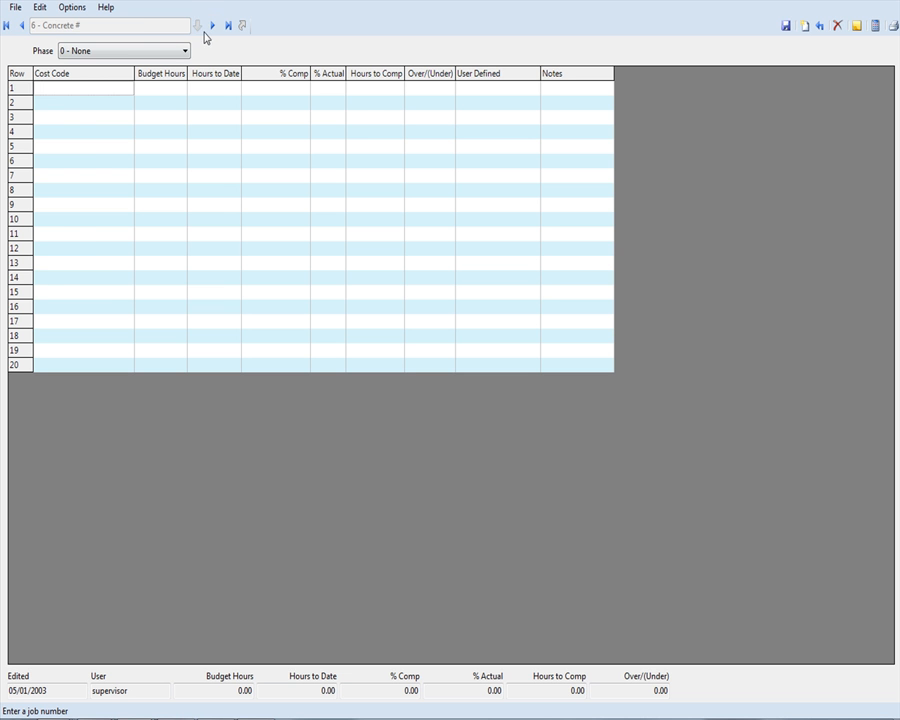
- Load job 14 Rincon Home's hours and review the framing, lath, plaster and hanging labor cost codes
left_click(212, 25)
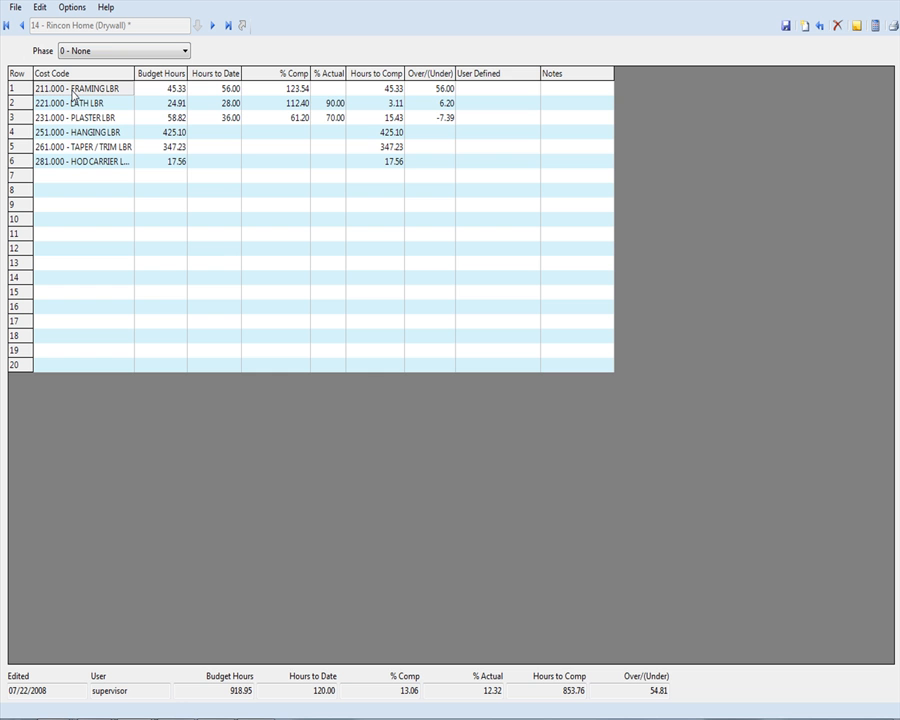
left_click(80, 102)
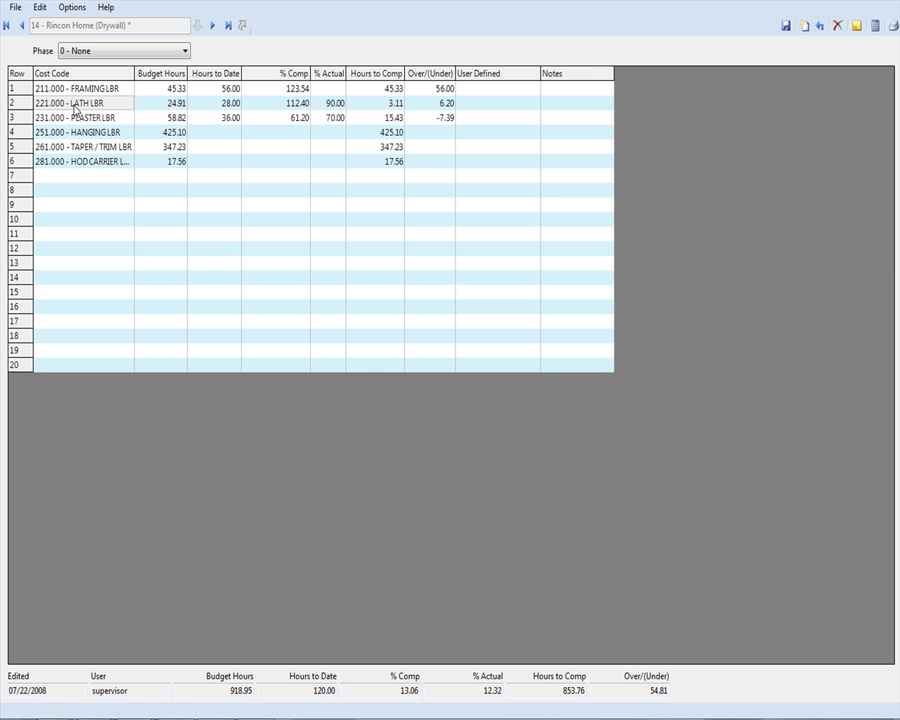
left_click(80, 117)
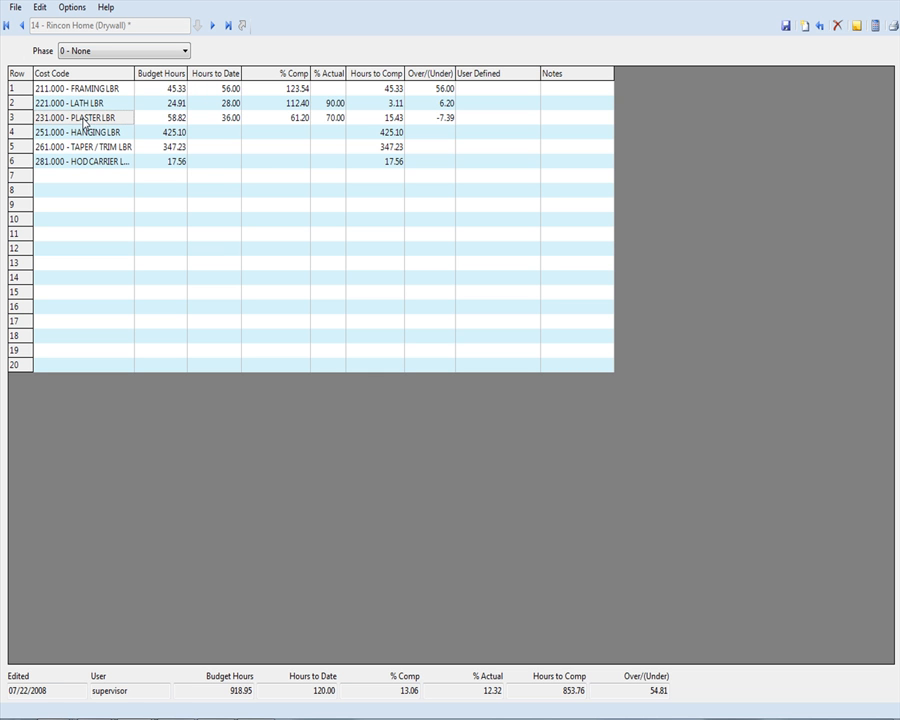
left_click(84, 131)
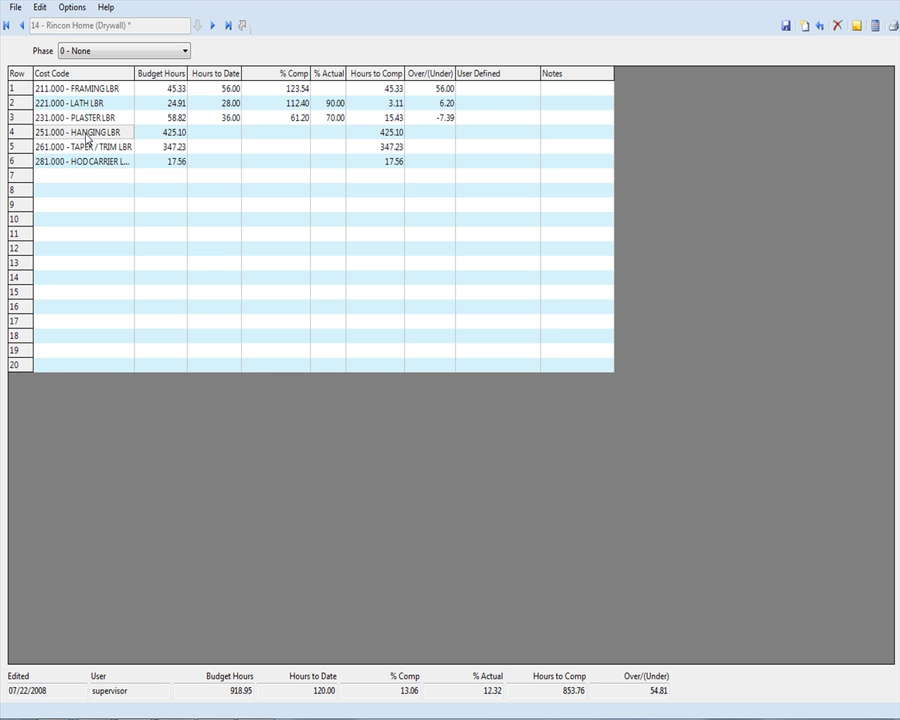
left_click(80, 103)
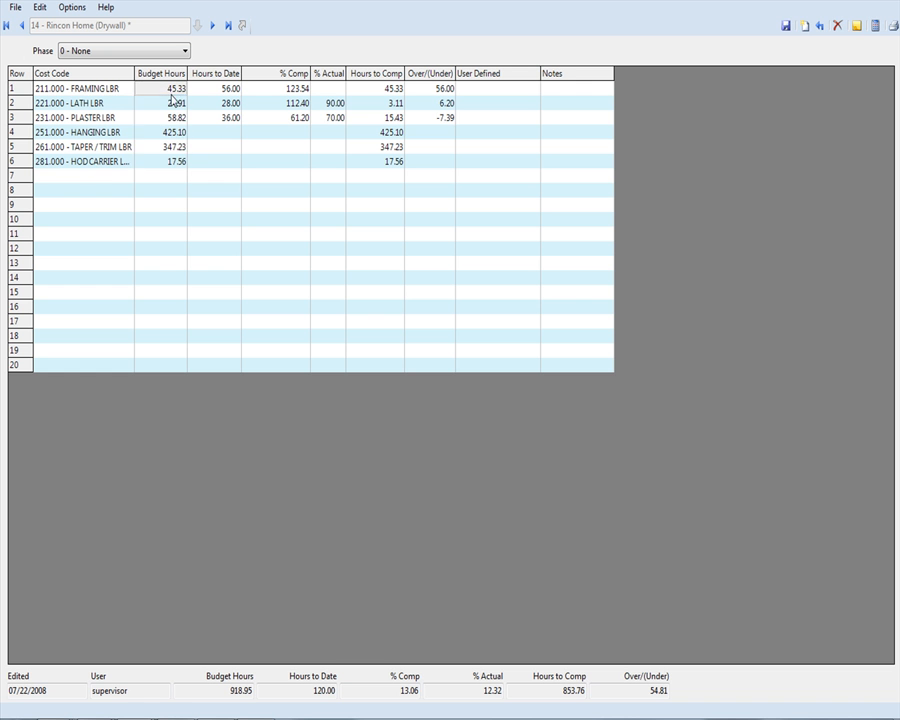
- Review the budget hours, hours to date and percent complete figures for the labor codes
left_click_drag(160, 102, 160, 160)
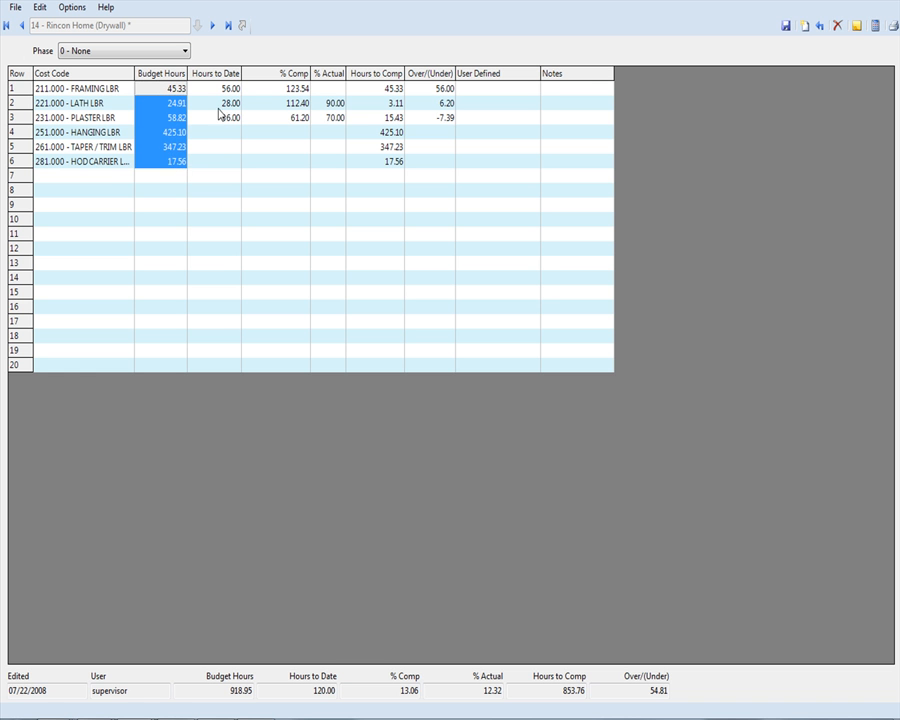
left_click(230, 117)
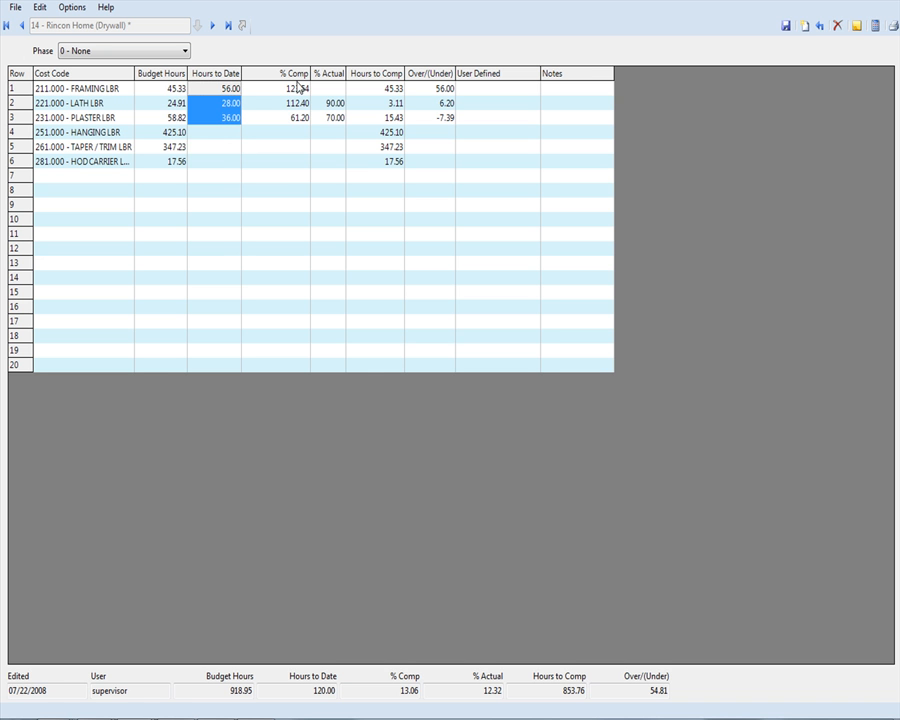
left_click(293, 73)
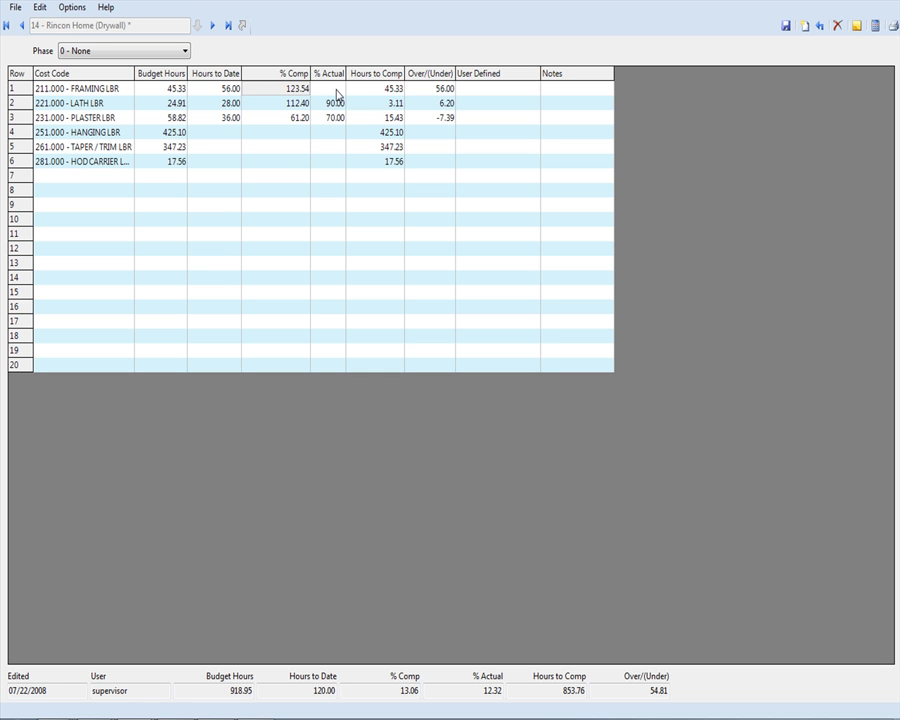
- Set 211.000 Framing LBR to 75.00 % Actual, check total over/under hours, and answer the save prompt on closing
left_click(330, 88)
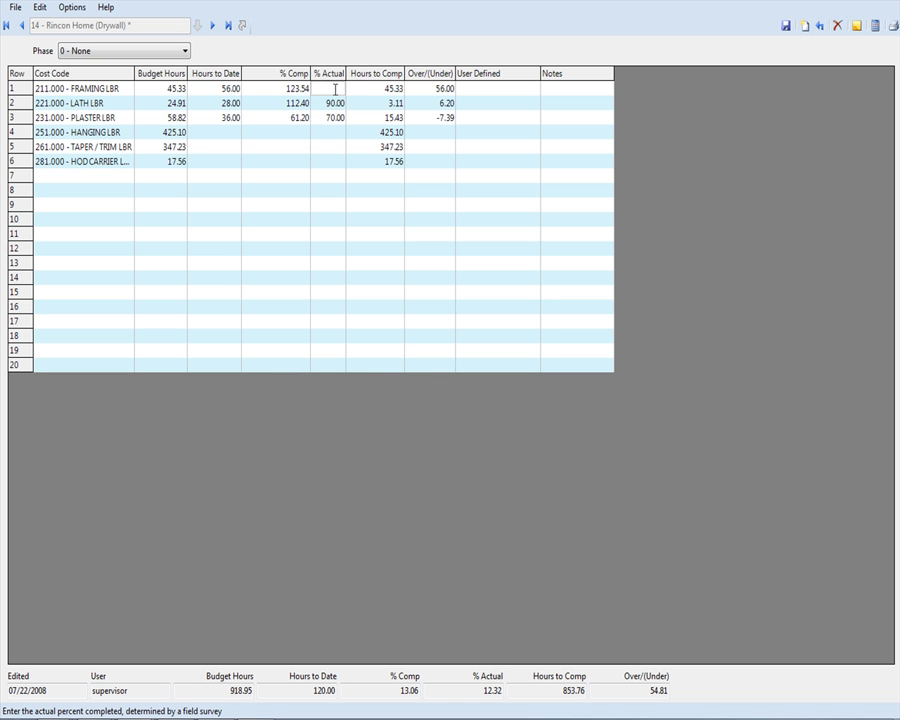
type("75.00")
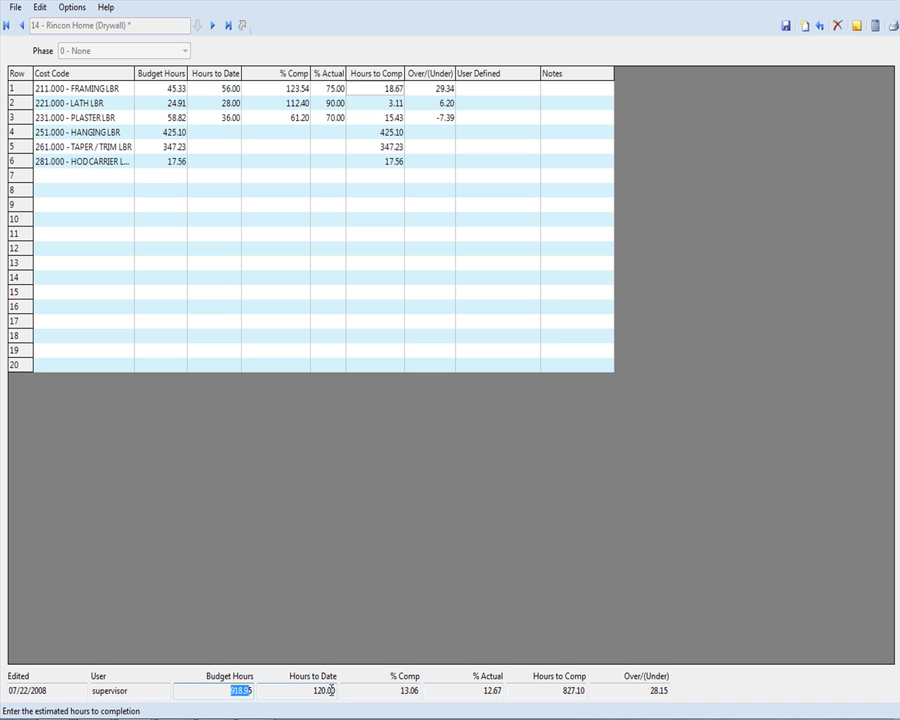
left_click(558, 690)
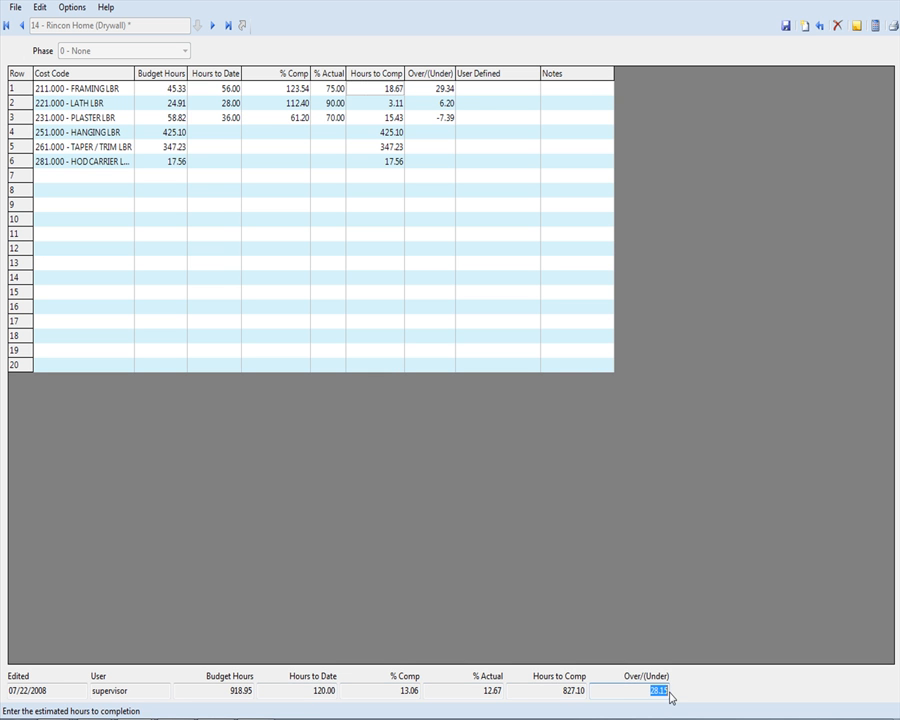
mouse_move(868, 86)
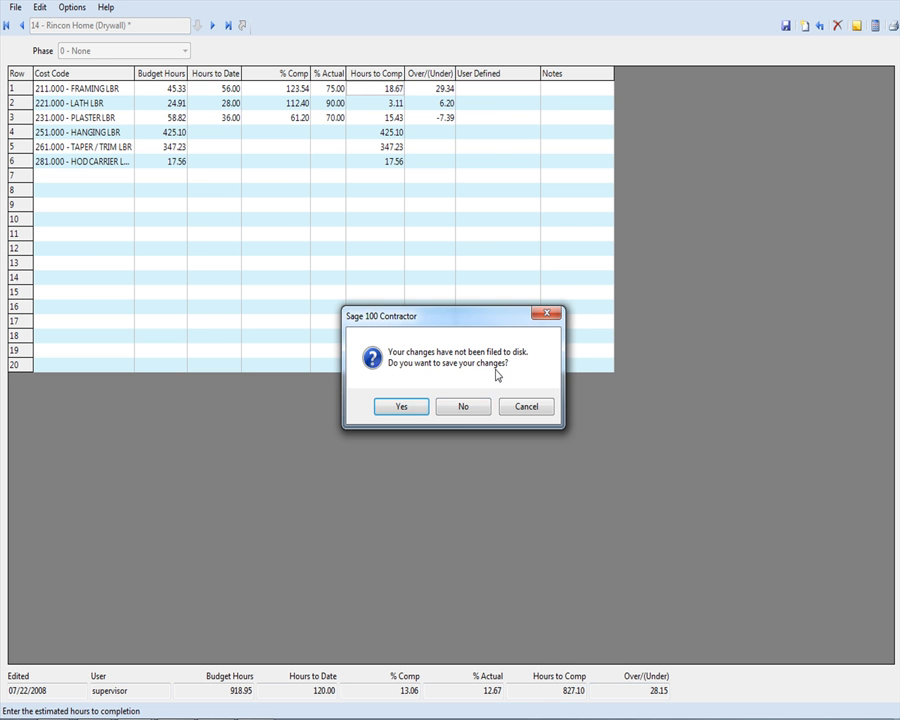
left_click(462, 406)
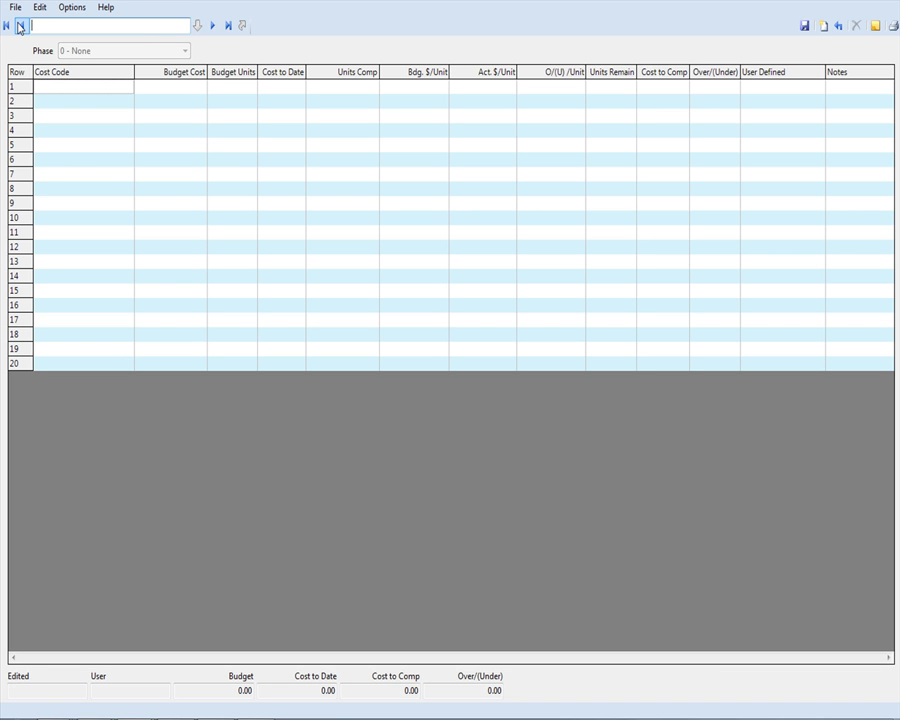
mouse_move(23, 25)
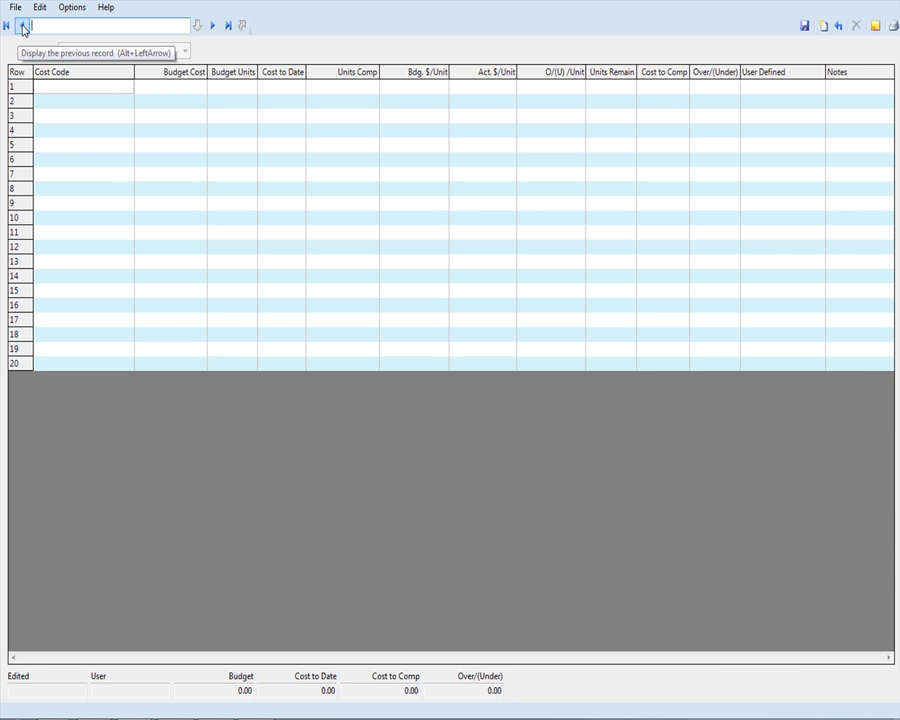
- Load job 5 Highway 39 in the Units to Complete grid and review the mobilization budget cost
left_click(24, 25)
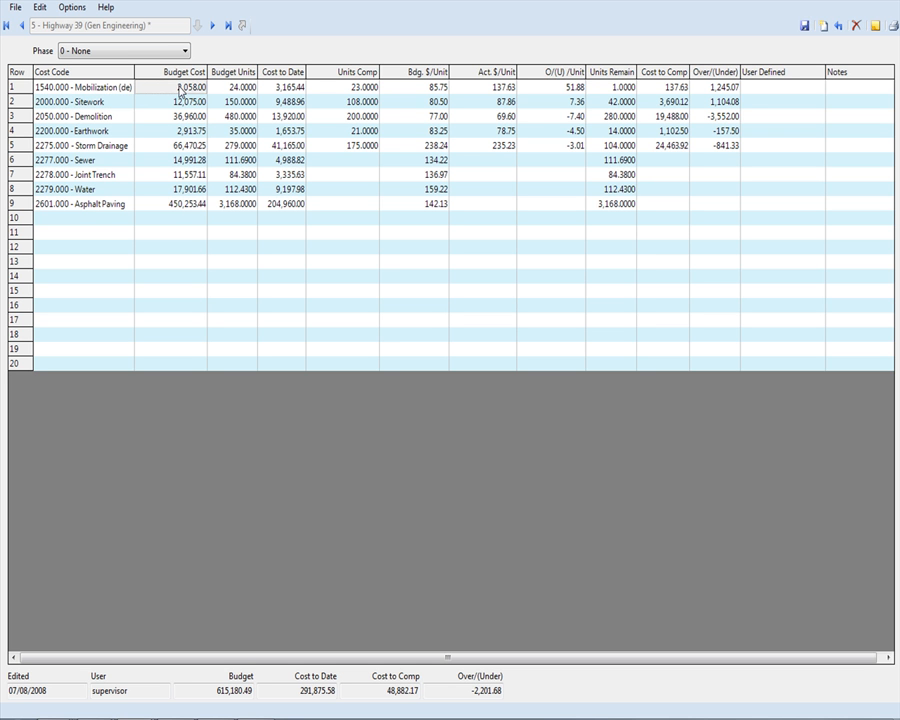
left_click(237, 86)
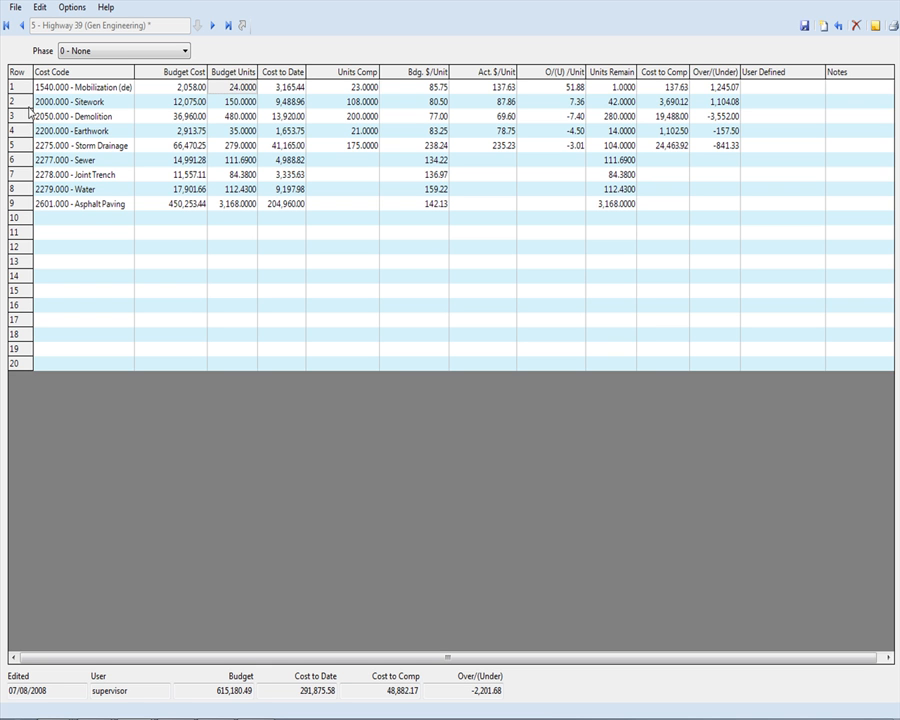
- Review the sitework row's cost to date and the actual cost per unit column, then close the Units to Complete window
left_click(80, 101)
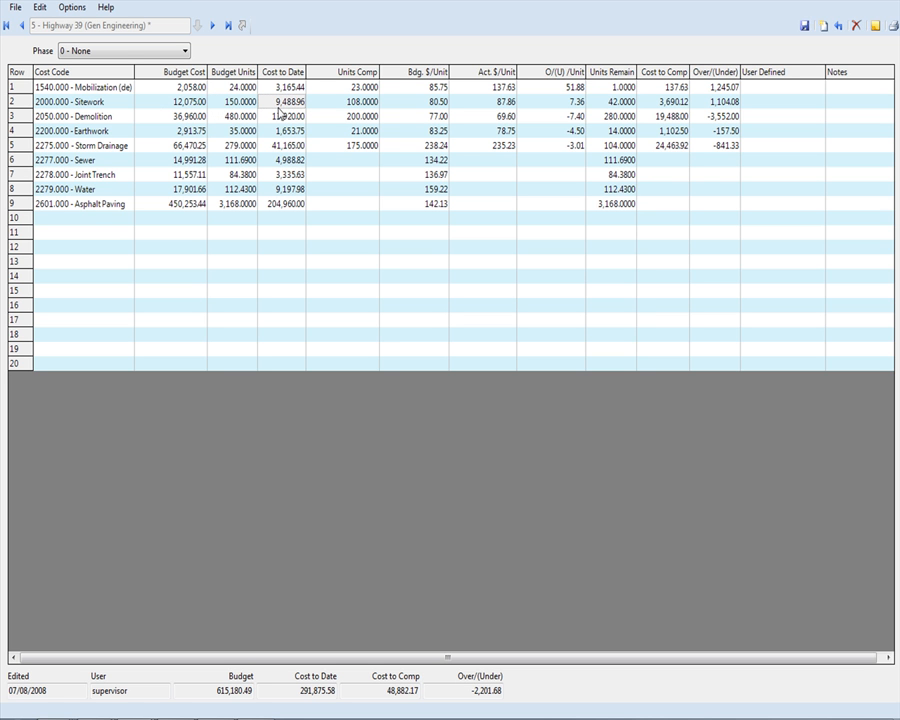
left_click(355, 101)
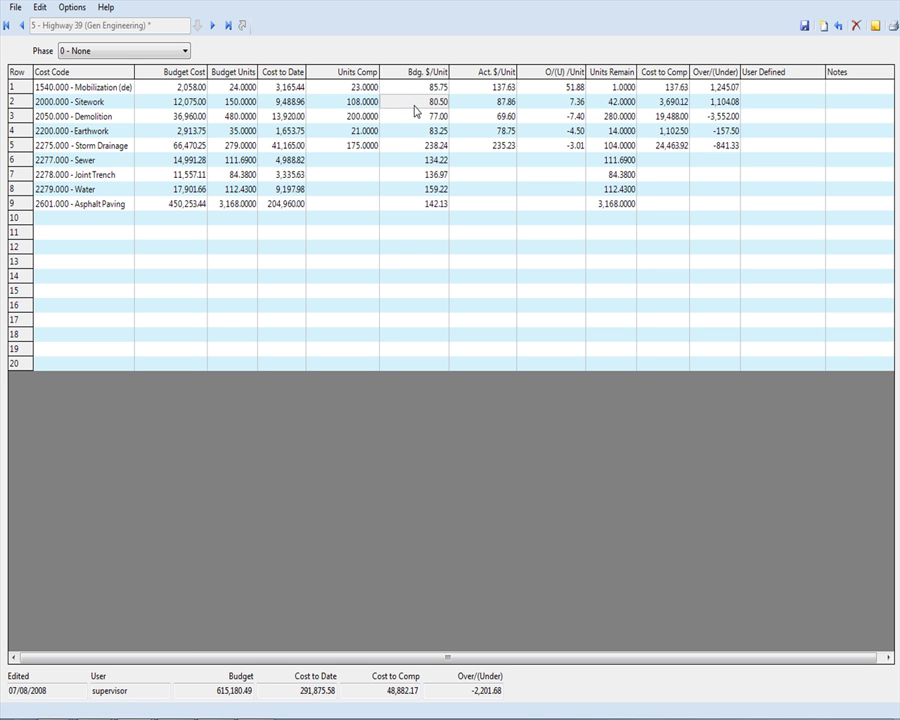
mouse_move(489, 116)
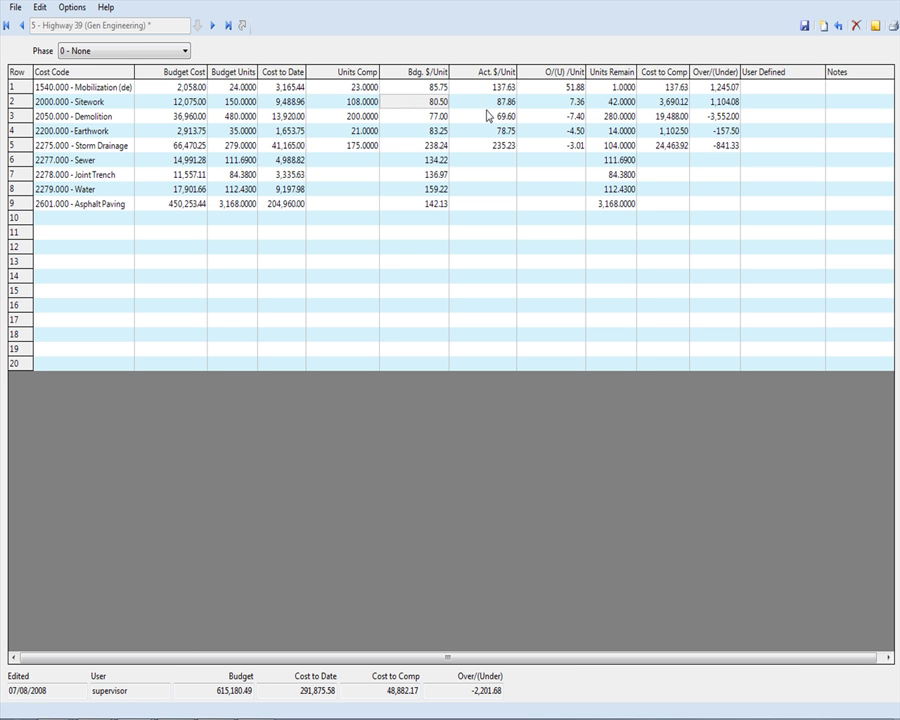
left_click(490, 101)
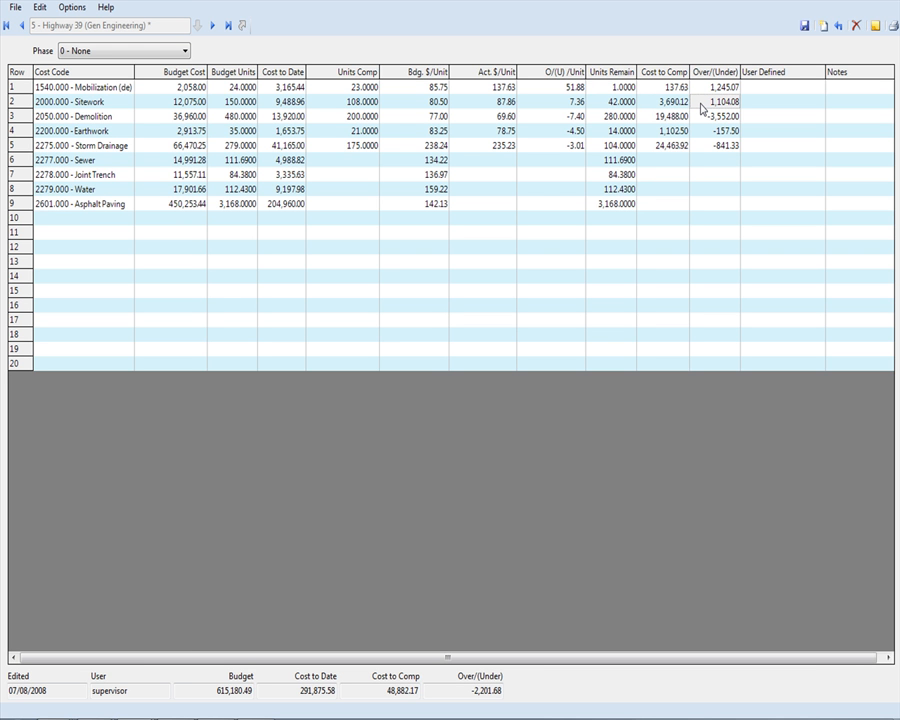
mouse_move(530, 104)
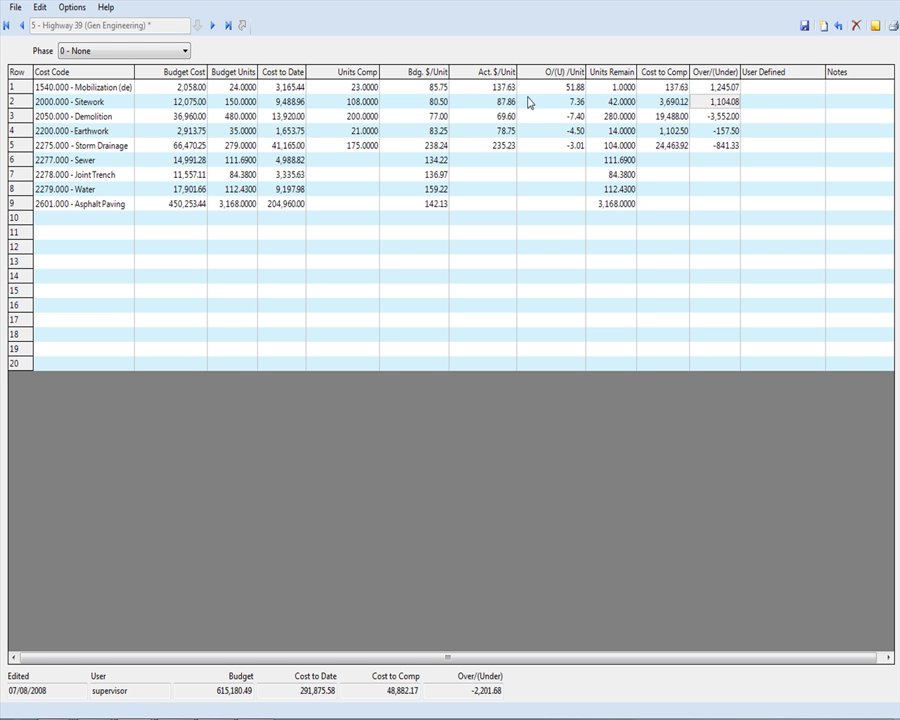
mouse_move(492, 76)
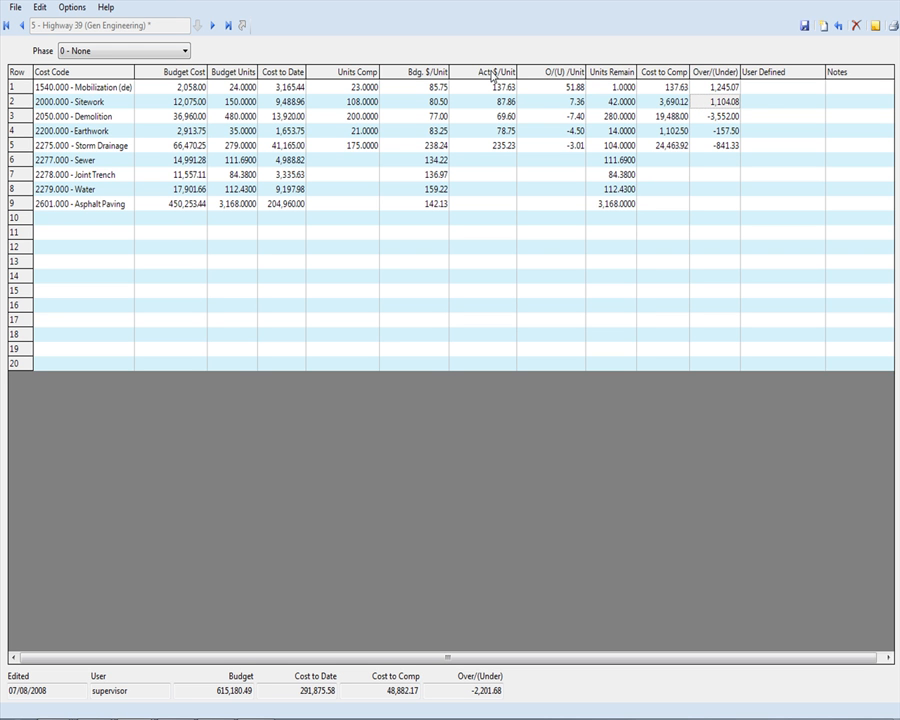
left_click(490, 71)
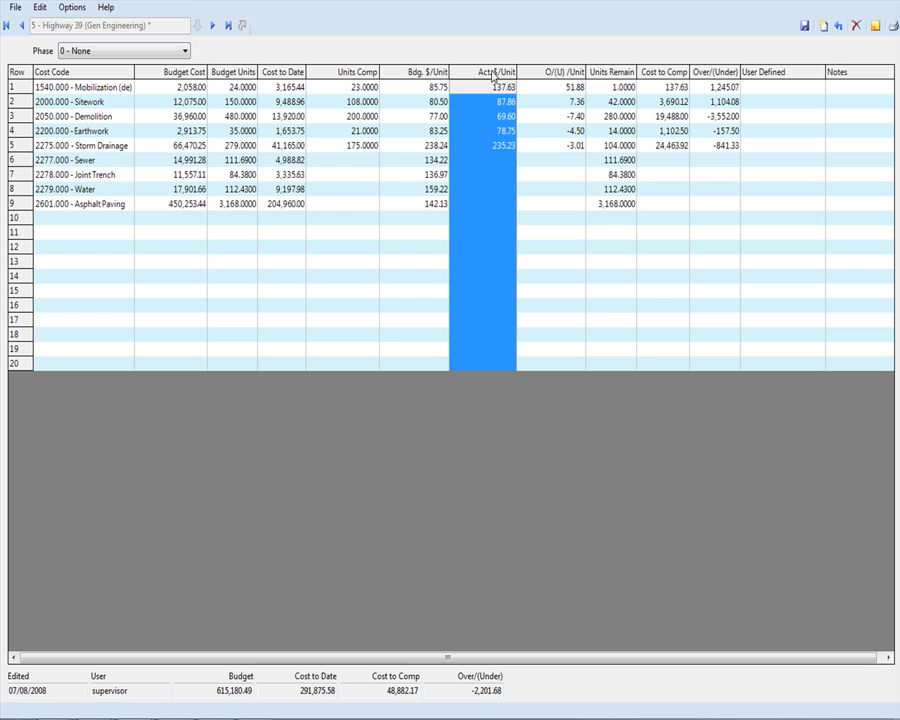
mouse_move(491, 152)
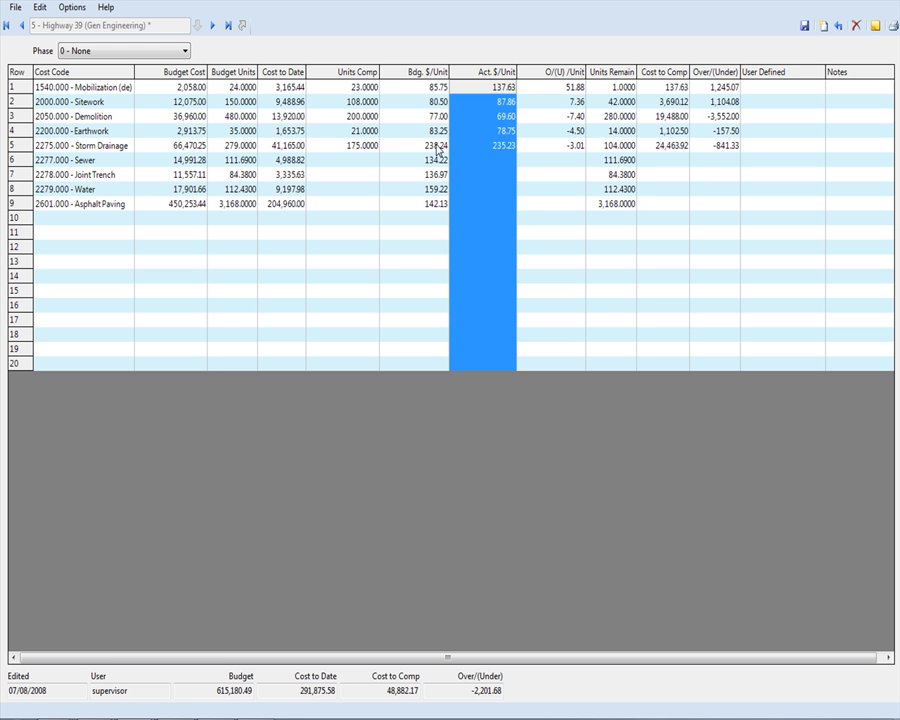
mouse_move(432, 157)
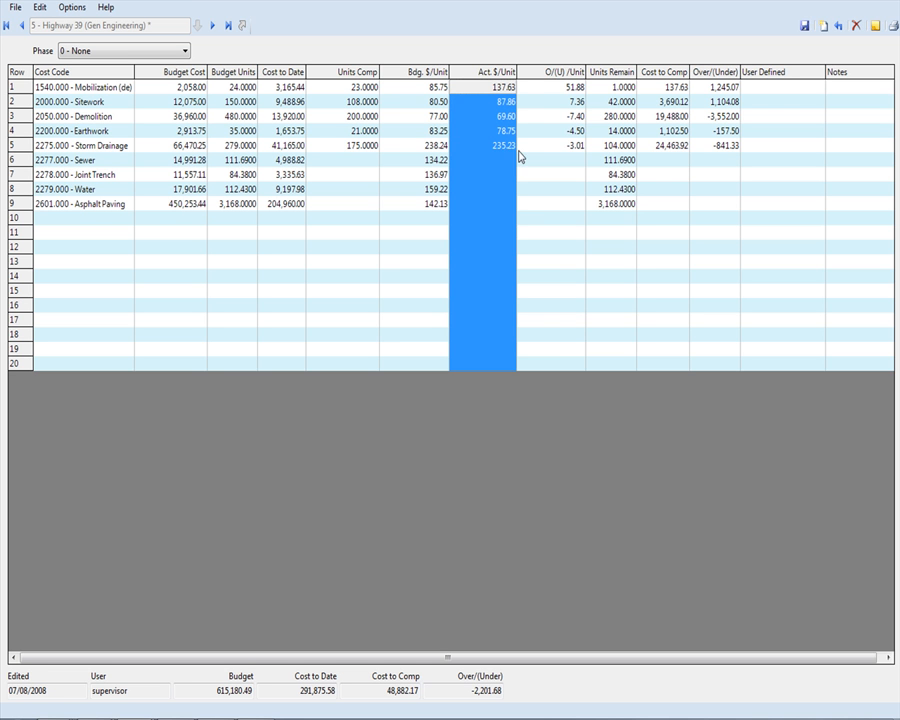
mouse_move(425, 144)
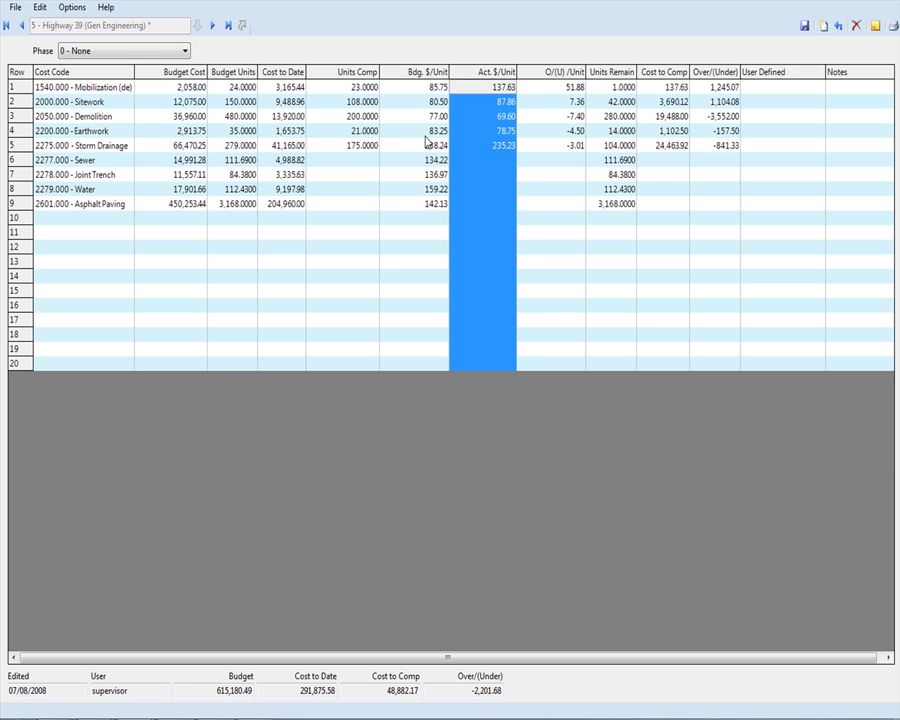
left_click(425, 86)
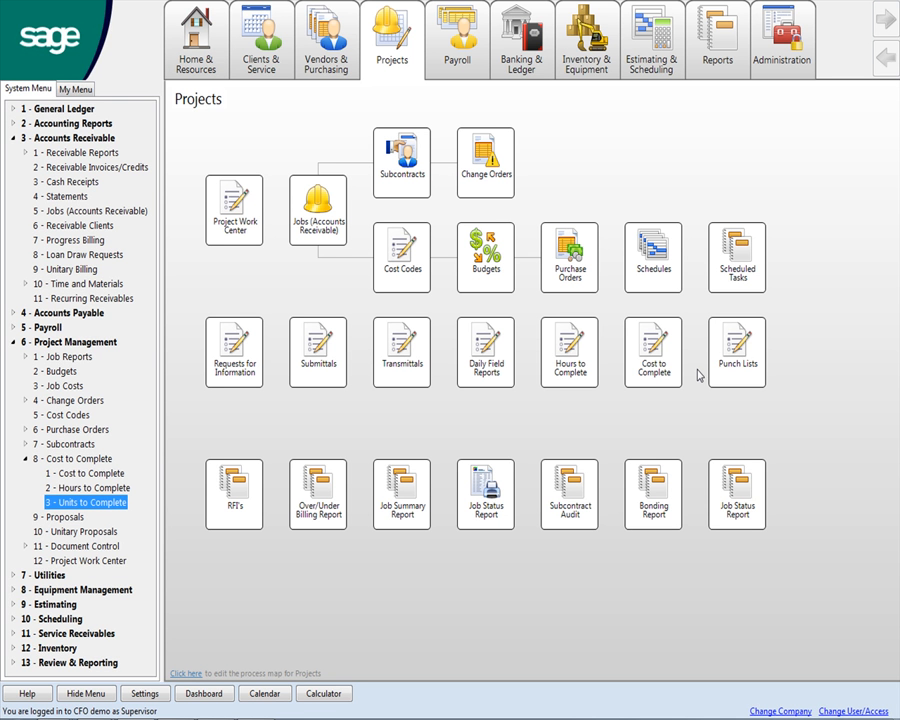
mouse_move(62, 381)
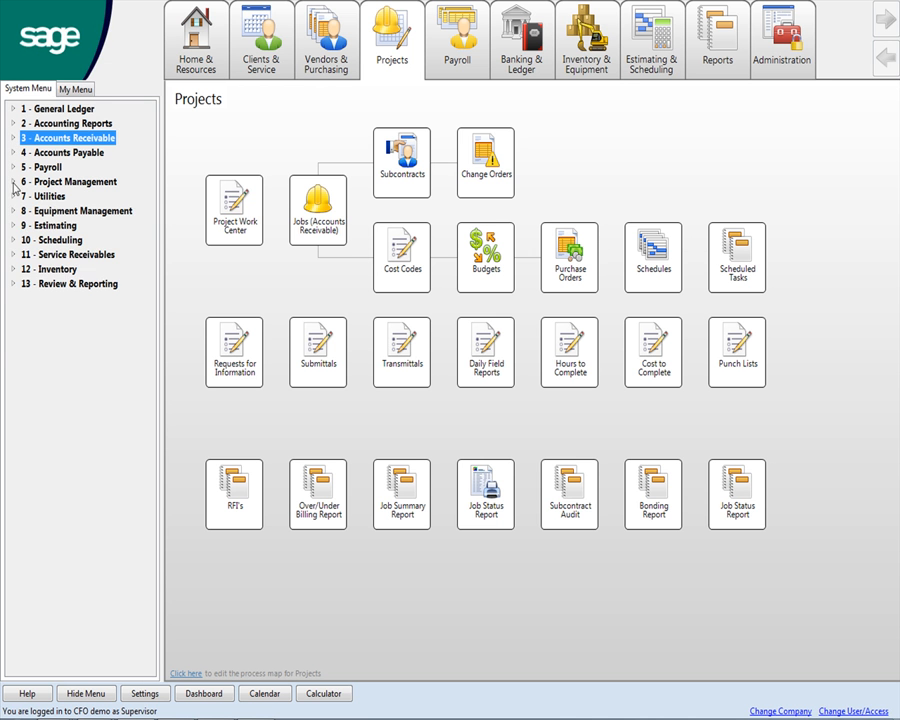
- Expand Project Management and Service Receivables in the System Menu and launch 3 - Dispatch Board
left_click(70, 181)
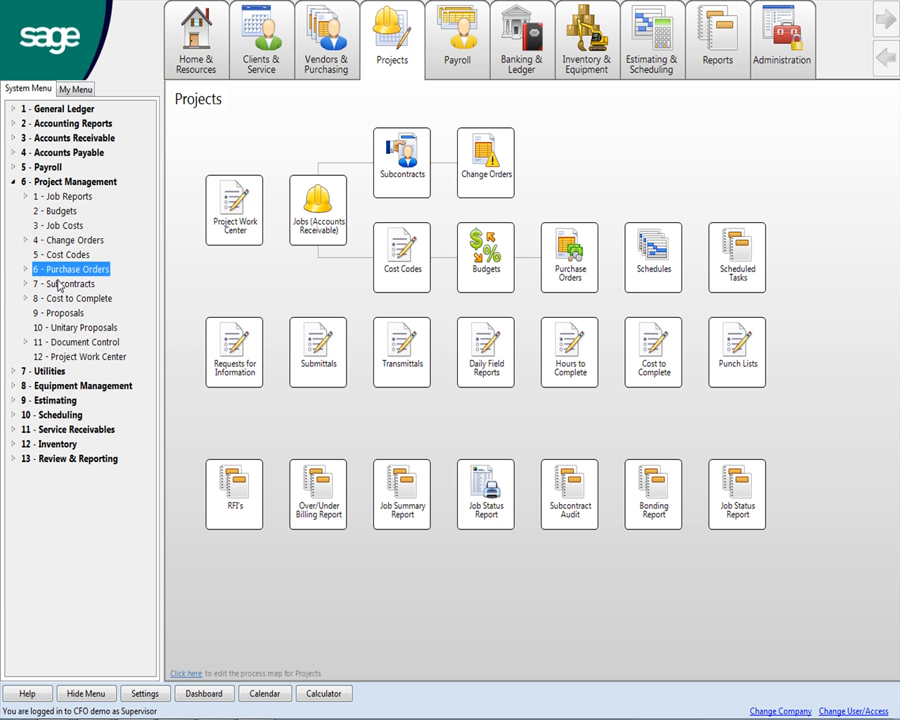
left_click(65, 283)
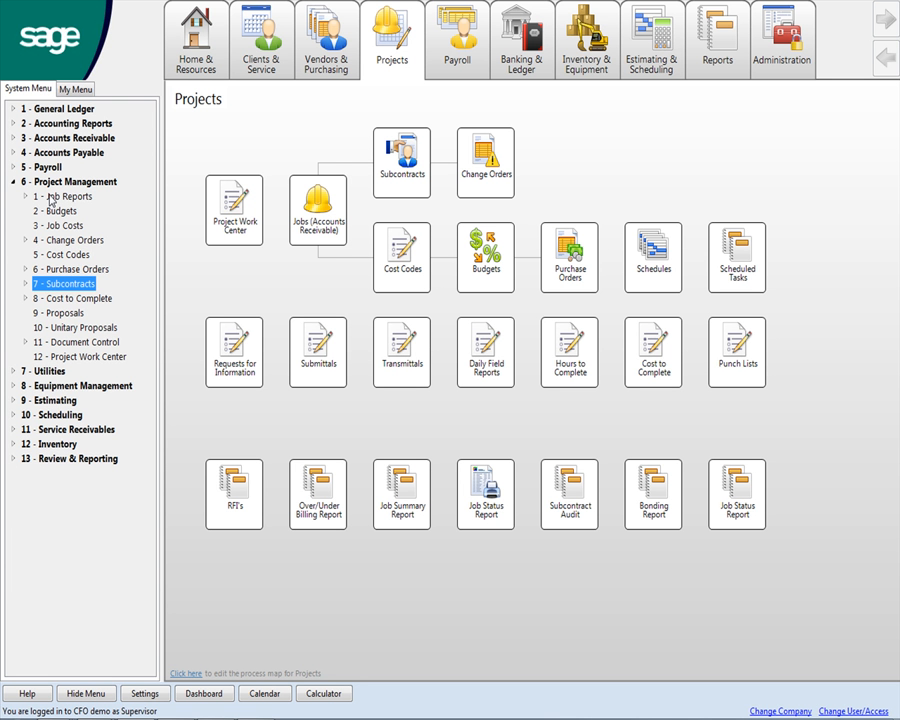
left_click(75, 429)
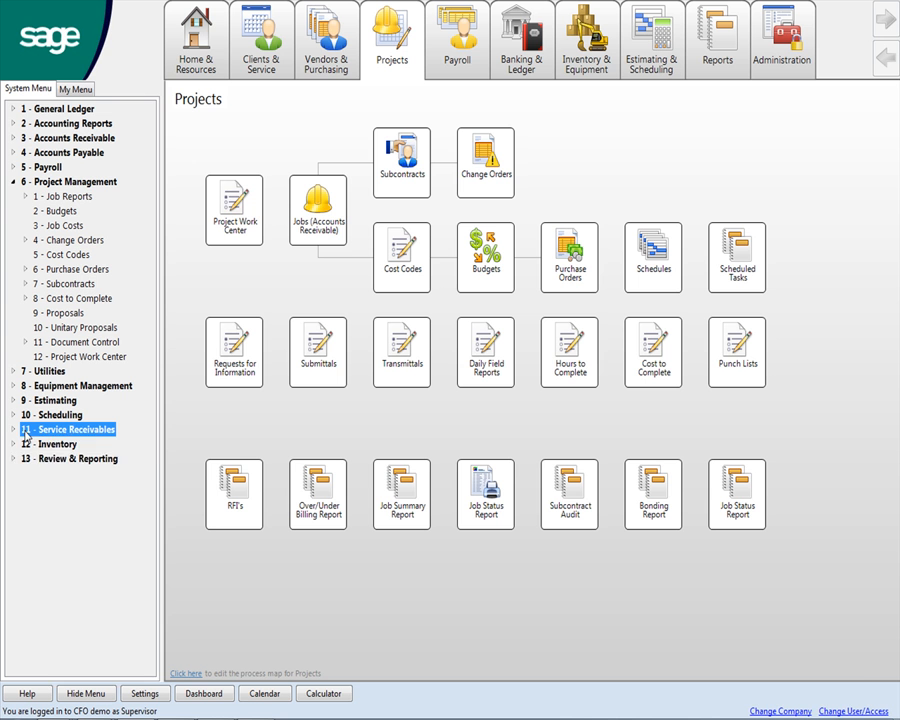
left_click(68, 429)
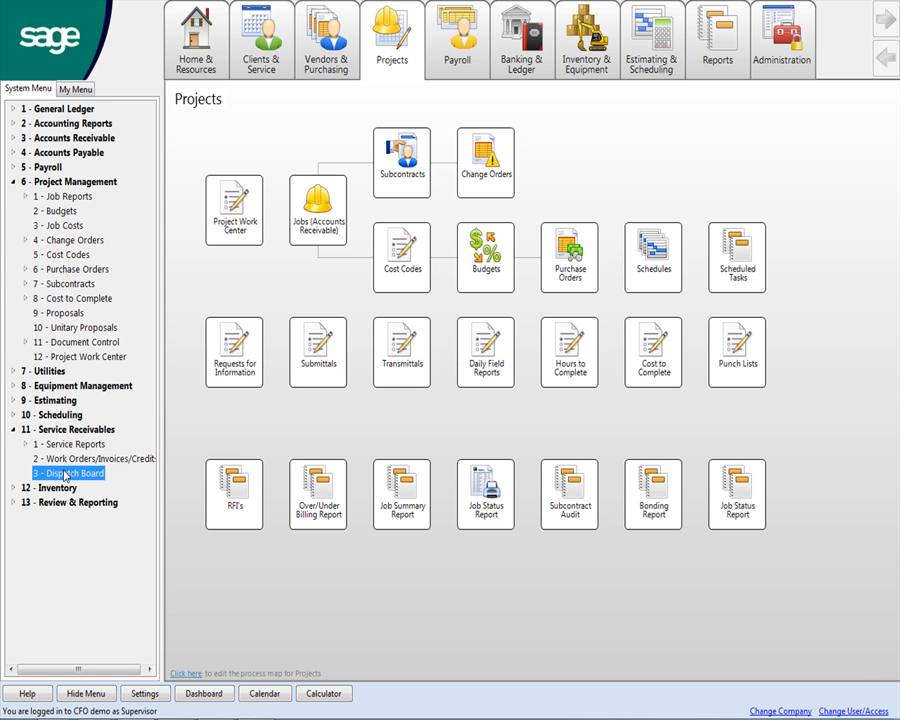
double_click(75, 473)
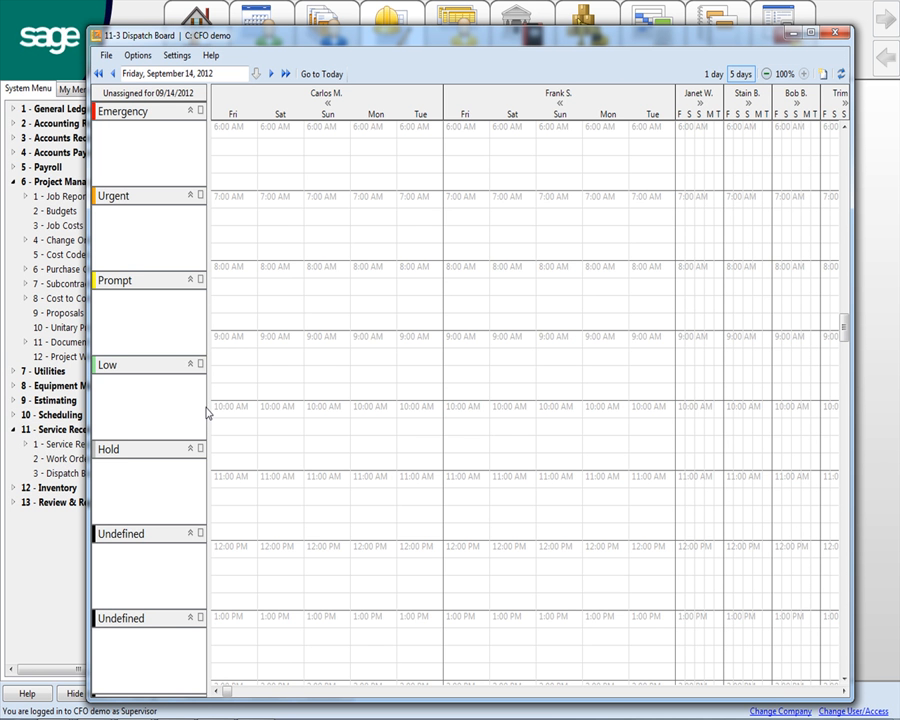
mouse_move(197, 163)
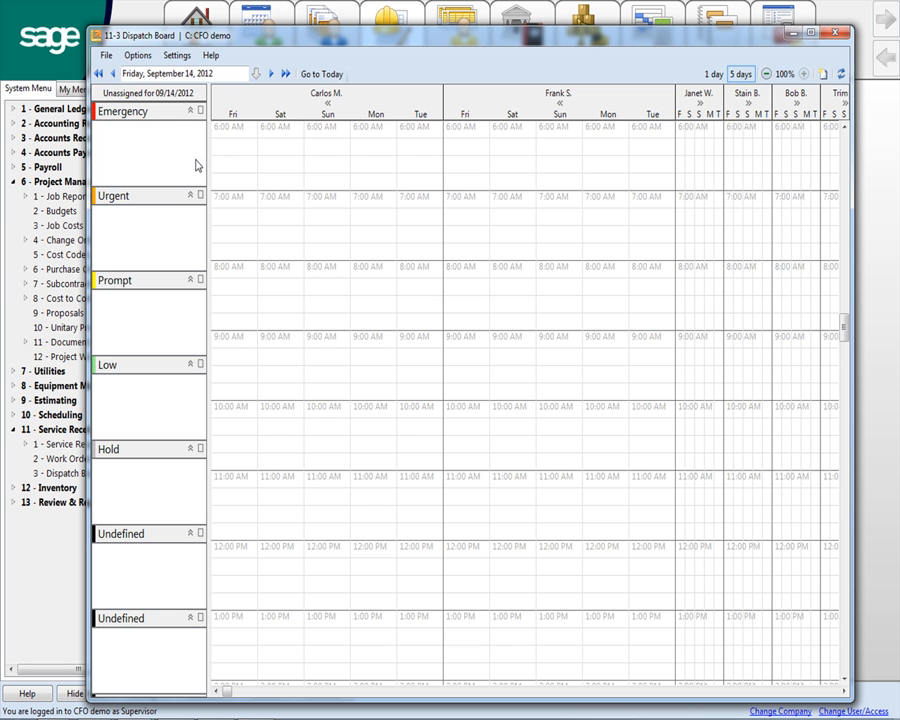
mouse_move(365, 147)
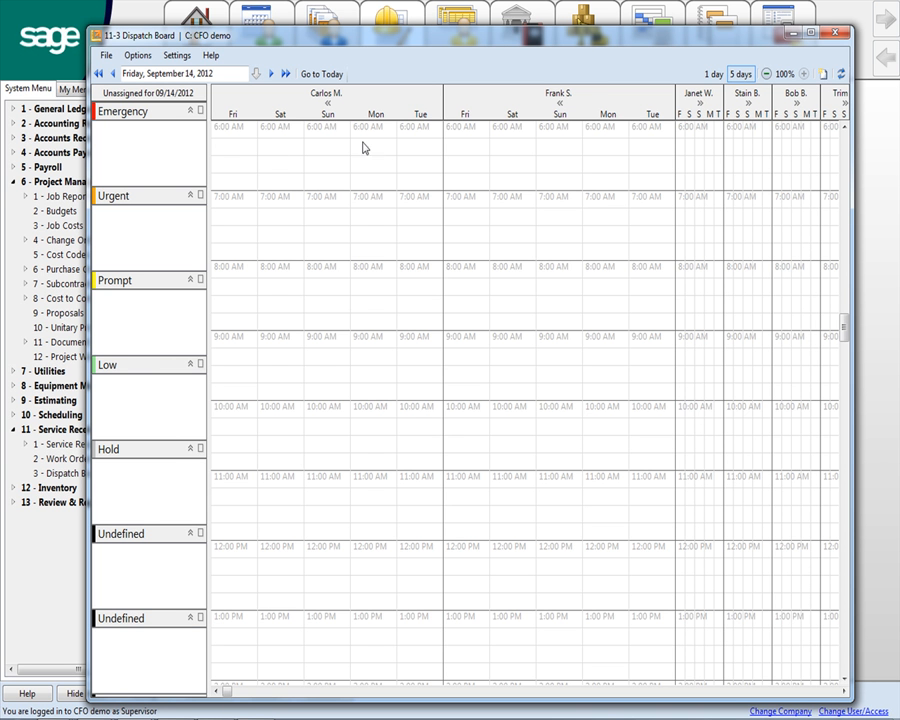
- Review the Dispatch Board's priority lists and technician schedules for September 14, 2012
left_click(741, 73)
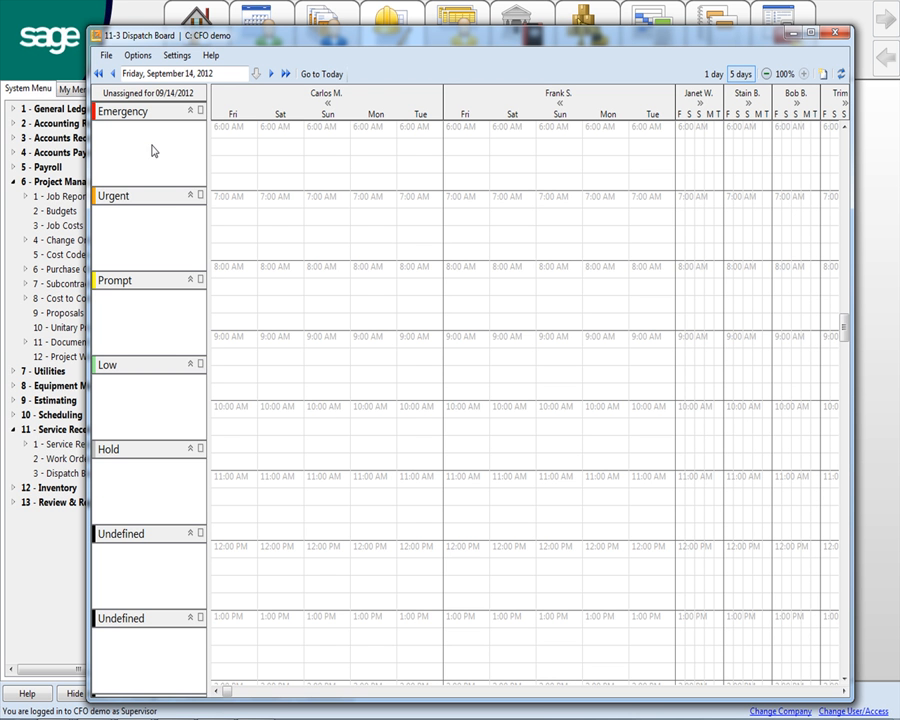
mouse_move(146, 139)
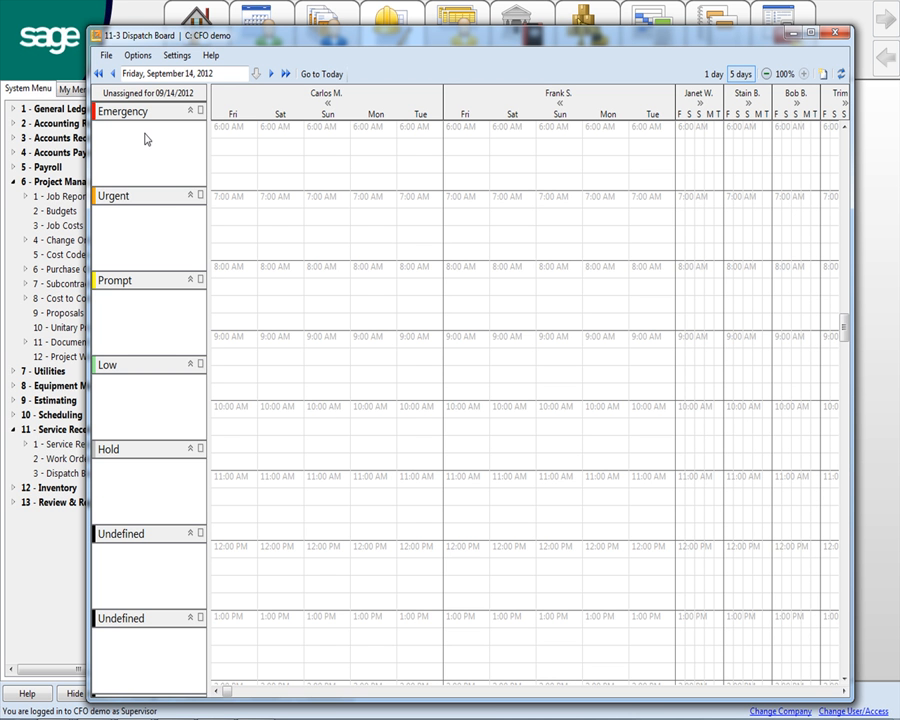
mouse_move(117, 487)
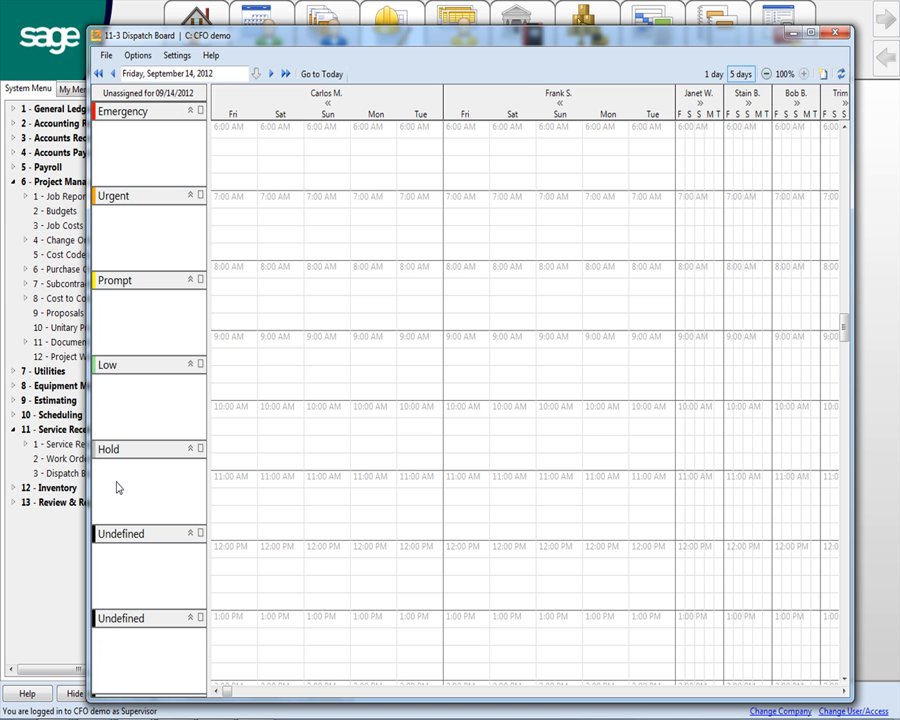
mouse_move(551, 201)
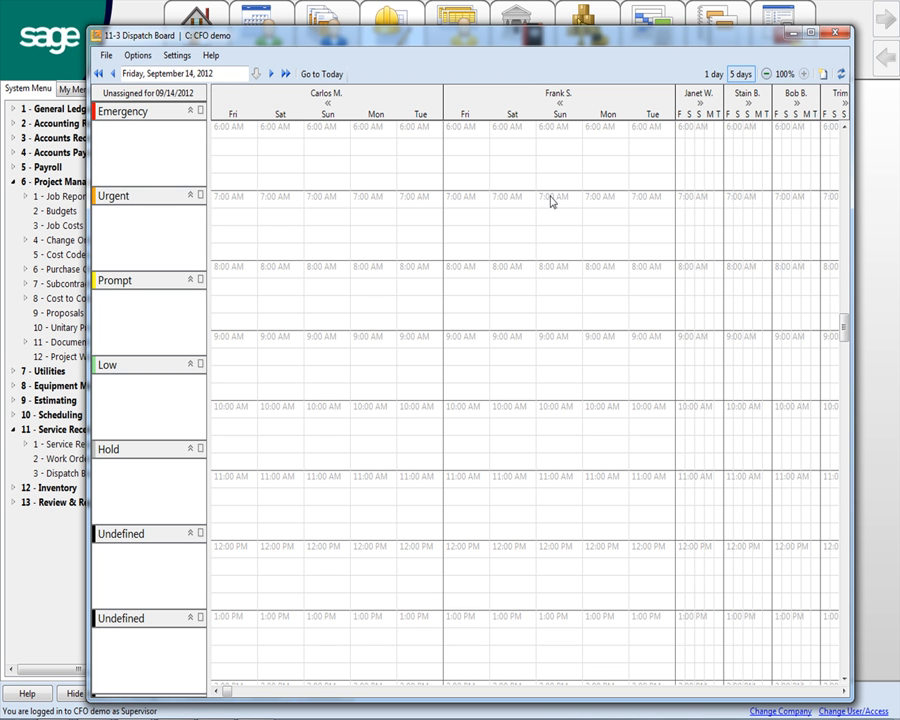
mouse_move(740, 218)
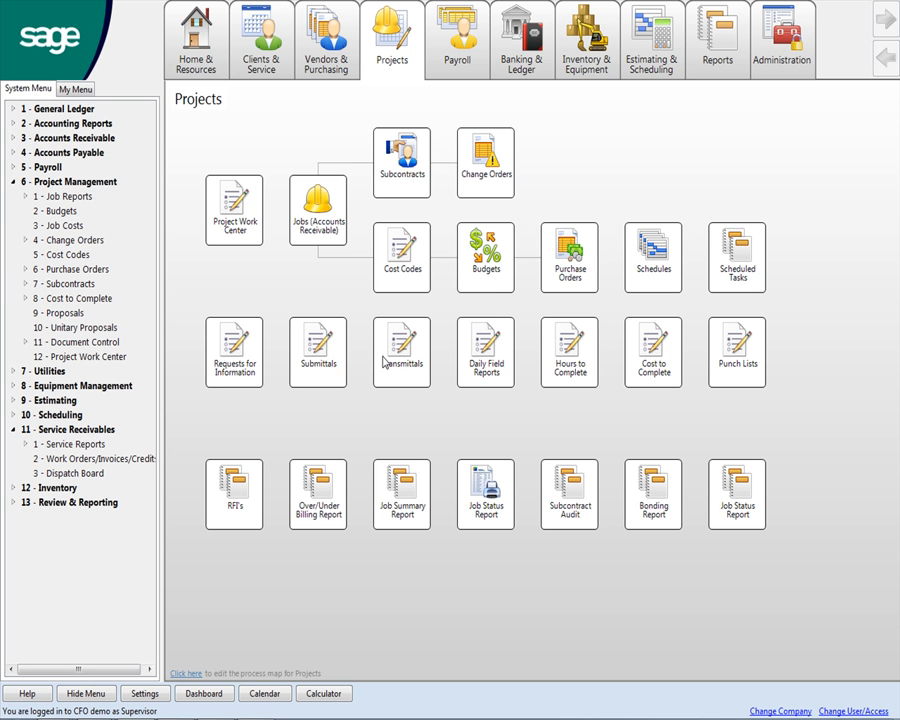
mouse_move(510, 371)
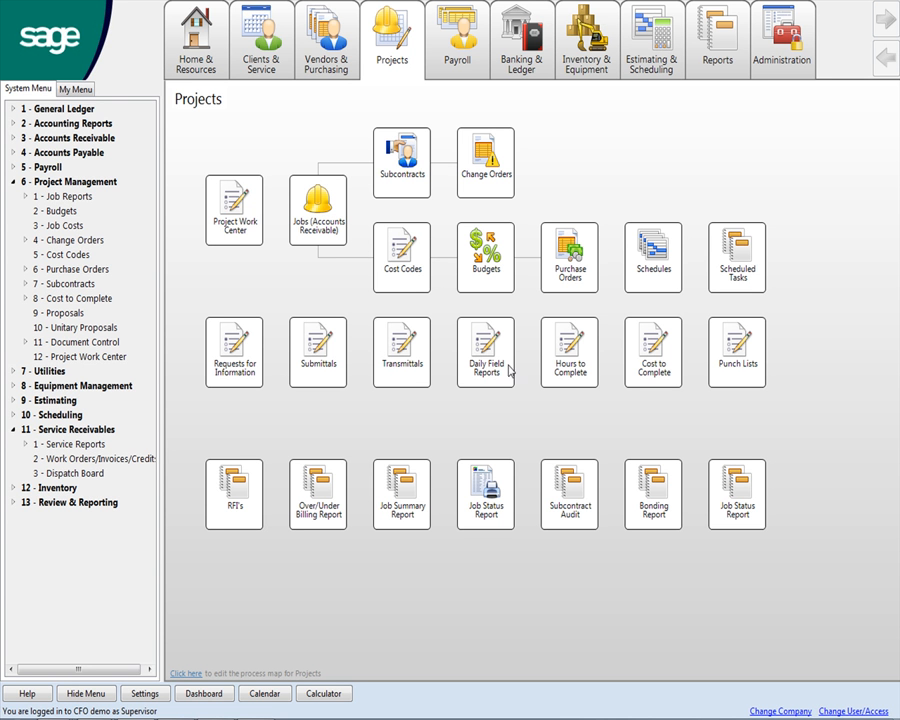
mouse_move(598, 387)
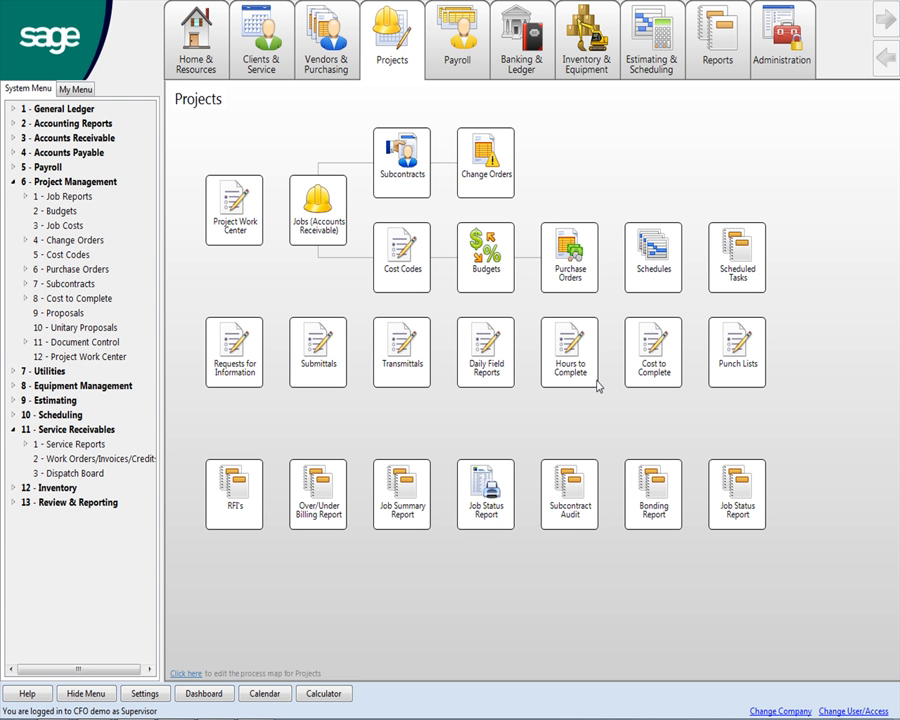
mouse_move(723, 373)
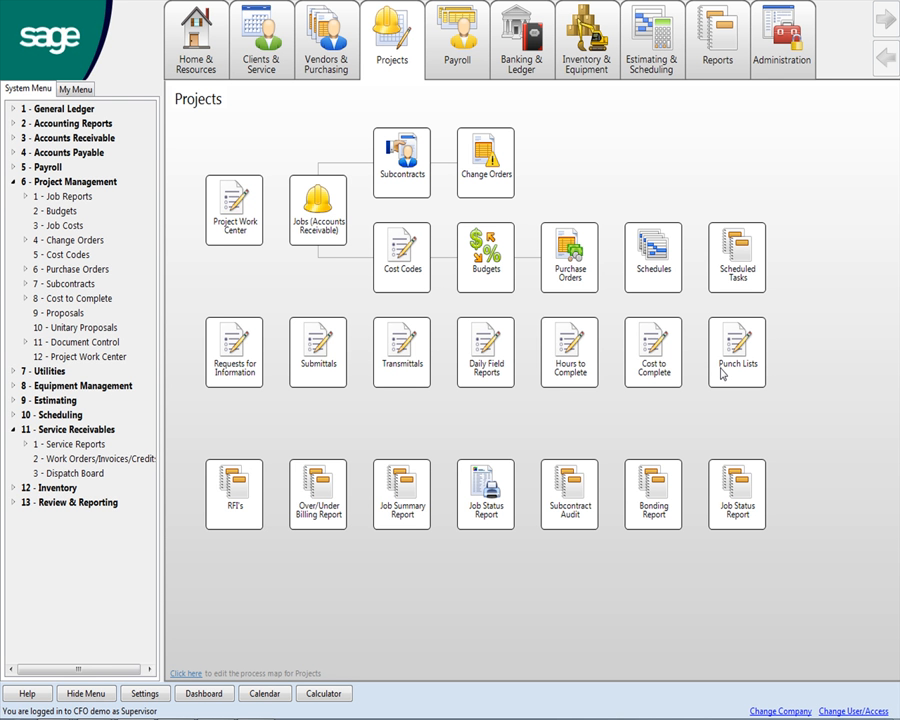
mouse_move(731, 365)
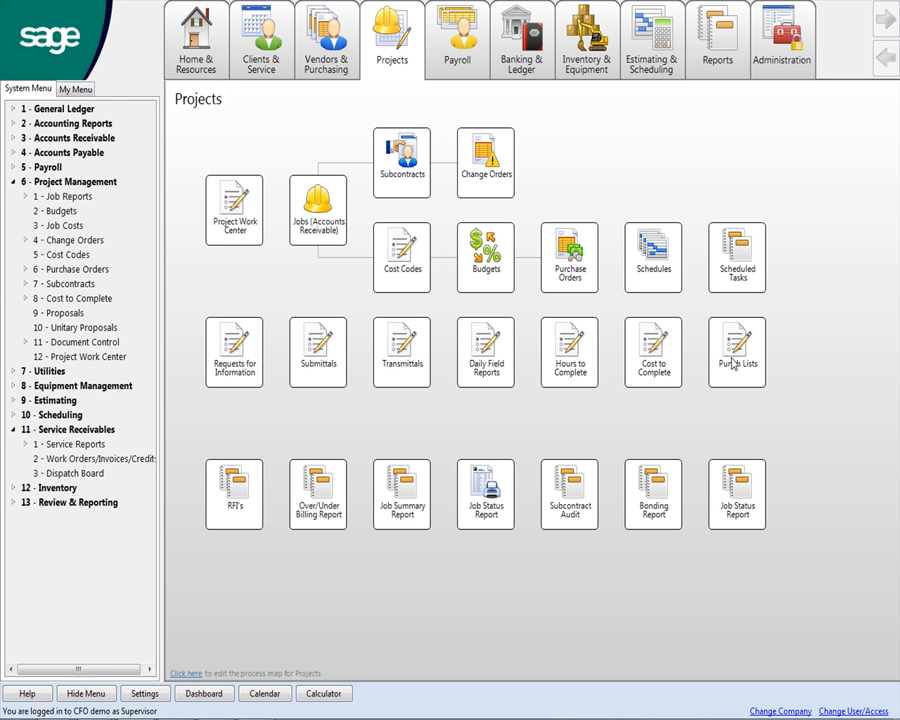
mouse_move(234, 467)
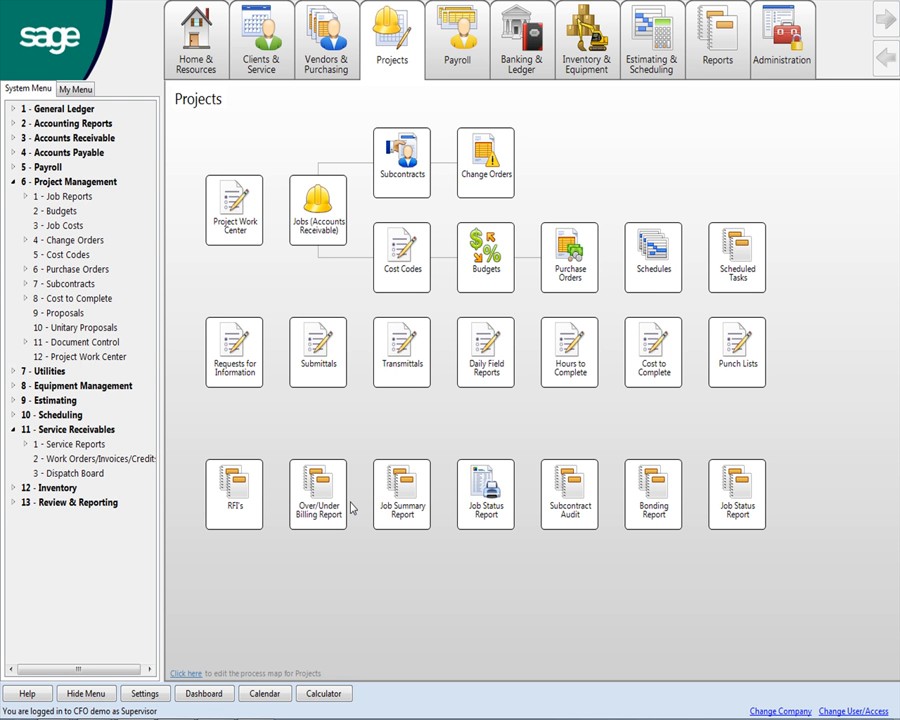
mouse_move(83, 366)
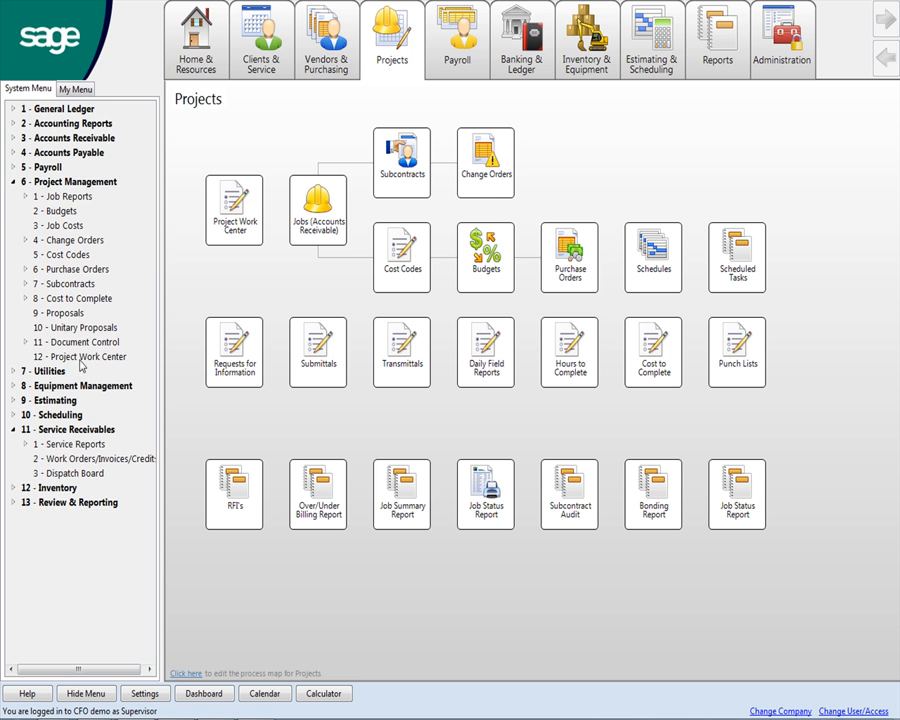
- Collapse the 6 - Project Management and 11 - Service Receivables menu sections
left_click(11, 181)
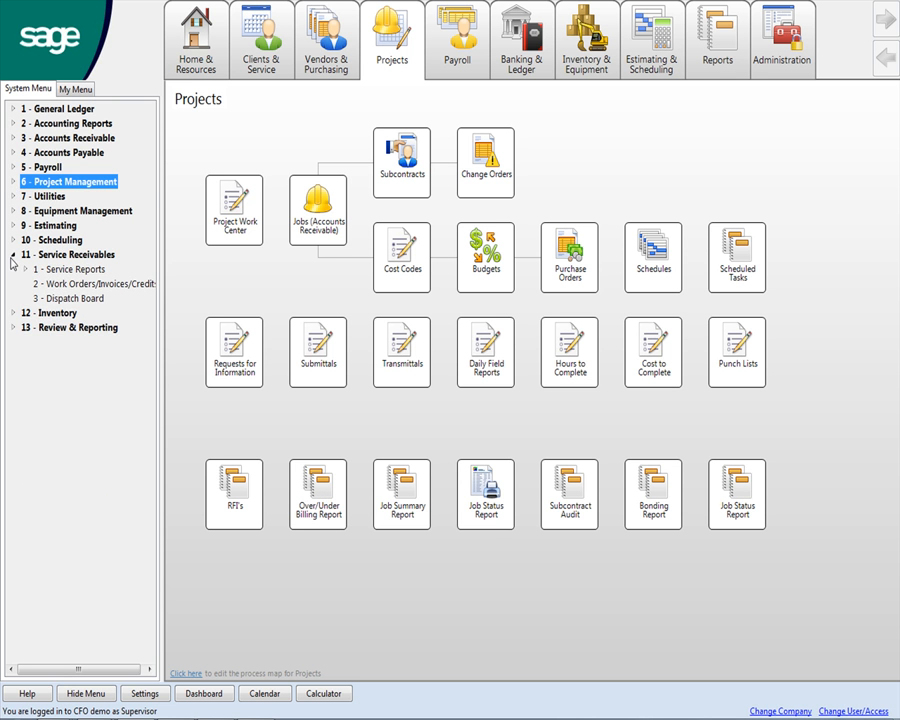
left_click(12, 254)
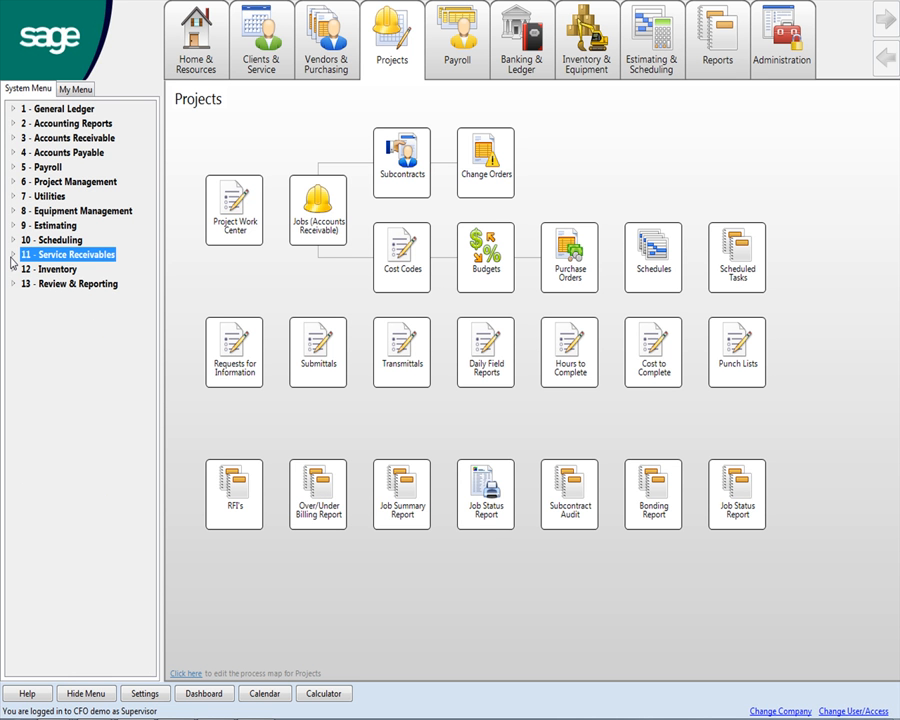